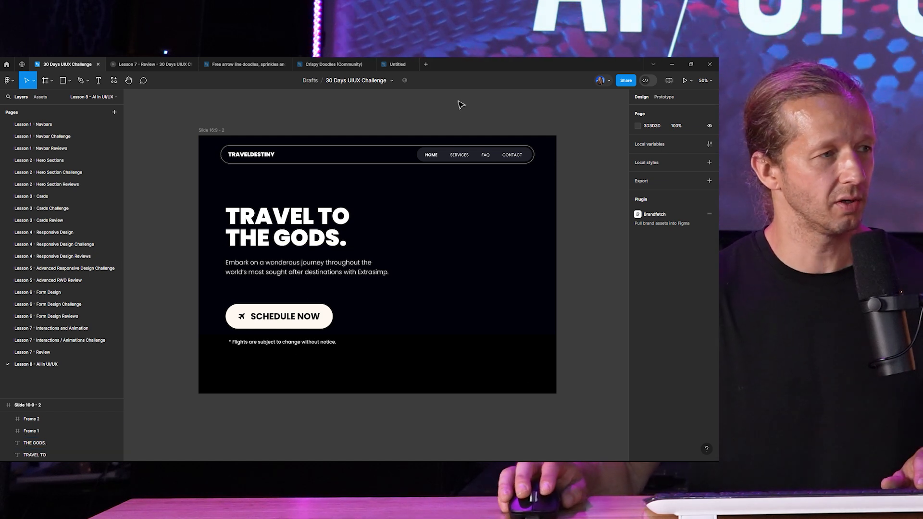
{"action": "mouse_move", "coordinate": [316, 222]}
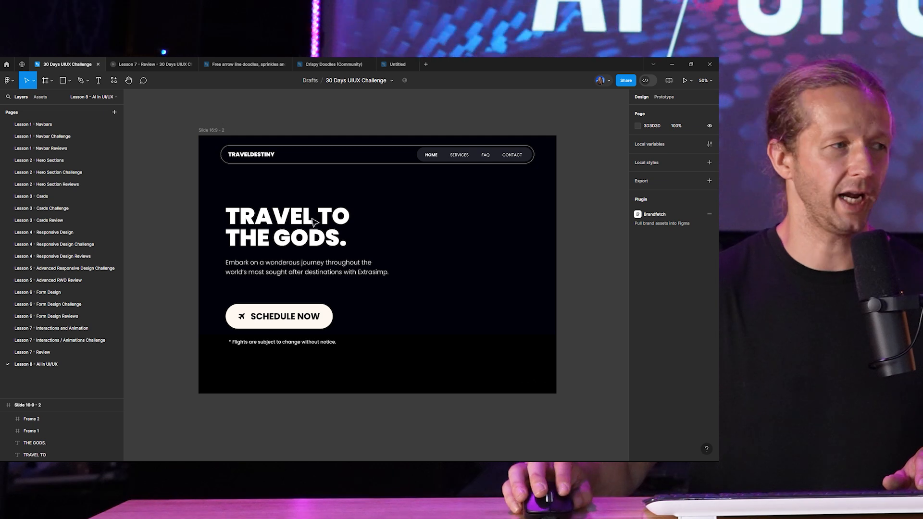
{"action": "mouse_move", "coordinate": [445, 256]}
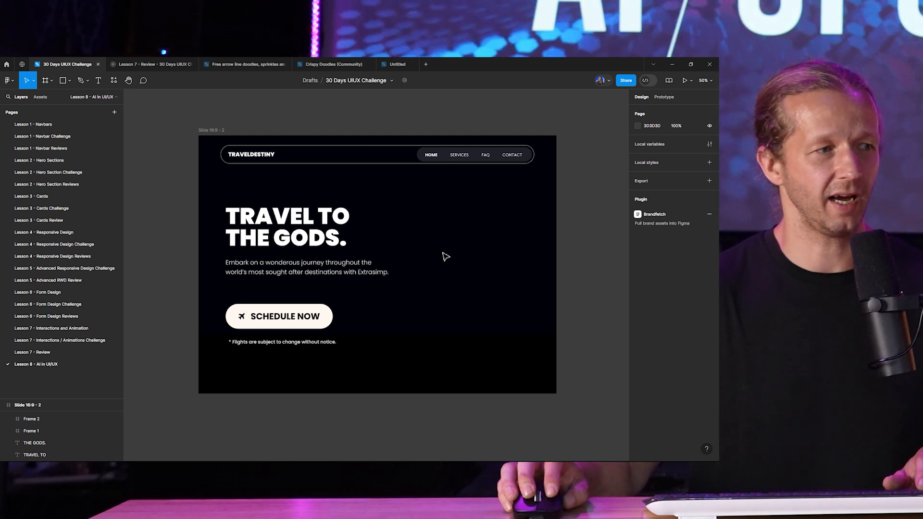
{"action": "mouse_move", "coordinate": [475, 290]}
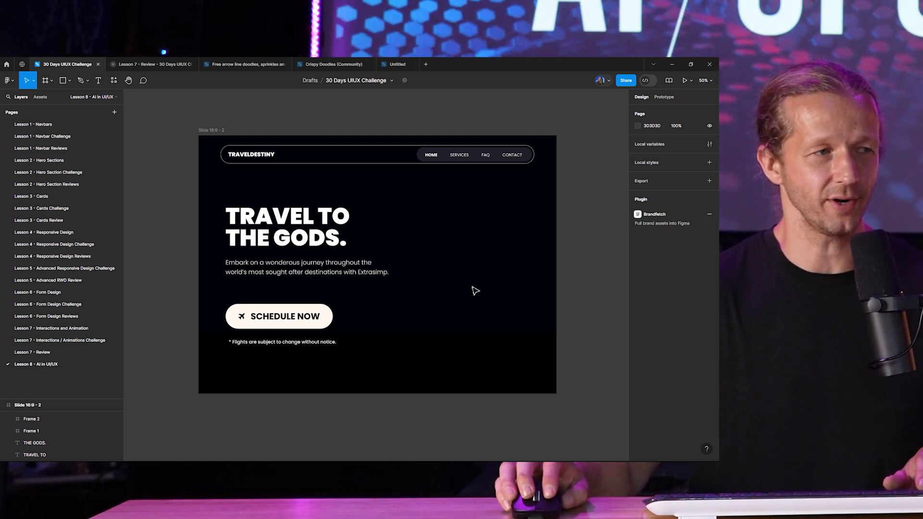
{"action": "mouse_move", "coordinate": [417, 272]}
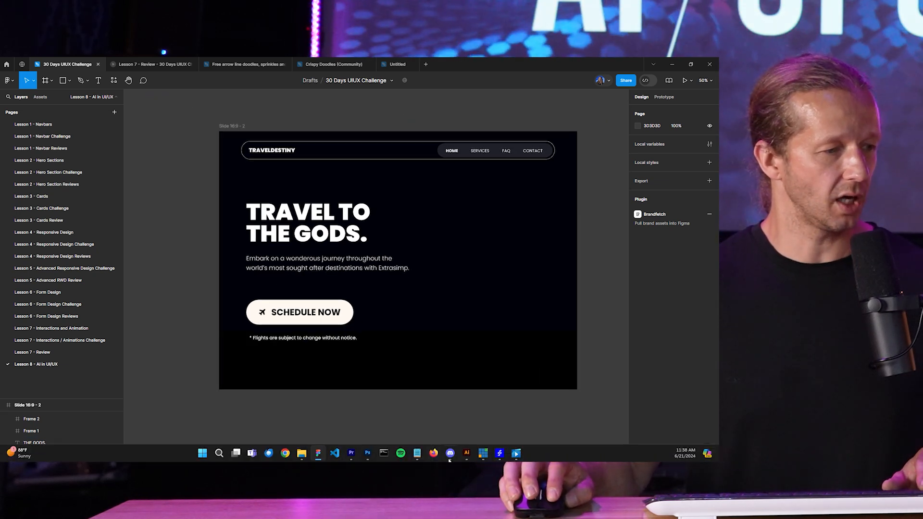
Switch to the Midjourney channel and scroll through past generations like skulls, dogs and light streaks
{"action": "left_click", "coordinate": [450, 453]}
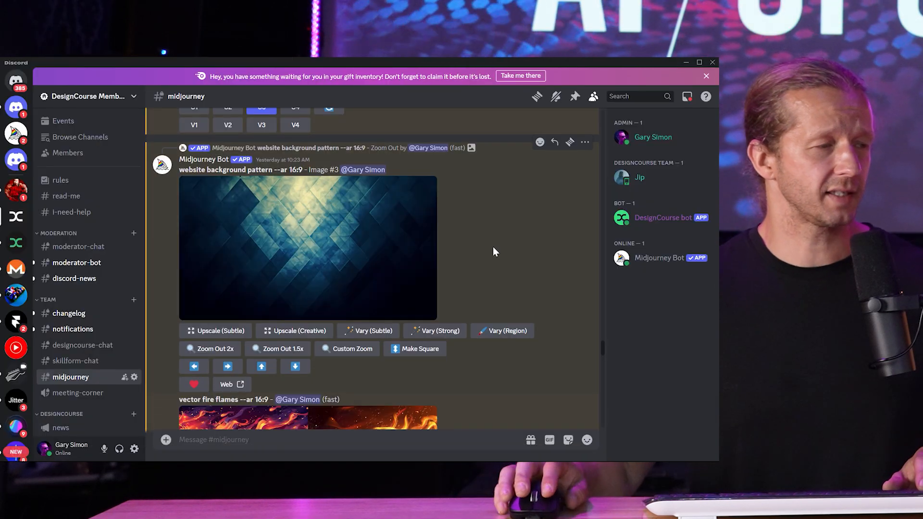
{"action": "mouse_move", "coordinate": [497, 256]}
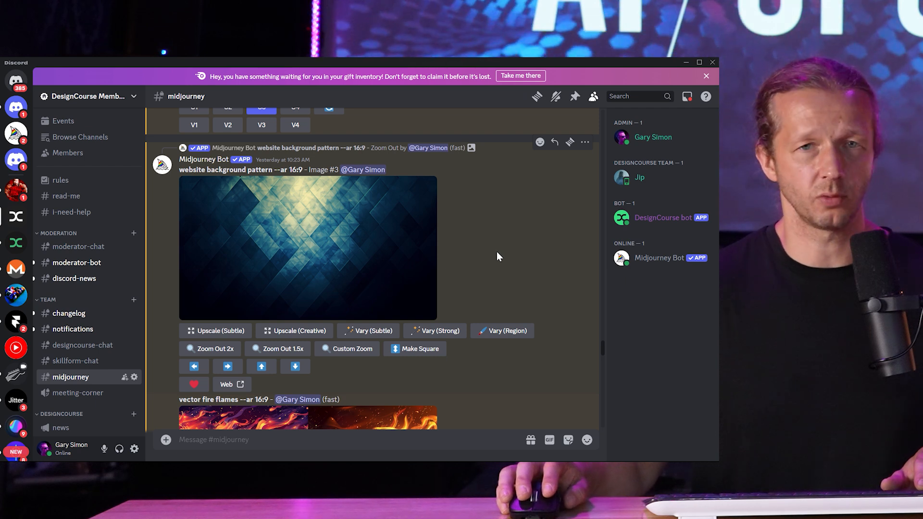
{"action": "mouse_move", "coordinate": [509, 264]}
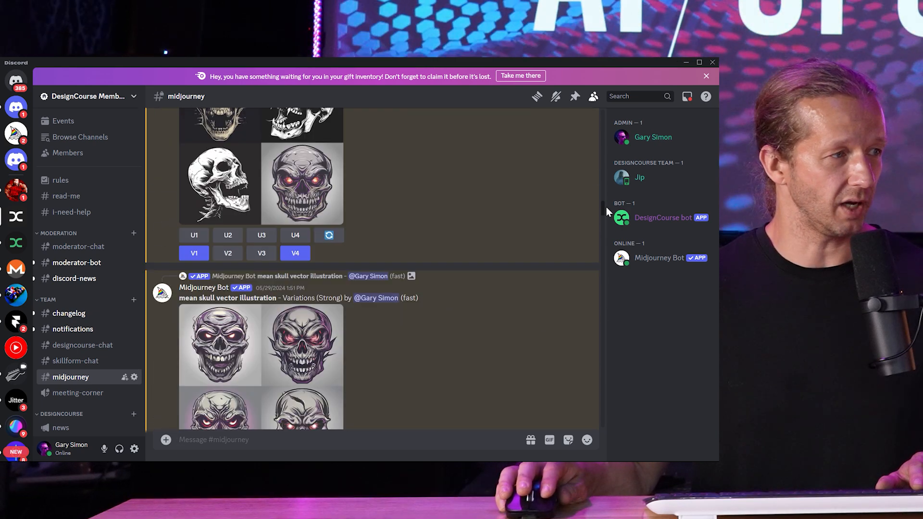
{"action": "scroll", "scroll_direction": "up", "scroll_amount": 3}
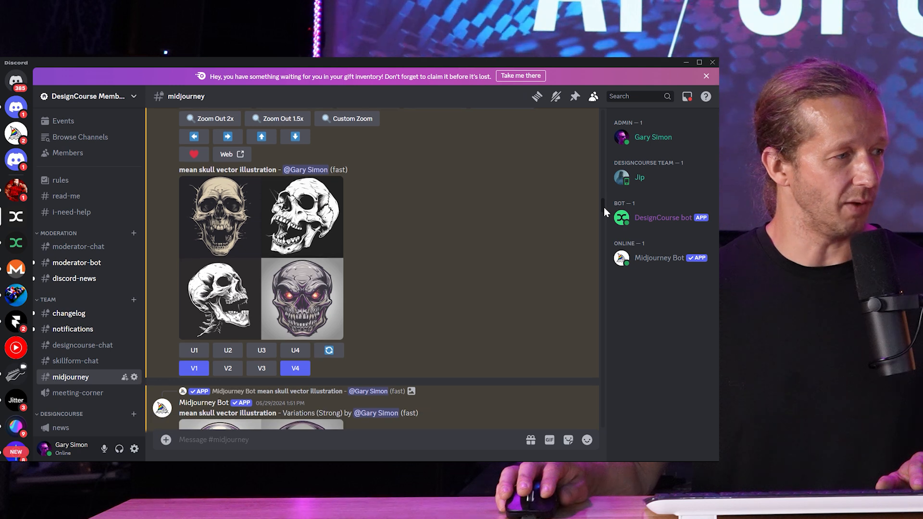
{"action": "scroll", "scroll_direction": "up", "scroll_amount": 3}
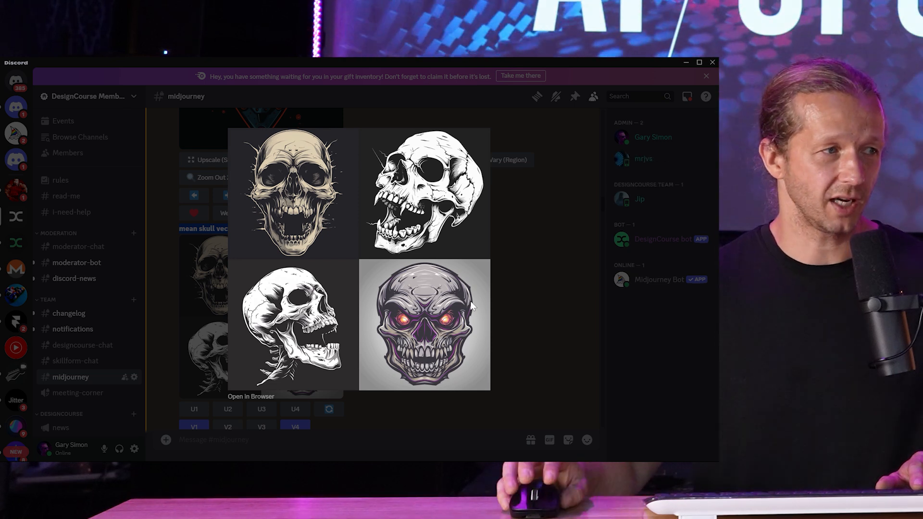
{"action": "mouse_move", "coordinate": [450, 232]}
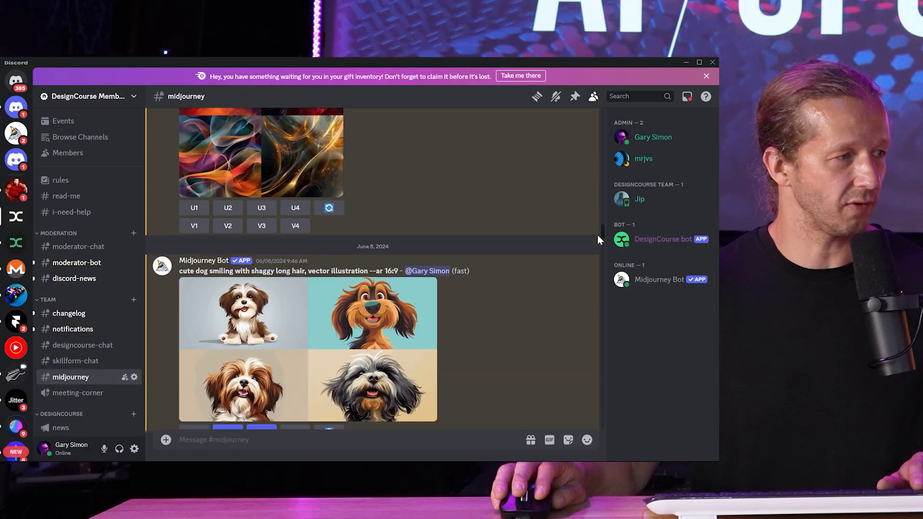
{"action": "scroll", "scroll_direction": "down", "scroll_amount": 3}
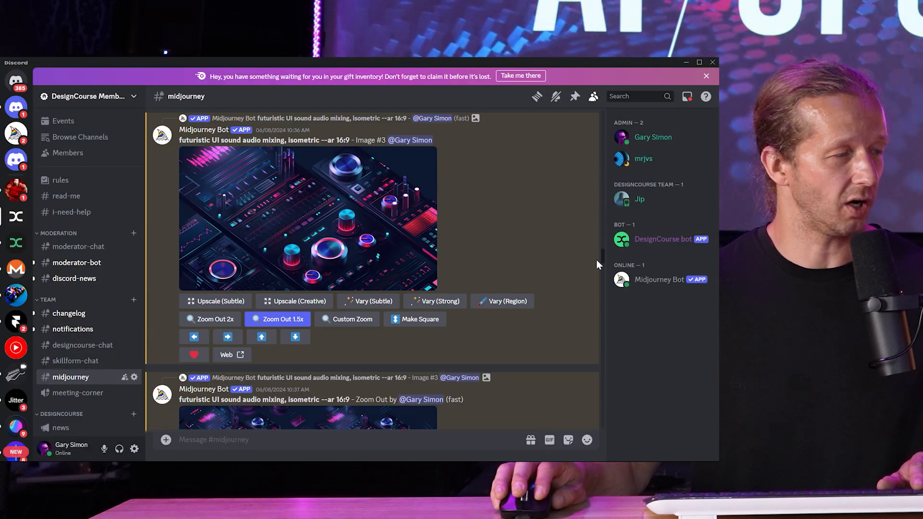
{"action": "scroll", "scroll_direction": "down", "scroll_amount": 3}
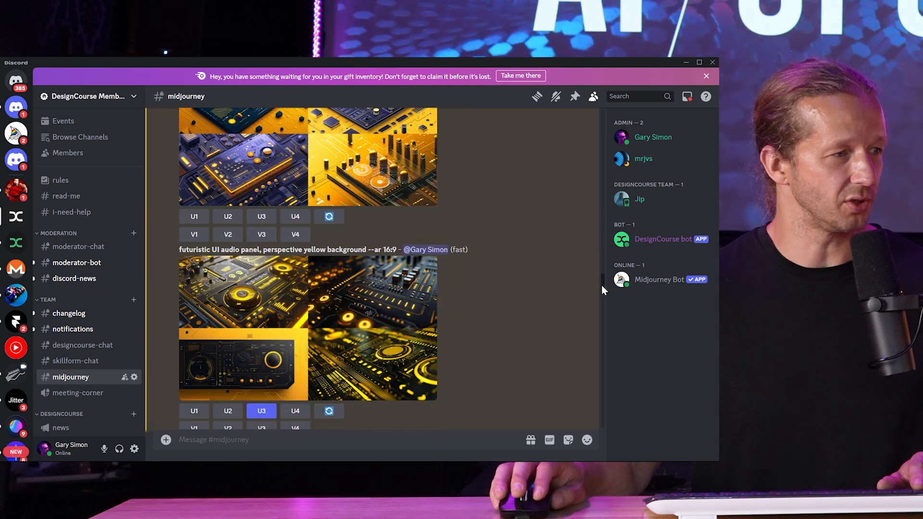
{"action": "scroll", "scroll_direction": "down", "scroll_amount": 3}
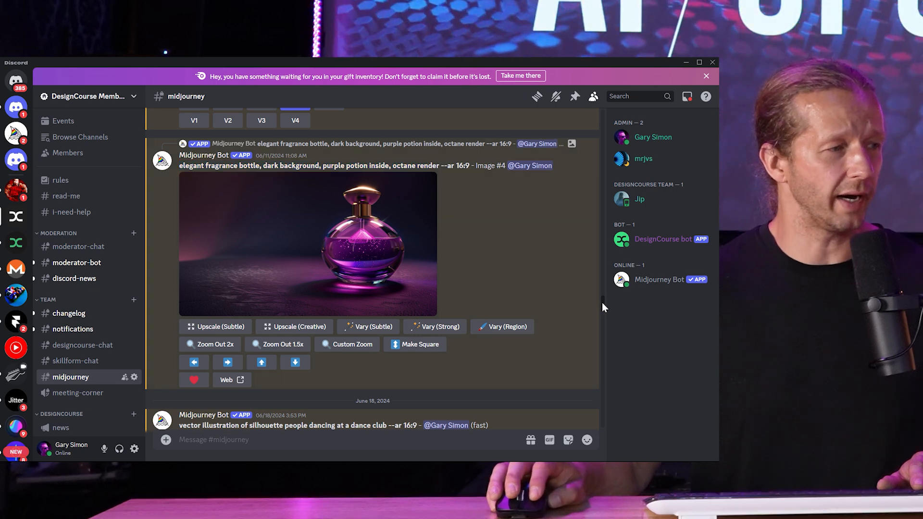
{"action": "scroll", "scroll_direction": "down", "scroll_amount": 3}
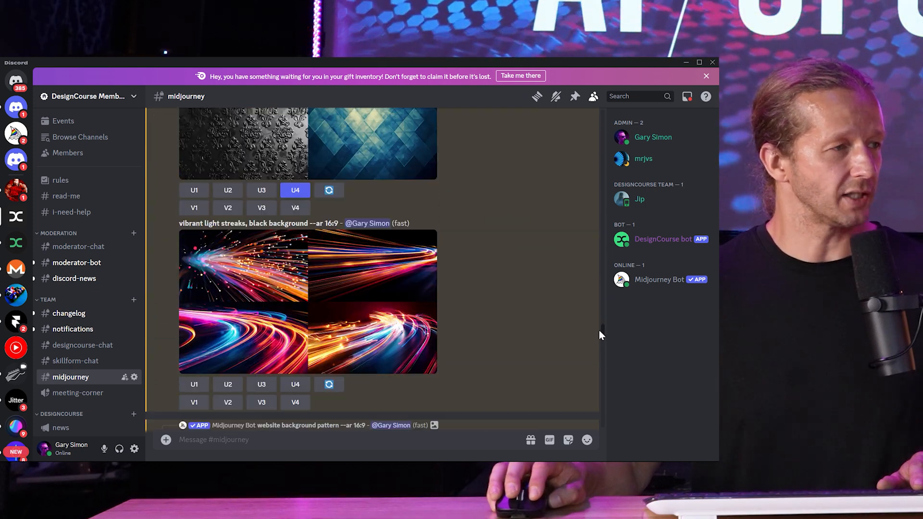
{"action": "scroll", "scroll_direction": "up", "scroll_amount": 3}
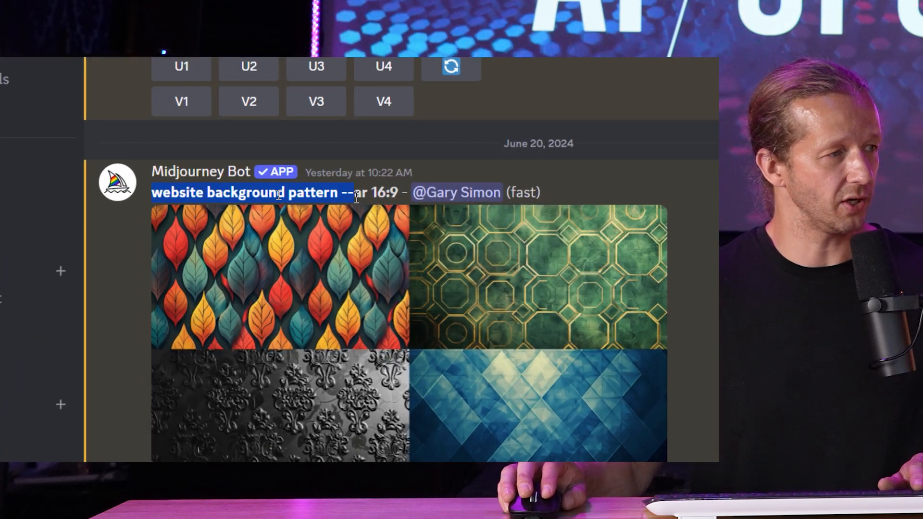
{"action": "left_click", "coordinate": [339, 192]}
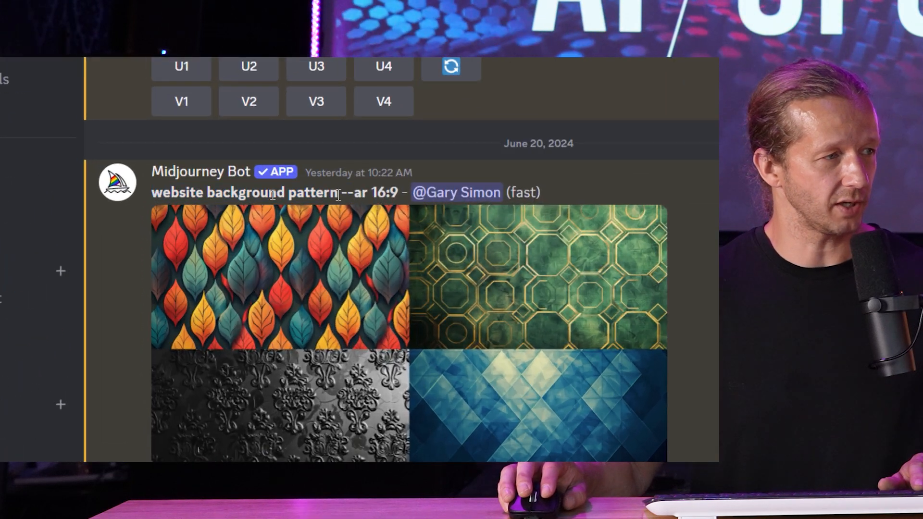
{"action": "double_click", "coordinate": [373, 193]}
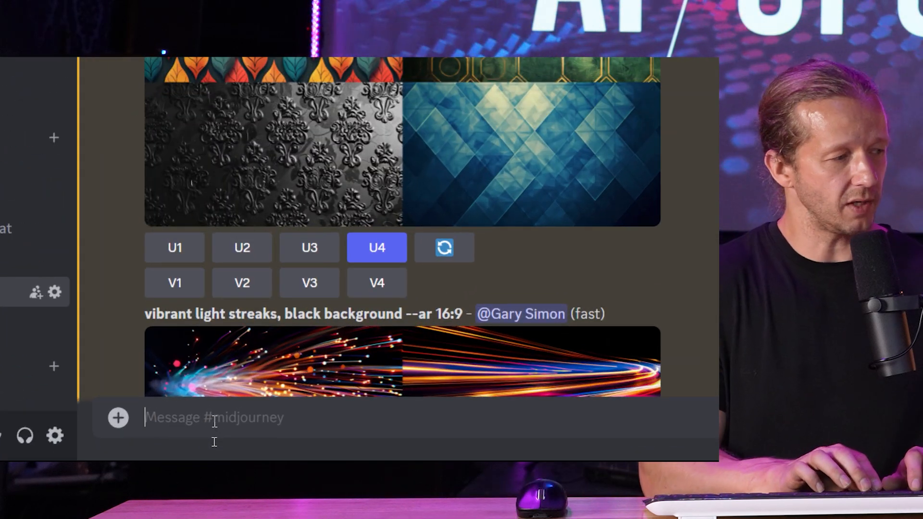
Submit /imagine 'website background pattern checkerboard black and red --ar 16:9' to Midjourney
{"action": "type", "text": "/imagine prompt"}
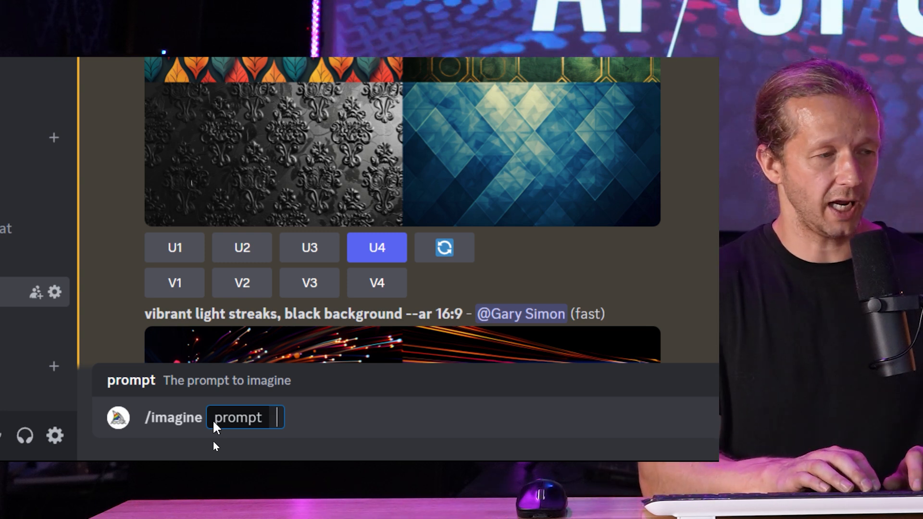
{"action": "type", "text": "website bac"}
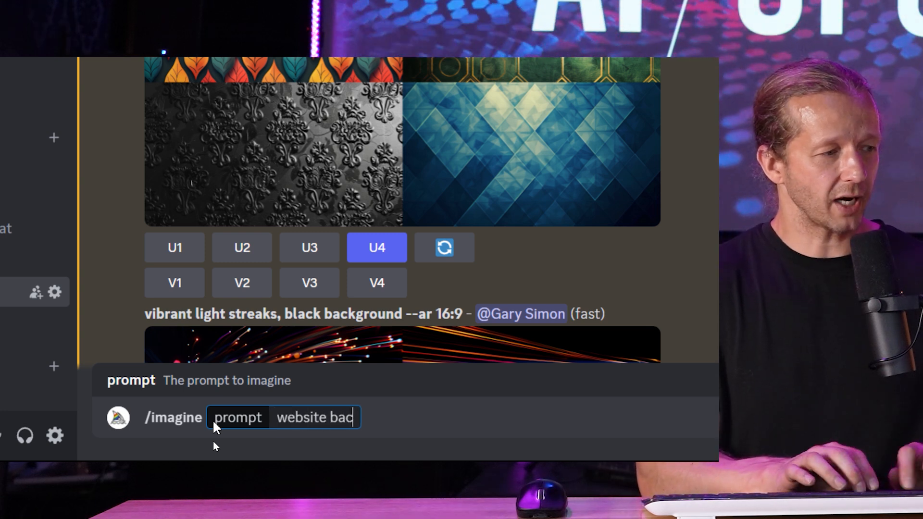
{"action": "type", "text": "kground pattern c"}
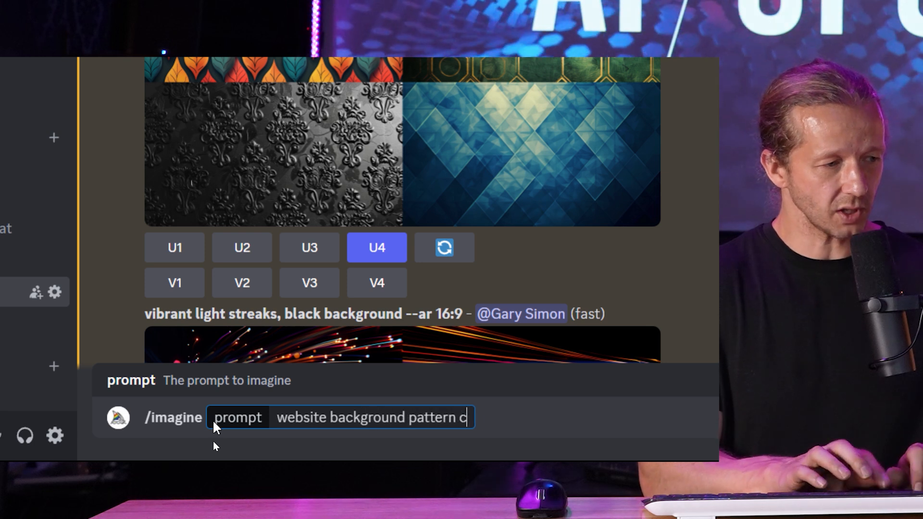
{"action": "type", "text": "heckerboard"}
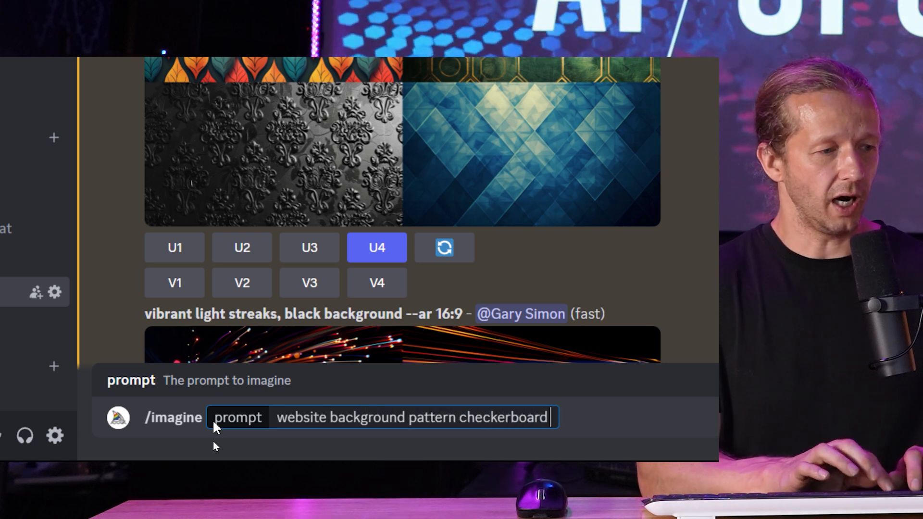
{"action": "type", "text": "black and"}
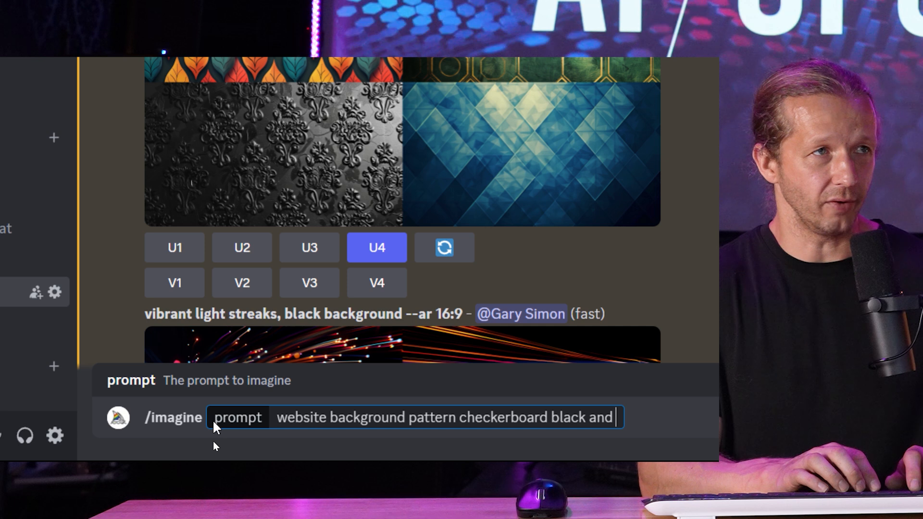
{"action": "type", "text": "red --ar"}
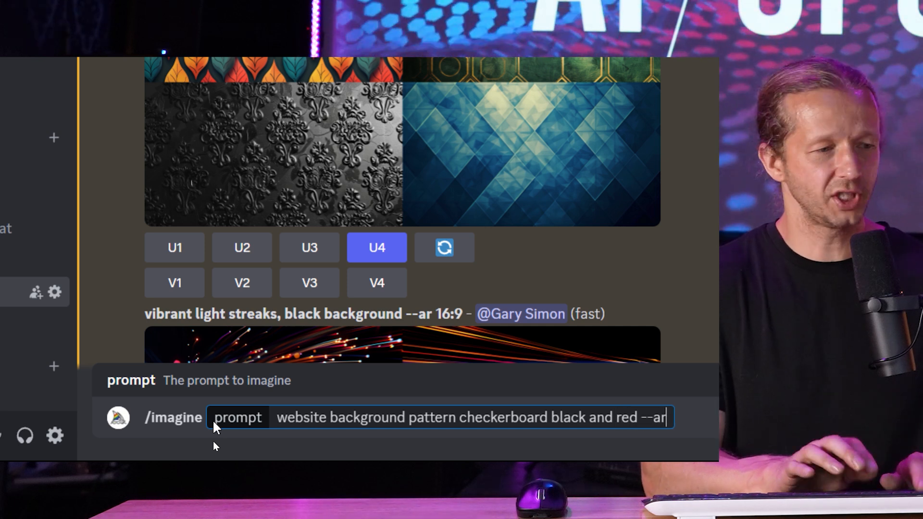
{"action": "type", "text": "16:"}
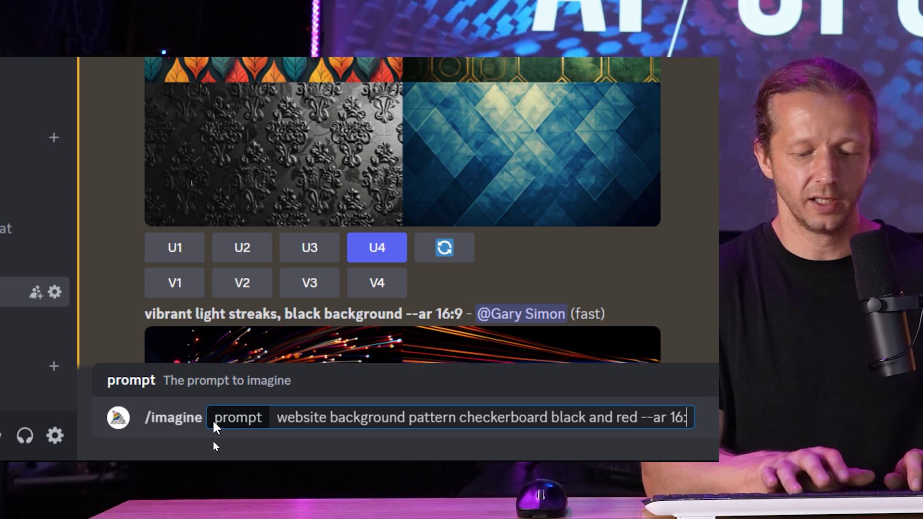
{"action": "key", "text": "Return"}
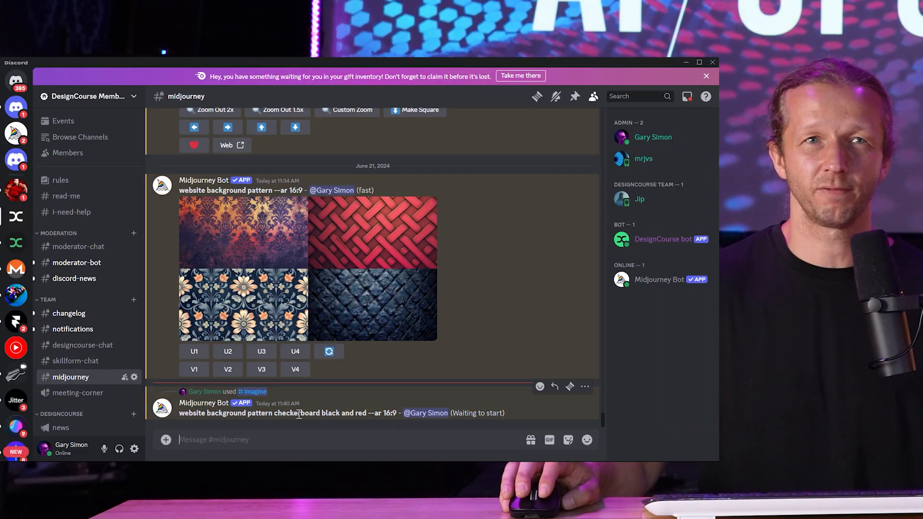
{"action": "mouse_move", "coordinate": [314, 423]}
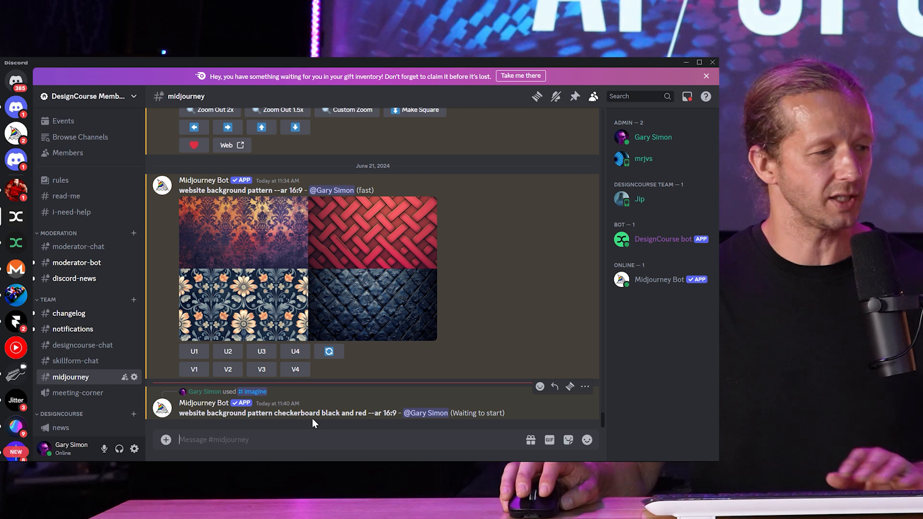
Browse older pattern and statue results, previewing grids, down to the rendering checkerboard job
{"action": "scroll", "scroll_direction": "up", "scroll_amount": 3}
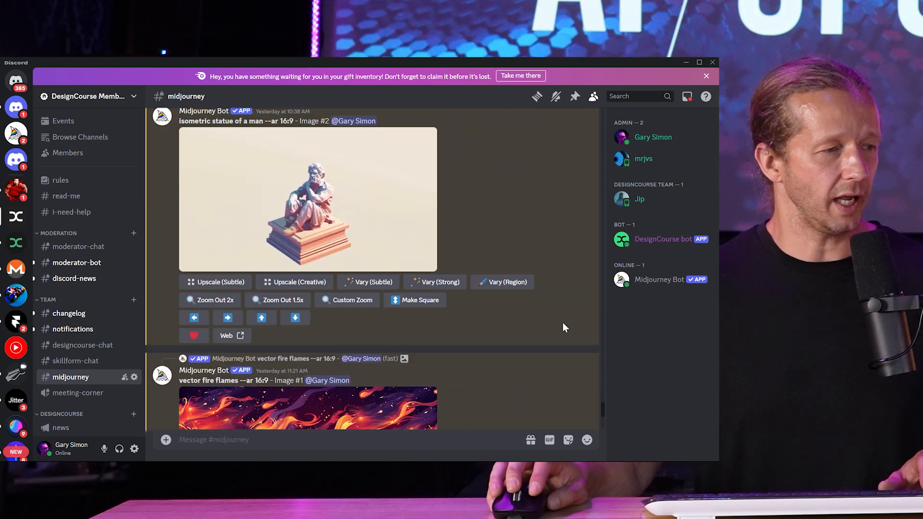
{"action": "scroll", "scroll_direction": "down", "scroll_amount": 3}
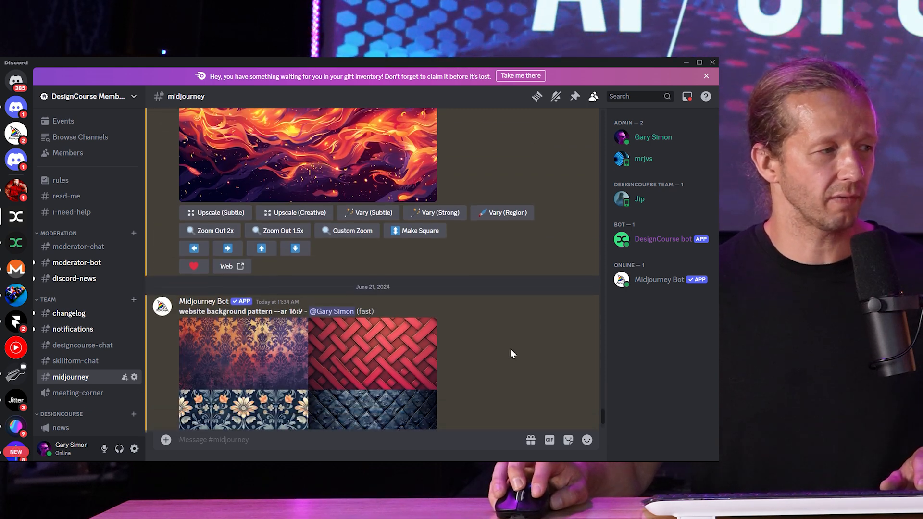
{"action": "scroll", "scroll_direction": "down", "scroll_amount": 3}
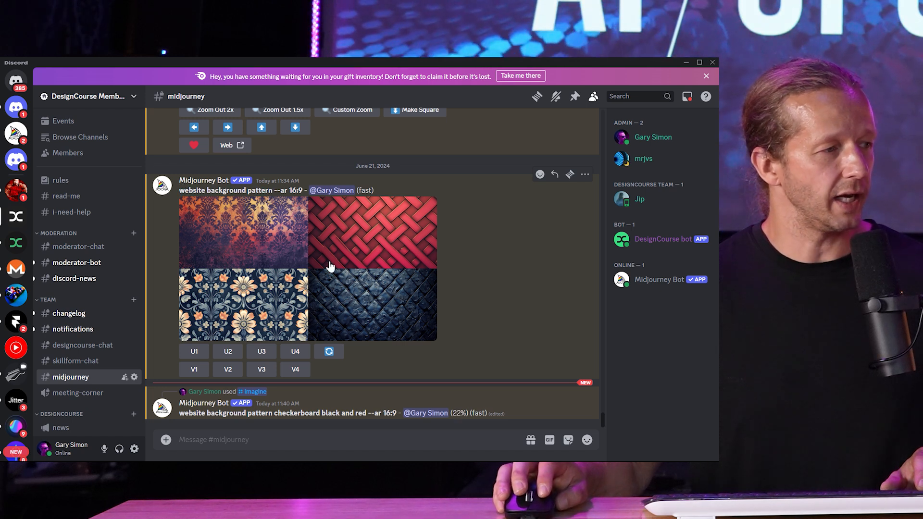
{"action": "left_click", "coordinate": [308, 268]}
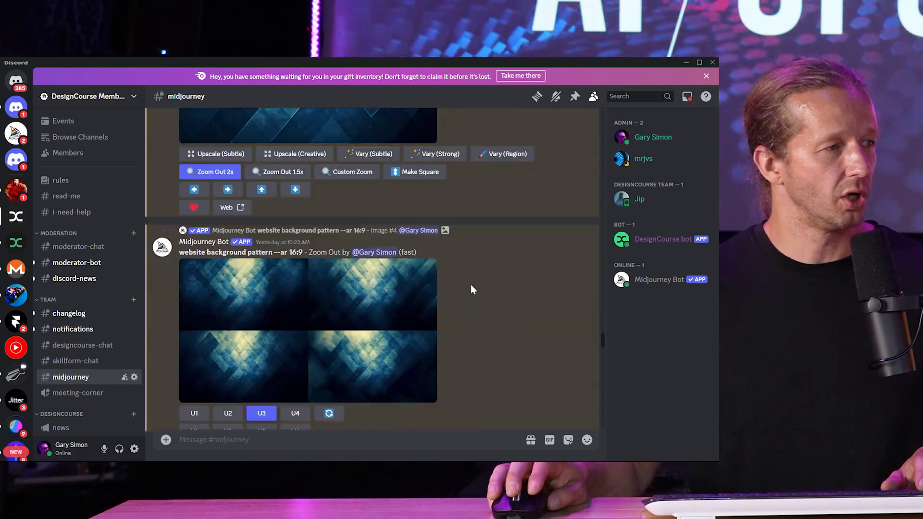
{"action": "scroll", "scroll_direction": "up", "scroll_amount": 3}
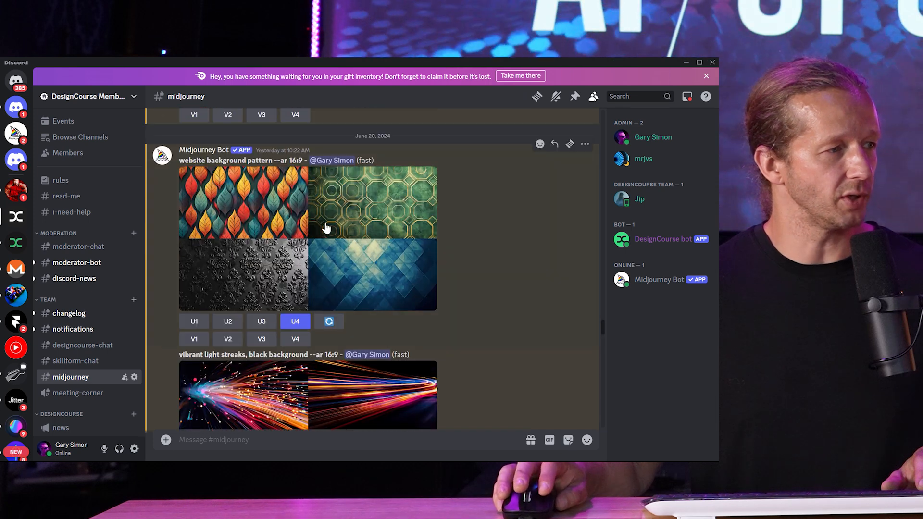
{"action": "left_click", "coordinate": [306, 238]}
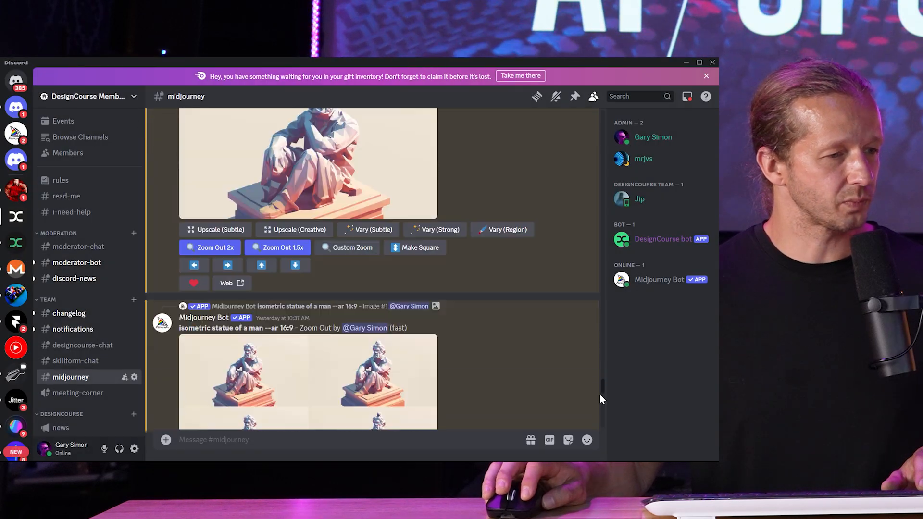
{"action": "scroll", "scroll_direction": "down", "scroll_amount": 3}
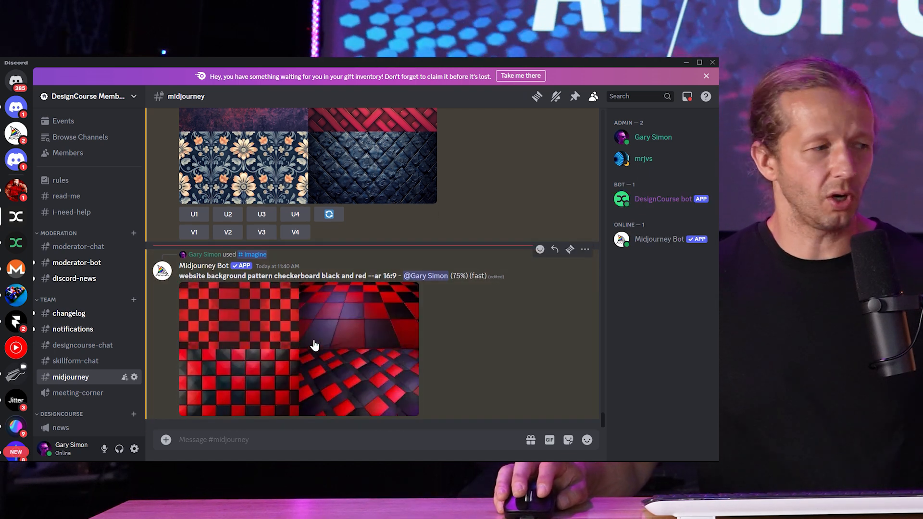
{"action": "mouse_move", "coordinate": [300, 372]}
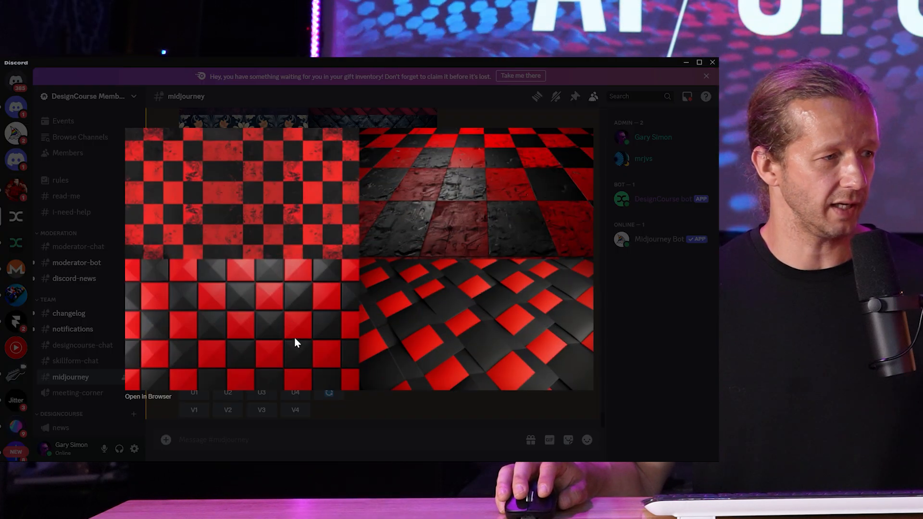
{"action": "mouse_move", "coordinate": [410, 405]}
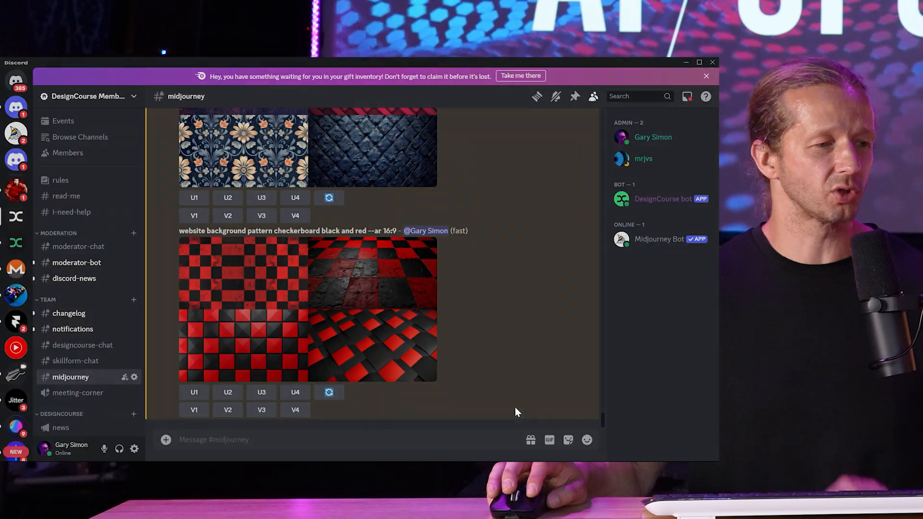
Scroll down to the finished four-image red-and-black checkerboard grid
{"action": "scroll", "scroll_direction": "down", "scroll_amount": 3}
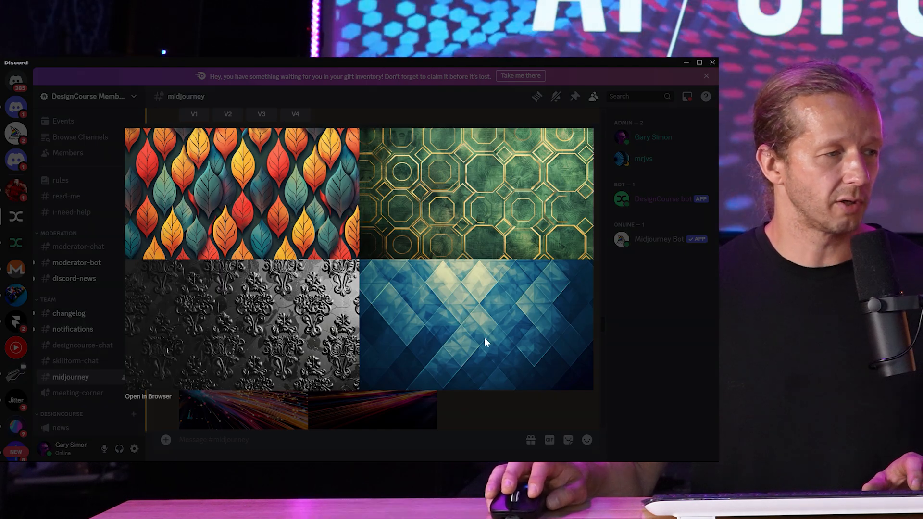
{"action": "scroll", "scroll_direction": "down", "scroll_amount": 3}
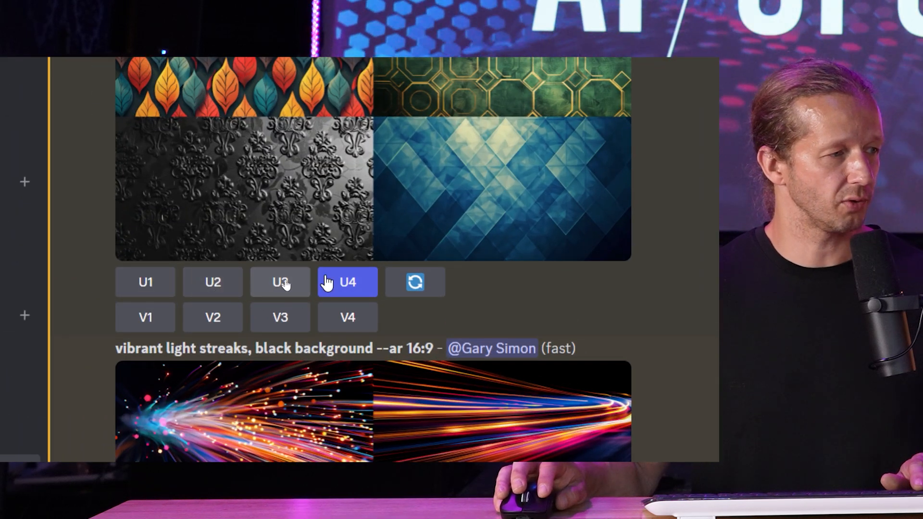
{"action": "mouse_move", "coordinate": [347, 318]}
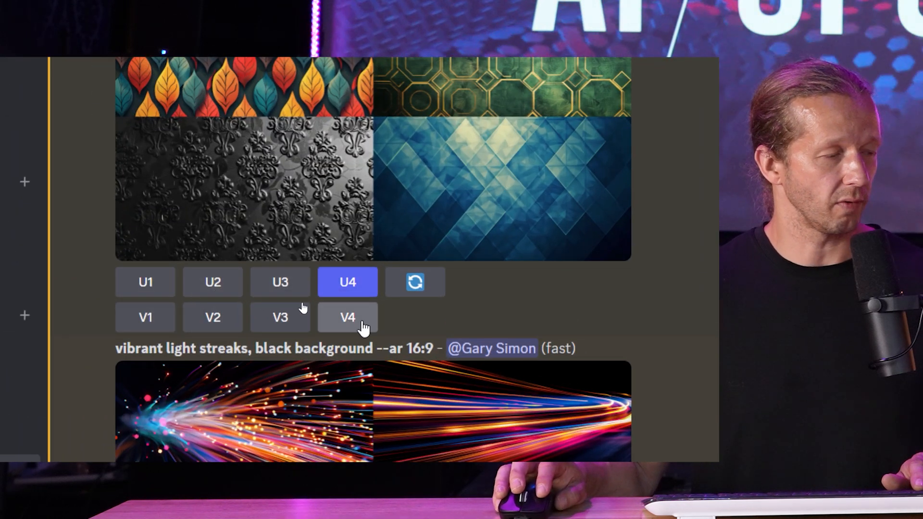
{"action": "mouse_move", "coordinate": [358, 289]}
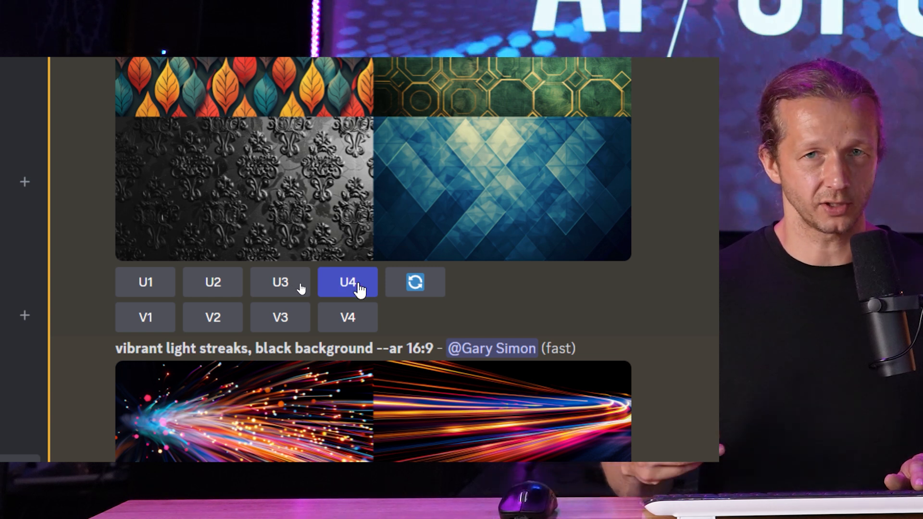
{"action": "mouse_move", "coordinate": [347, 318]}
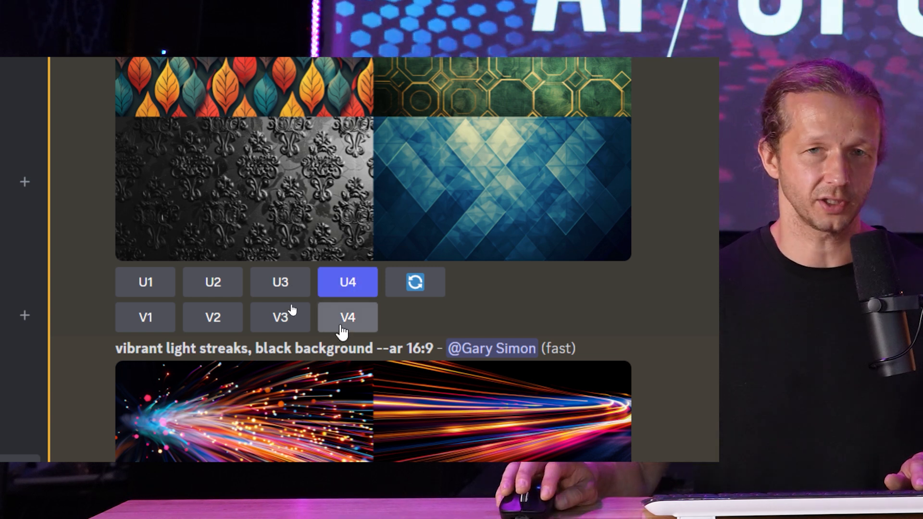
{"action": "mouse_move", "coordinate": [523, 214]}
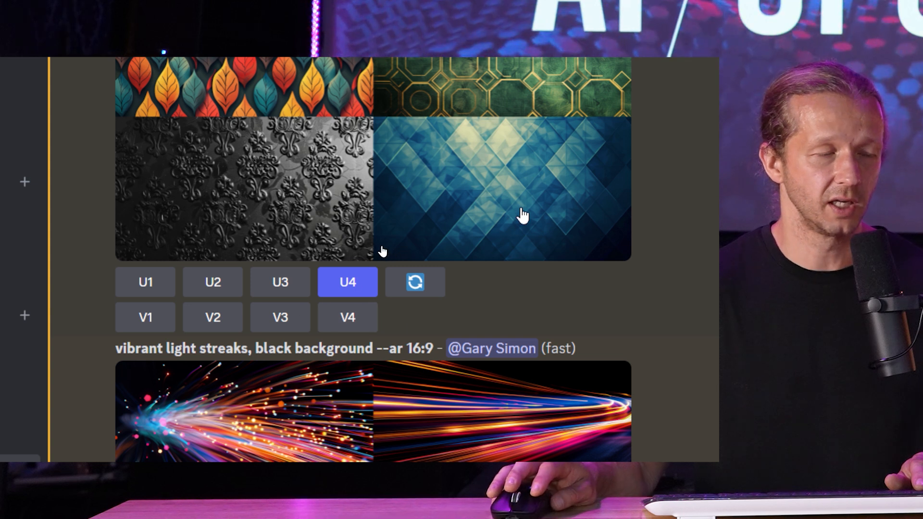
{"action": "mouse_move", "coordinate": [347, 317]}
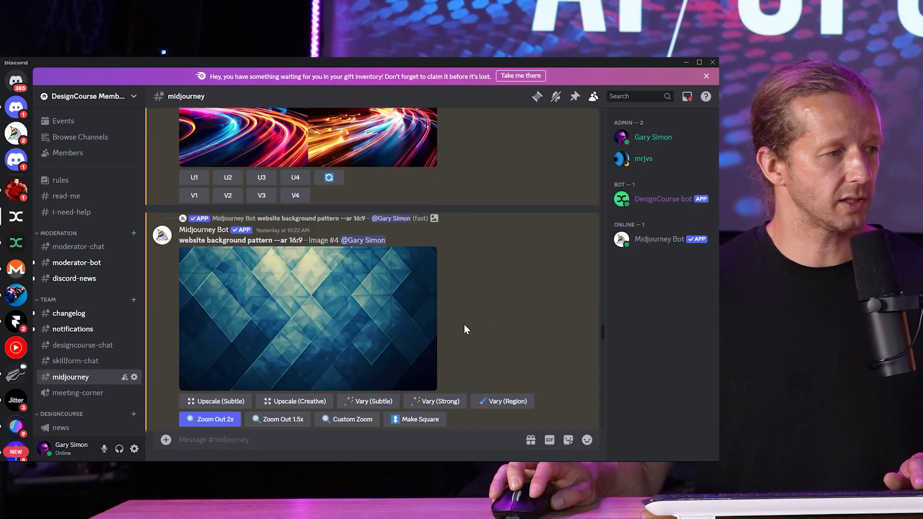
Preview the upscaled blue diamond pattern at full size, then close it
{"action": "left_click", "coordinate": [307, 318]}
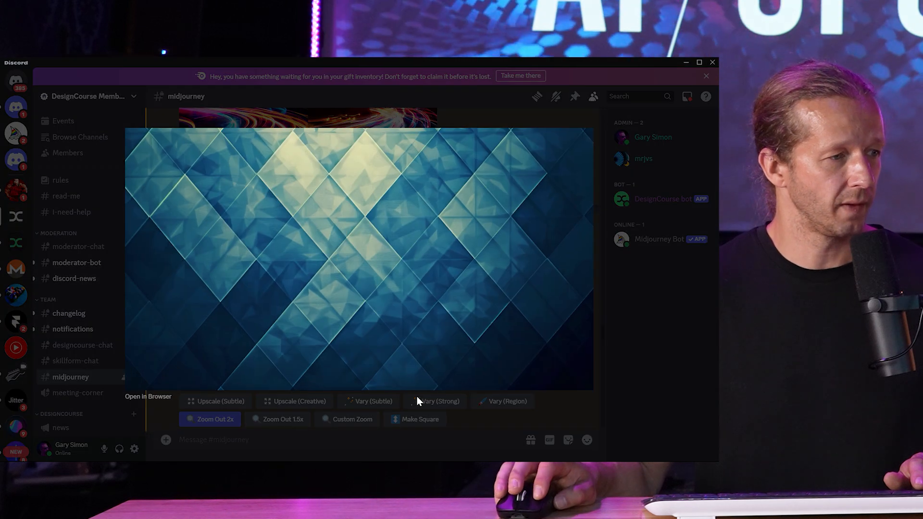
{"action": "mouse_move", "coordinate": [378, 332]}
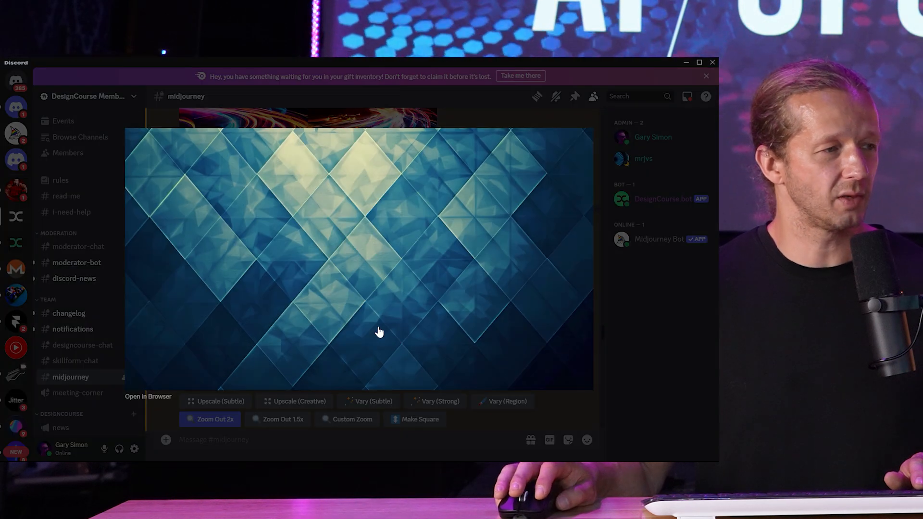
{"action": "mouse_move", "coordinate": [416, 191]}
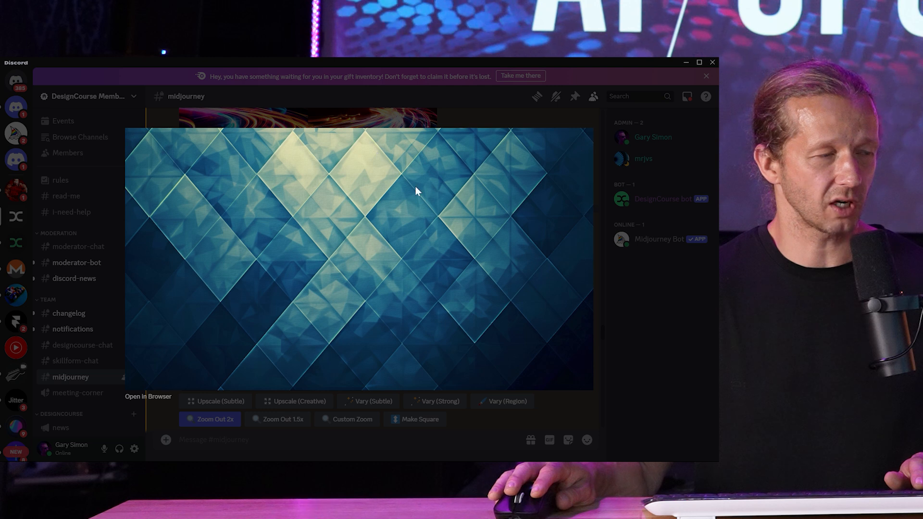
{"action": "left_click", "coordinate": [417, 190]}
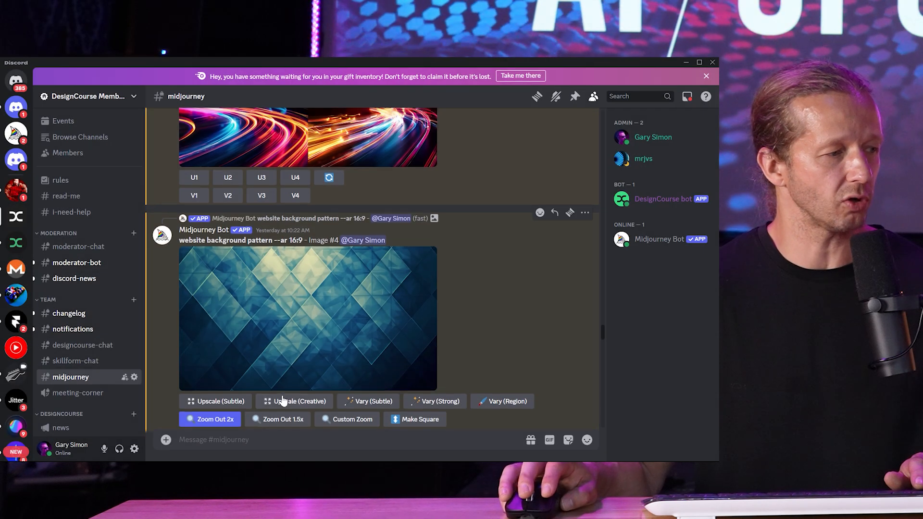
{"action": "left_click", "coordinate": [208, 419]}
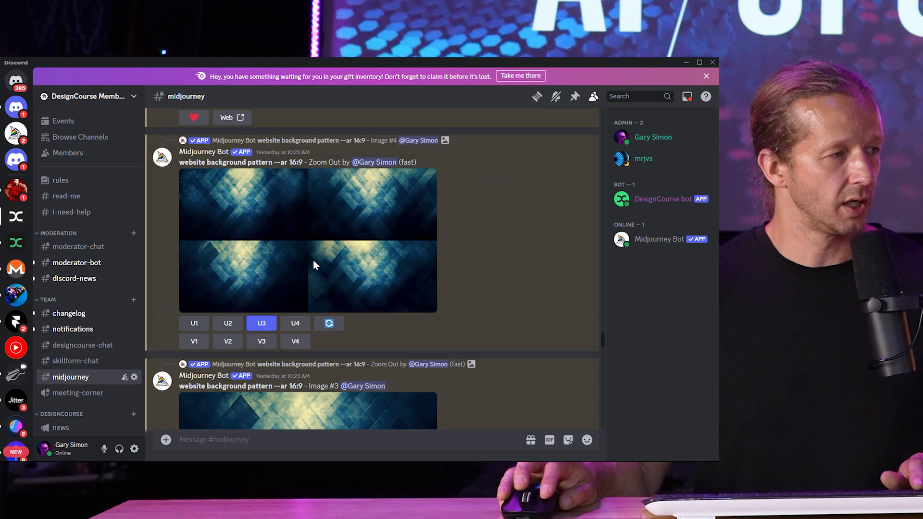
Enlarge the zoomed-out blue diamond grid and scroll to its U3 upscale
{"action": "left_click", "coordinate": [307, 238]}
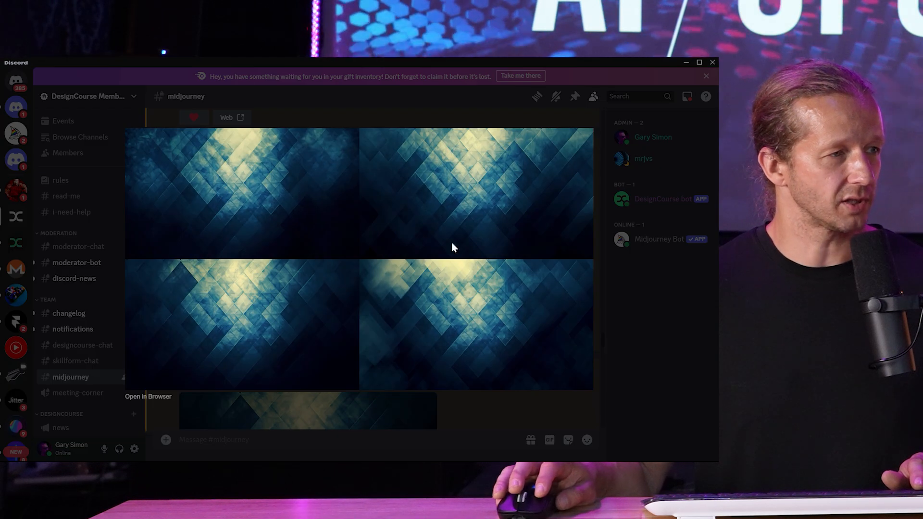
{"action": "scroll", "scroll_direction": "up", "scroll_amount": 3}
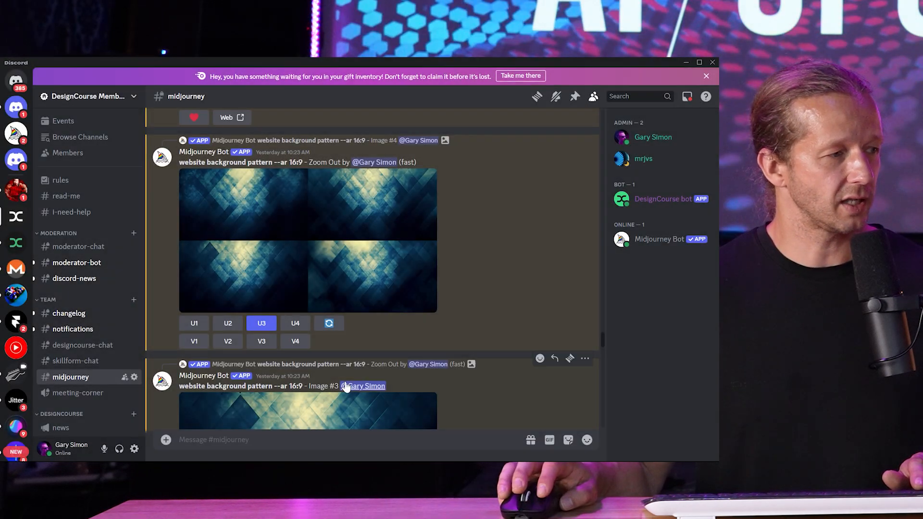
{"action": "scroll", "scroll_direction": "down", "scroll_amount": 3}
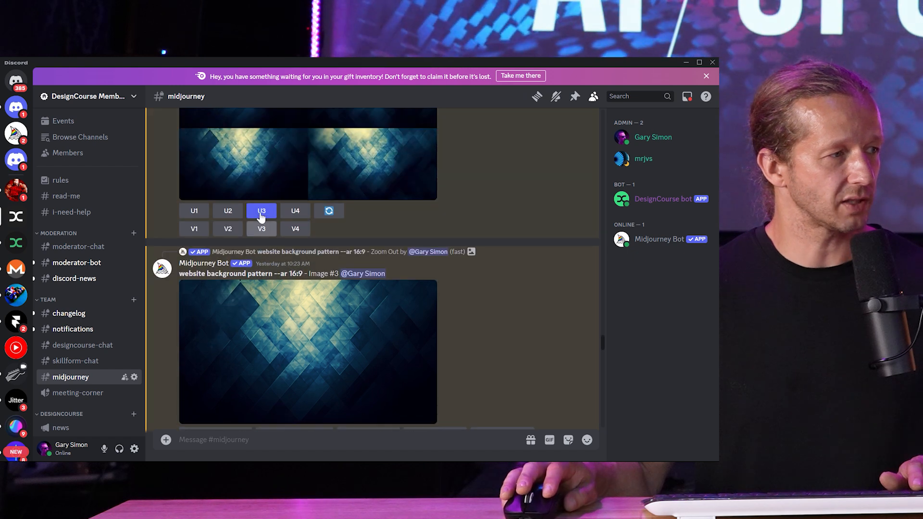
{"action": "mouse_move", "coordinate": [297, 315]}
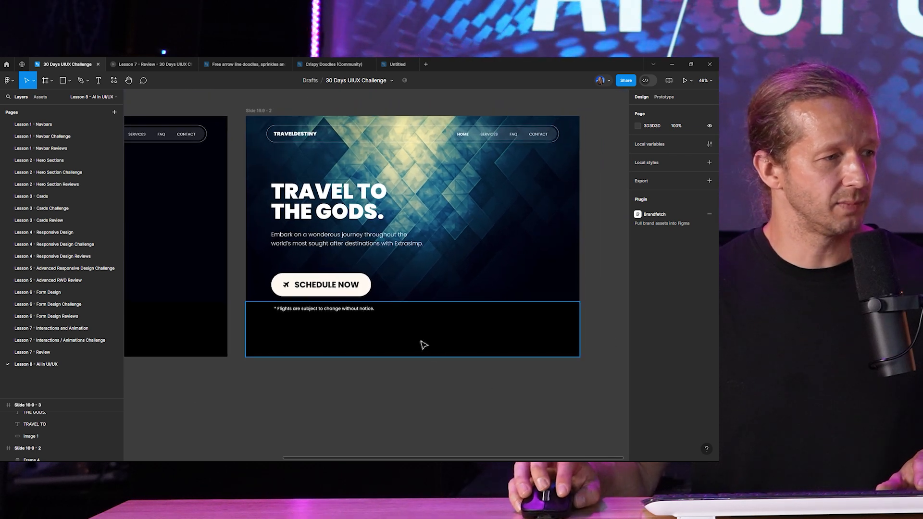
Scroll the Figma canvas to the hero slide with the blue diamond background behind the headline
{"action": "scroll", "scroll_direction": "up", "scroll_amount": 3}
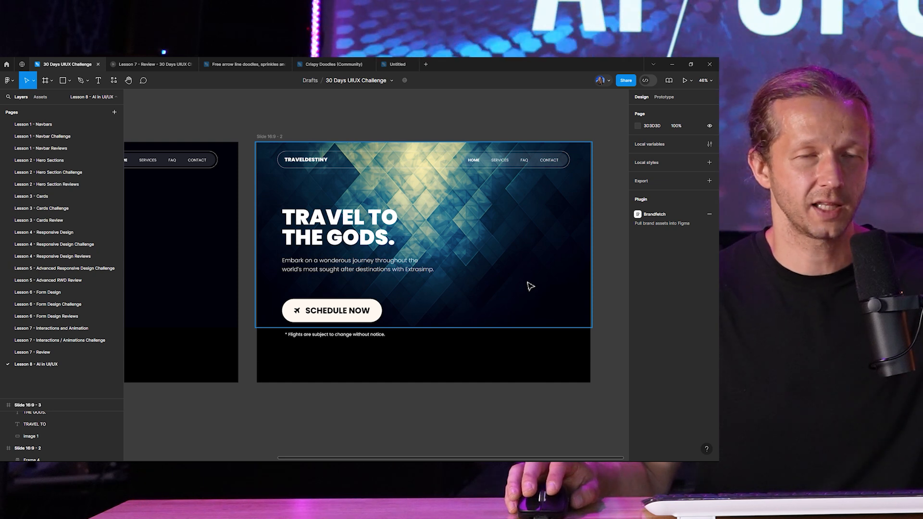
{"action": "mouse_move", "coordinate": [532, 283]}
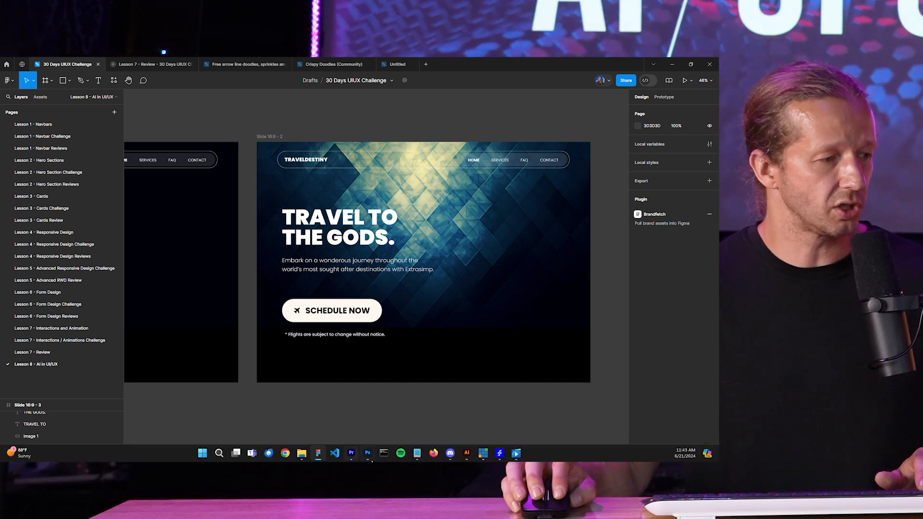
{"action": "mouse_move", "coordinate": [367, 453]}
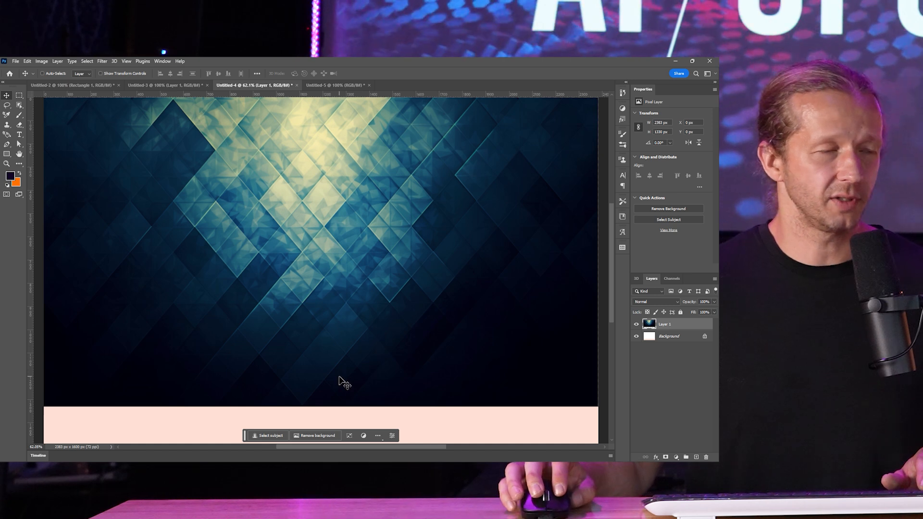
{"action": "mouse_move", "coordinate": [218, 156]}
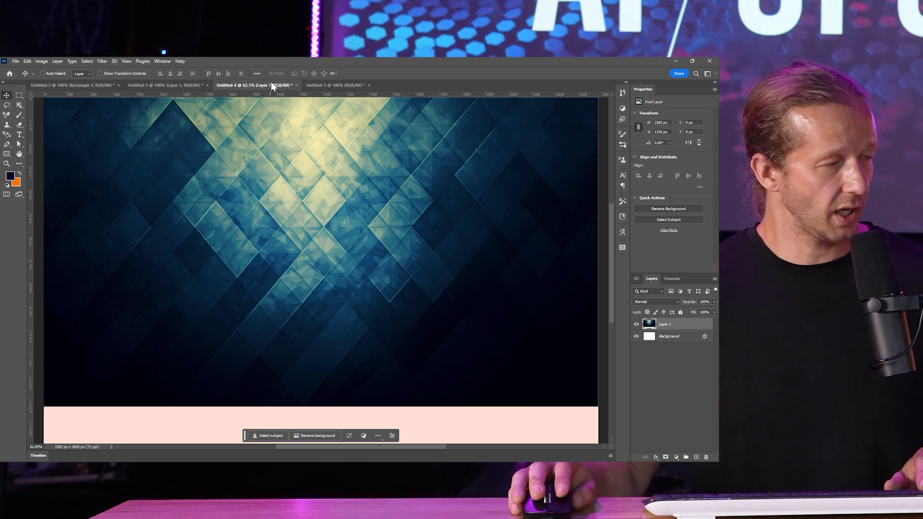
Return to the blue pattern document and bring up its Canvas Size settings
{"action": "left_click", "coordinate": [335, 84]}
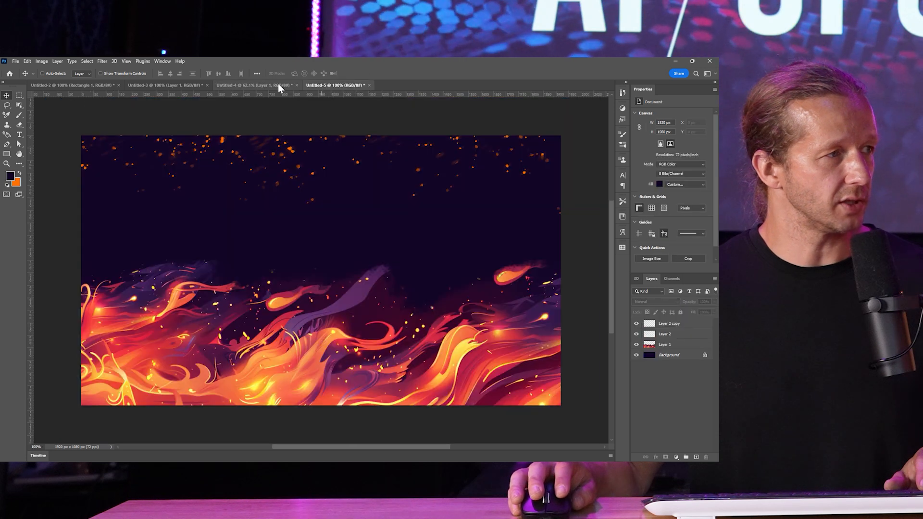
{"action": "left_click", "coordinate": [253, 85]}
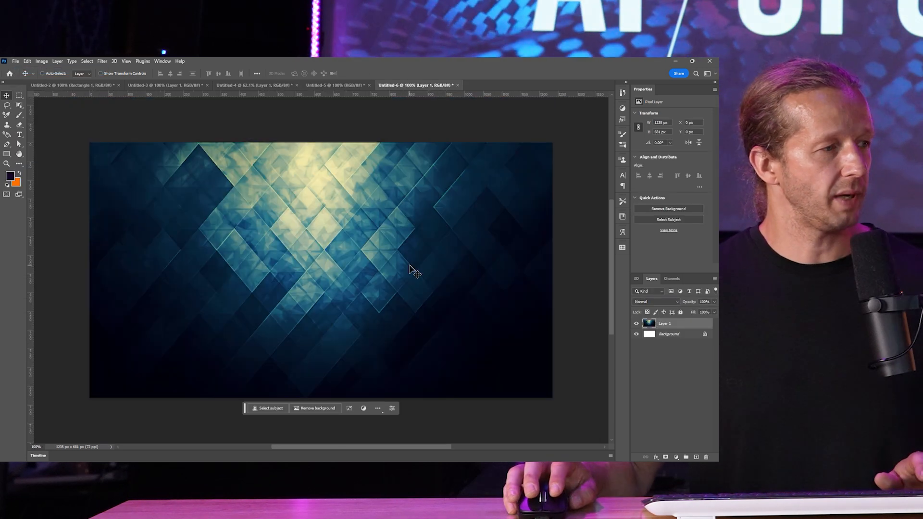
{"action": "left_click", "coordinate": [41, 61]}
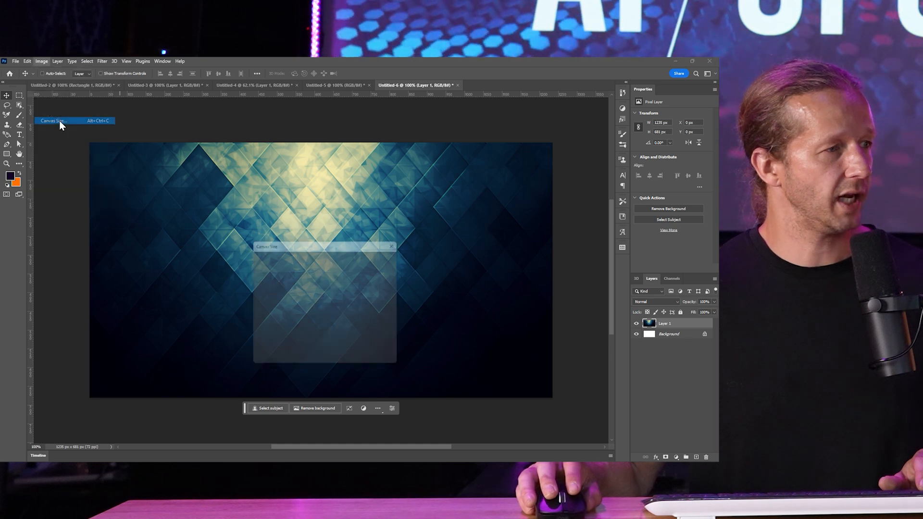
{"action": "left_click", "coordinate": [52, 121]}
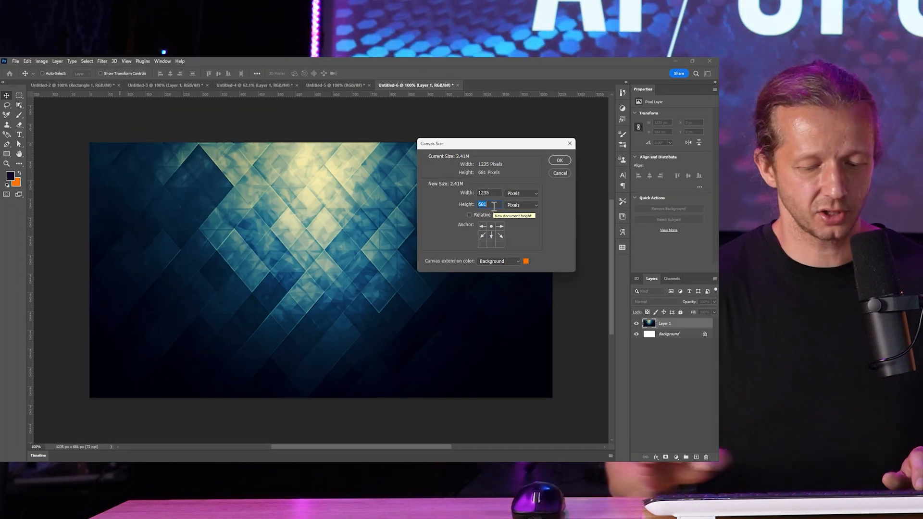
Extend the canvas taller and target the orange Background layer beneath the pattern
{"action": "left_click", "coordinate": [559, 161]}
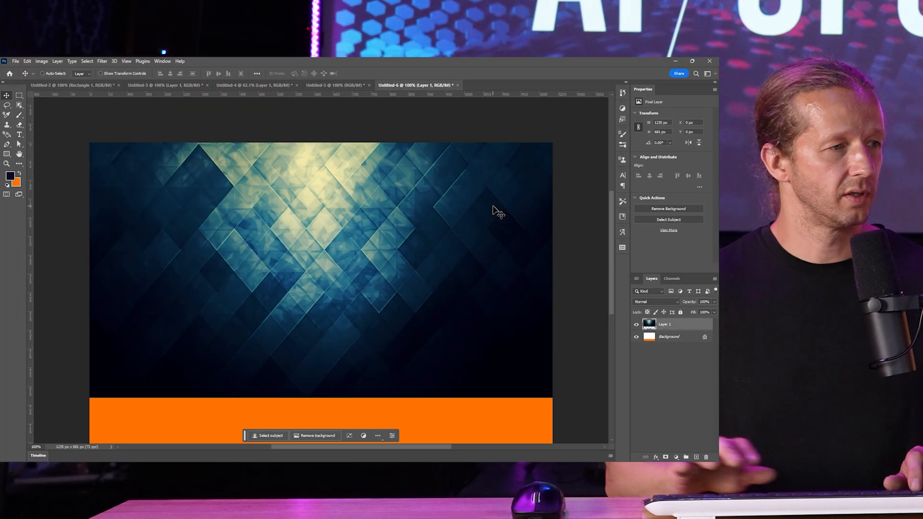
{"action": "scroll", "scroll_direction": "down", "scroll_amount": 3}
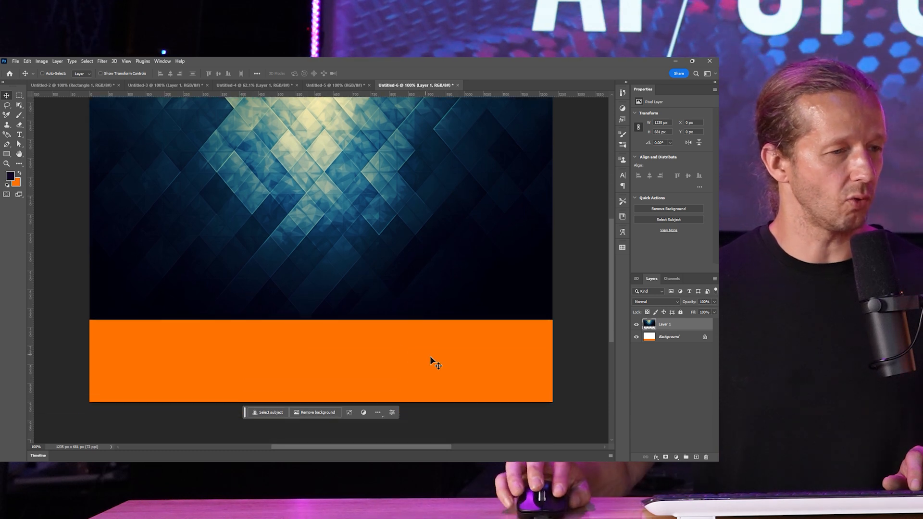
{"action": "left_click", "coordinate": [669, 337]}
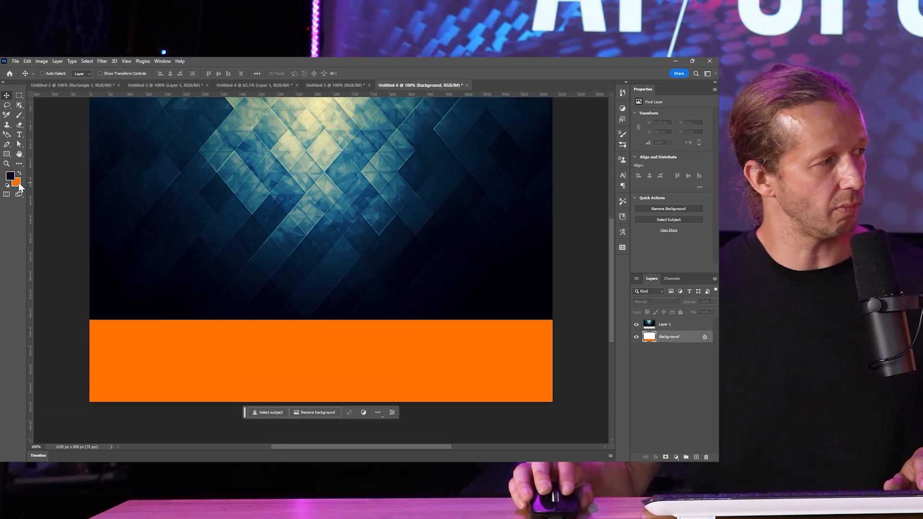
{"action": "mouse_move", "coordinate": [19, 194]}
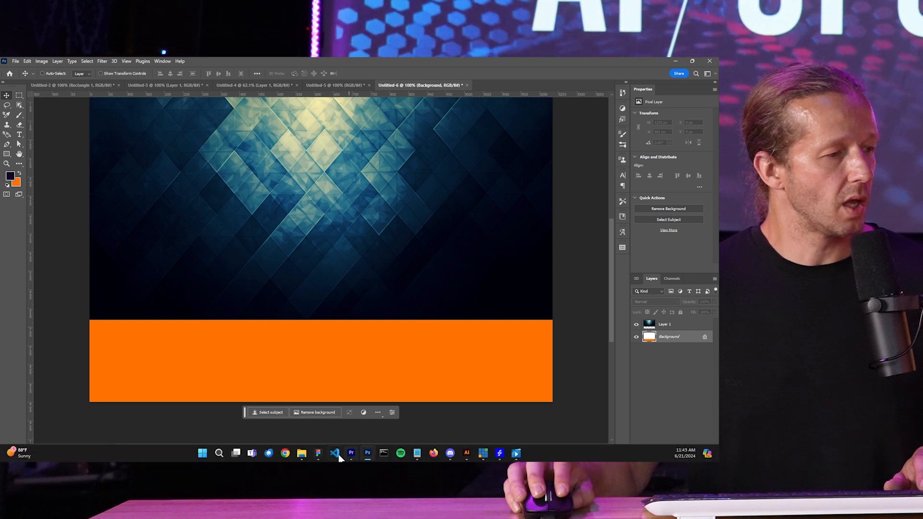
{"action": "mouse_move", "coordinate": [367, 453]}
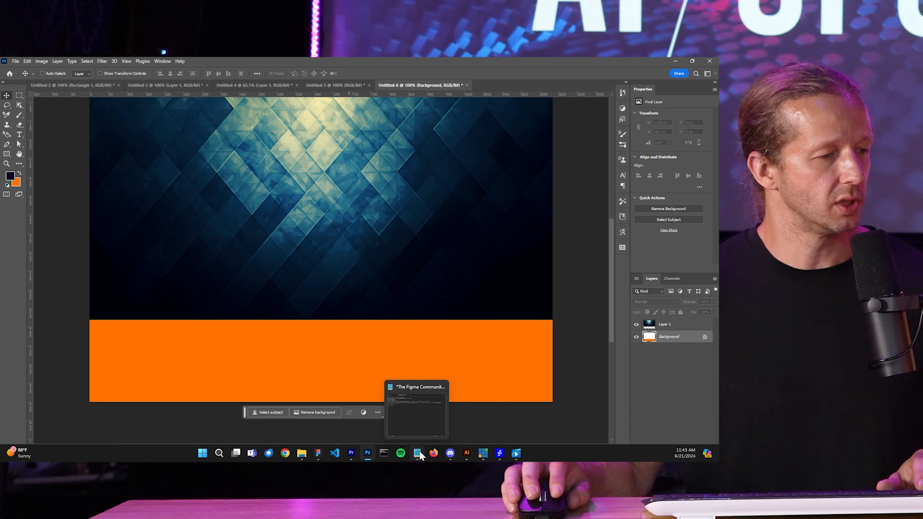
{"action": "mouse_move", "coordinate": [400, 453]}
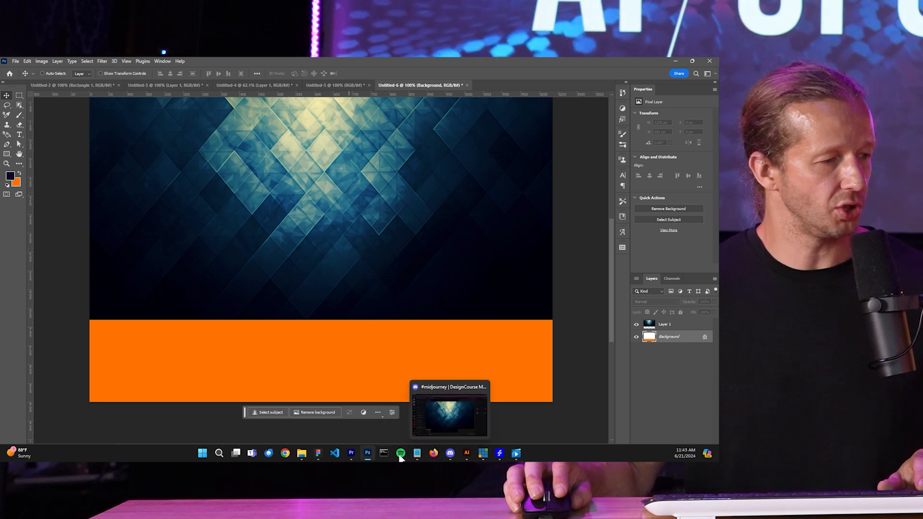
View the Figma hero frame, select the THE GODS. heading, then return to the Midjourney chat
{"action": "left_click", "coordinate": [318, 453]}
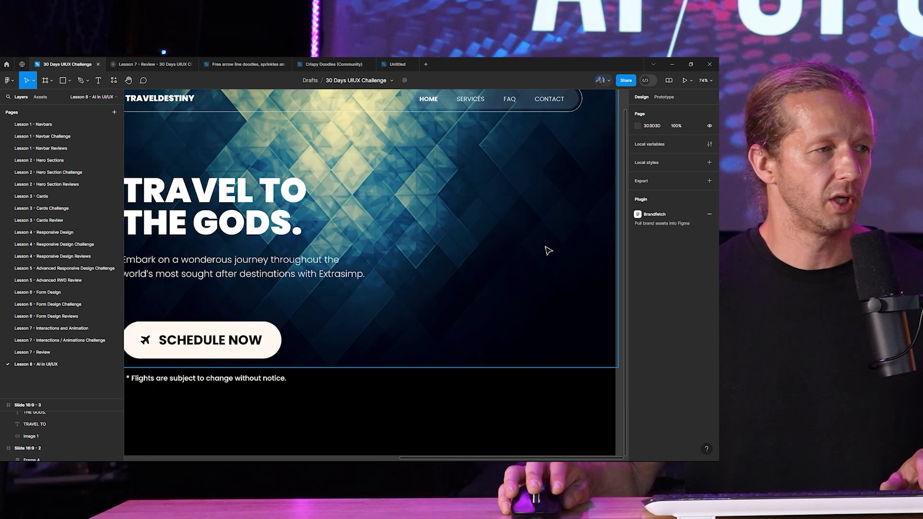
{"action": "scroll", "scroll_direction": "down", "scroll_amount": 3}
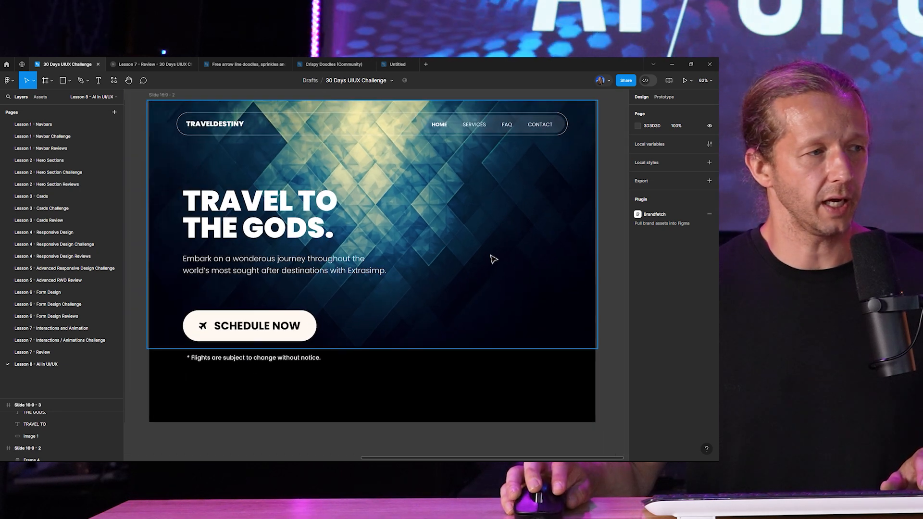
{"action": "left_click", "coordinate": [259, 228]}
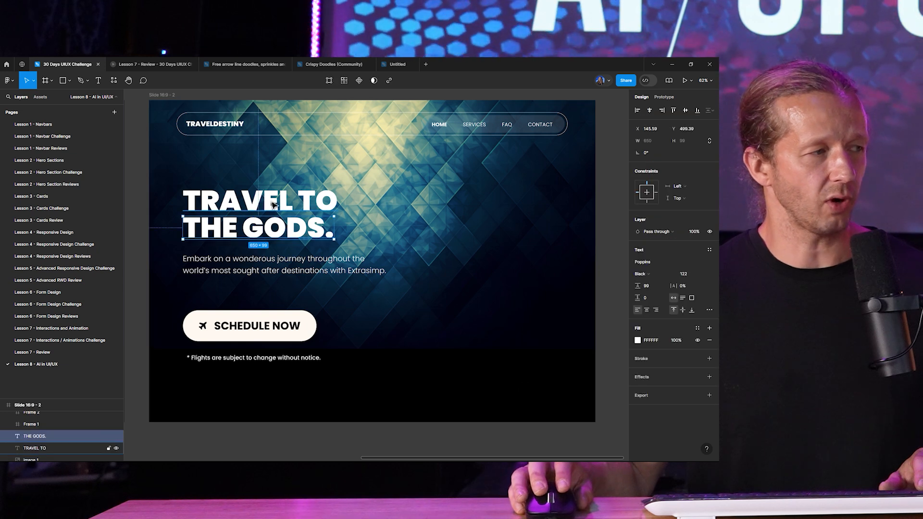
{"action": "mouse_move", "coordinate": [614, 222]}
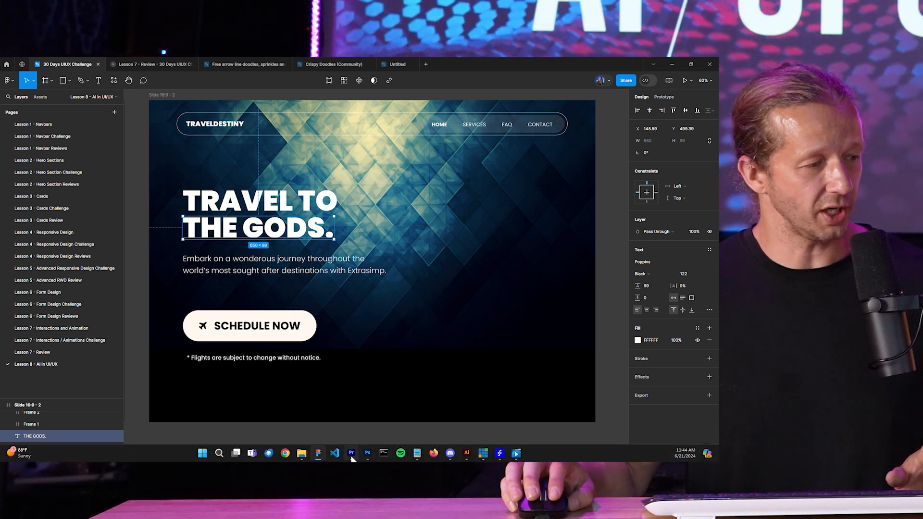
{"action": "left_click", "coordinate": [449, 453]}
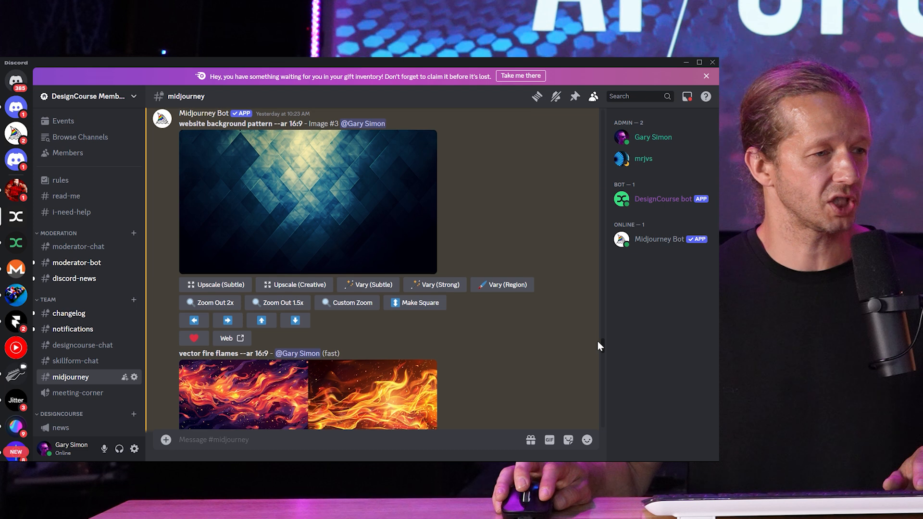
Scroll to the isometric statue upscales, enlarge the seated statue, then return to Photoshop
{"action": "scroll", "scroll_direction": "down", "scroll_amount": 3}
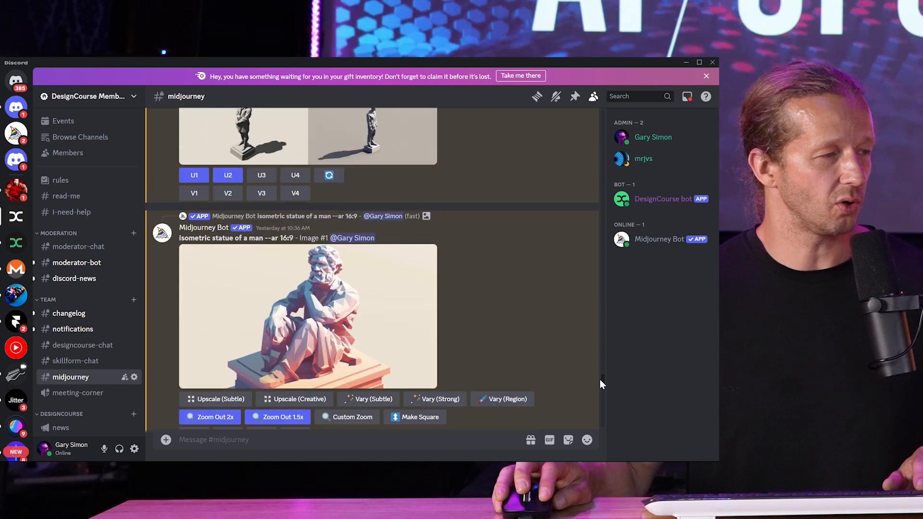
{"action": "scroll", "scroll_direction": "up", "scroll_amount": 3}
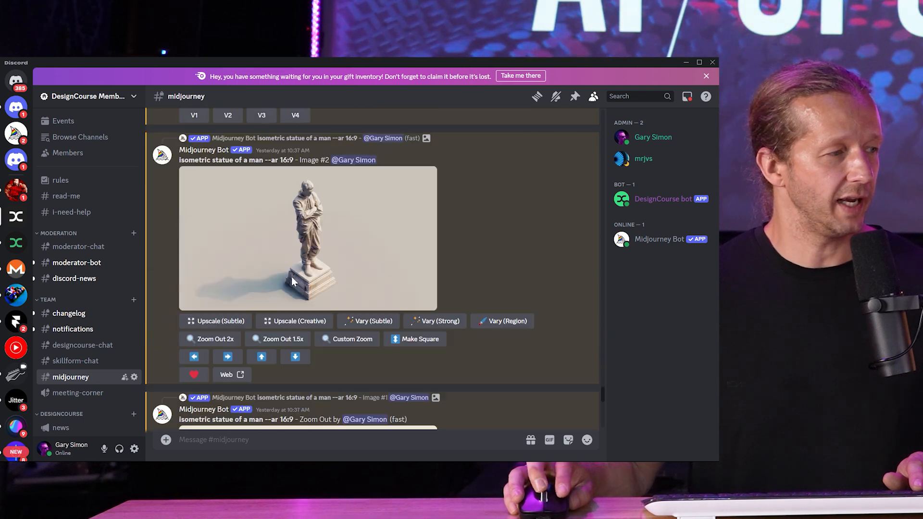
{"action": "scroll", "scroll_direction": "down", "scroll_amount": 3}
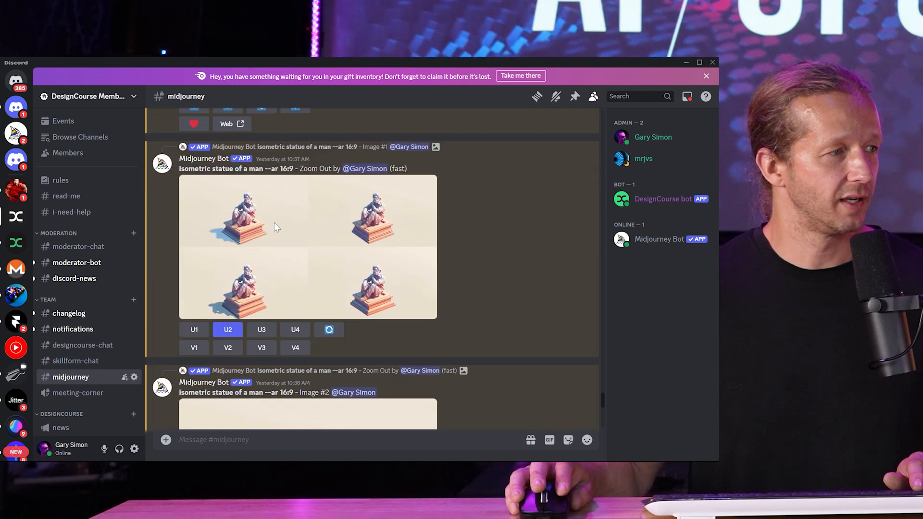
{"action": "scroll", "scroll_direction": "down", "scroll_amount": 3}
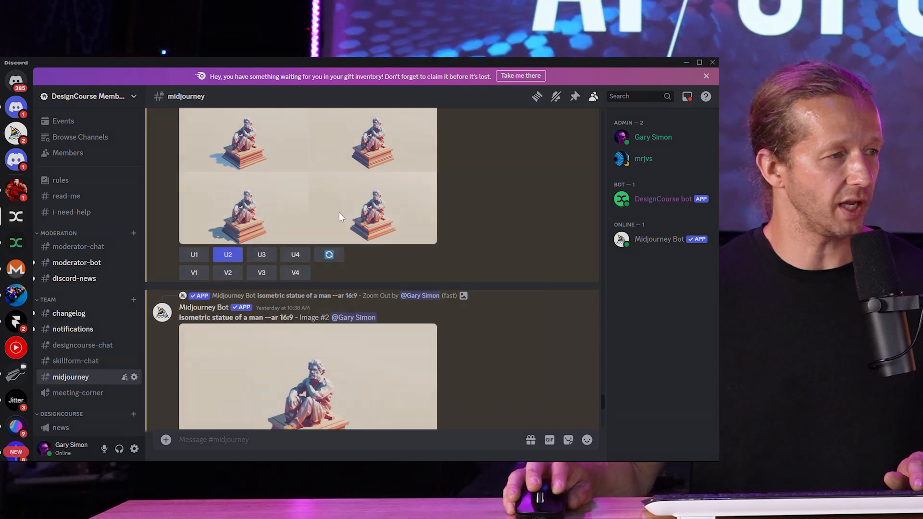
{"action": "scroll", "scroll_direction": "down", "scroll_amount": 3}
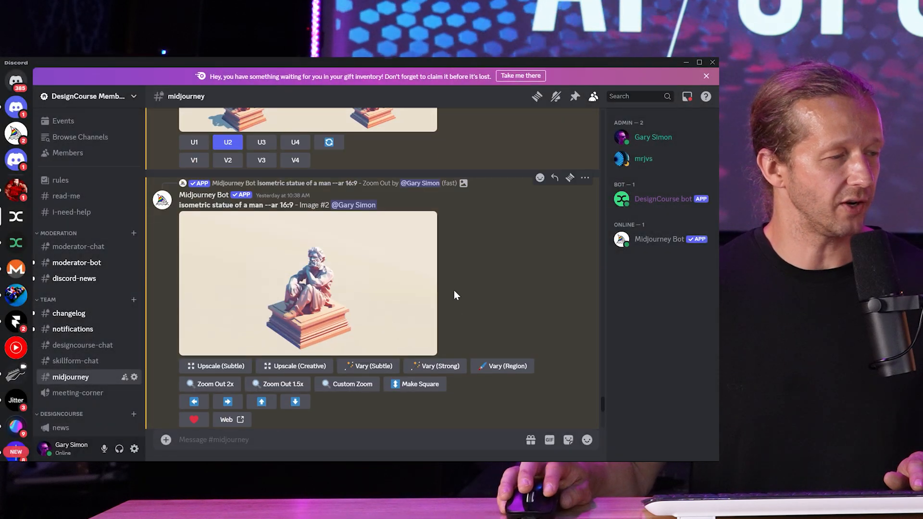
{"action": "left_click", "coordinate": [308, 285]}
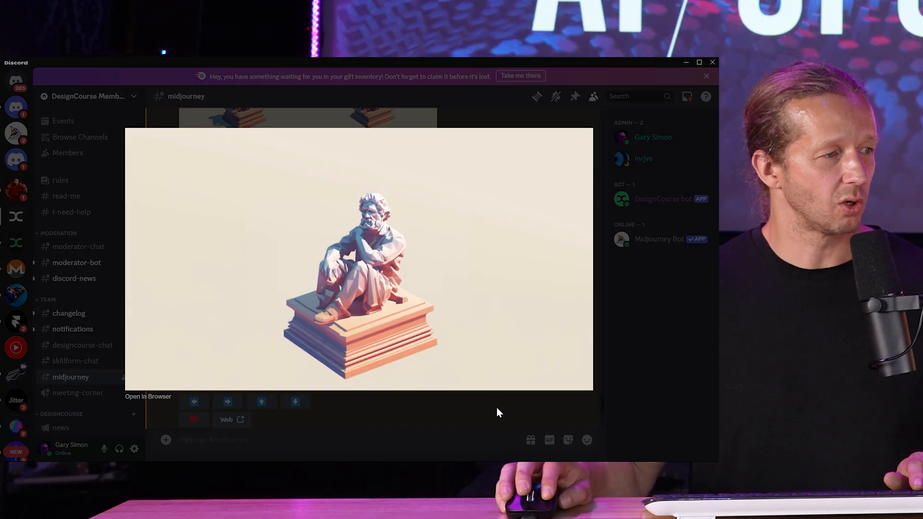
{"action": "mouse_move", "coordinate": [221, 182]}
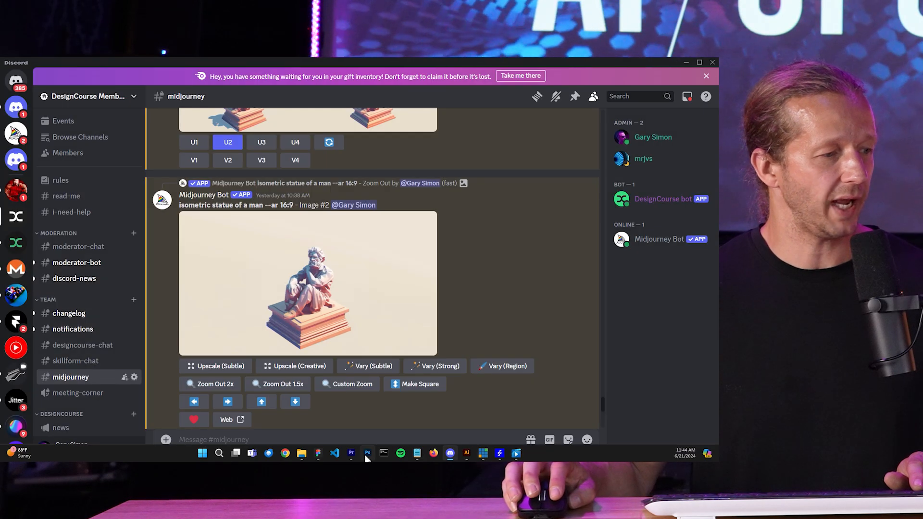
{"action": "left_click", "coordinate": [351, 453]}
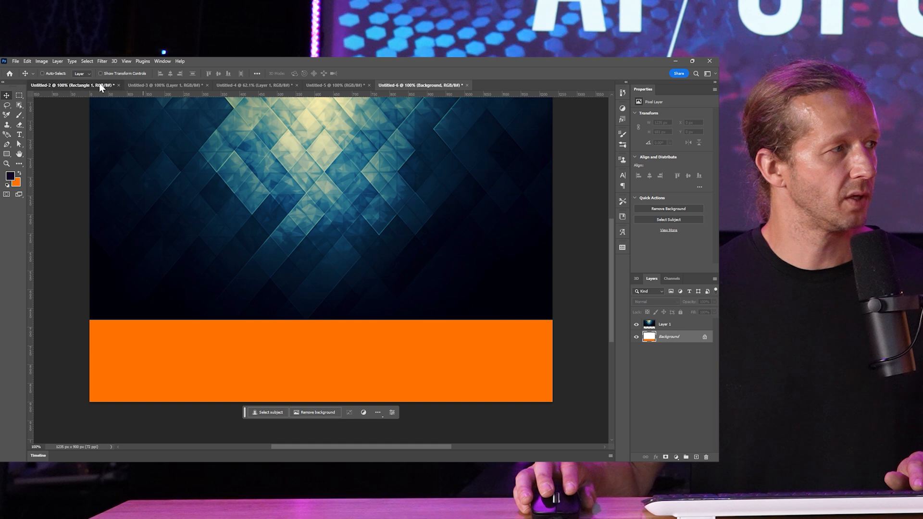
Bring up the cut-out statue document, sample the cream backdrop colour, then switch to the flames document
{"action": "left_click", "coordinate": [74, 85]}
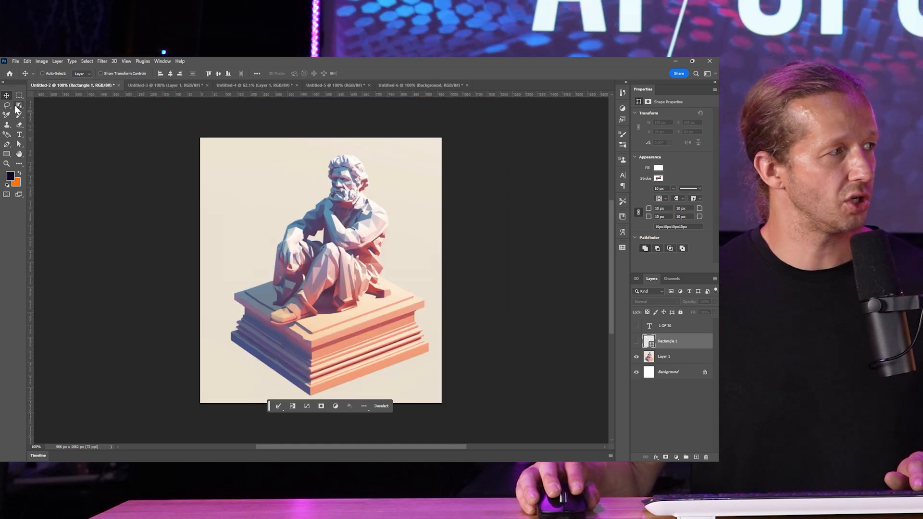
{"action": "left_click", "coordinate": [7, 106]}
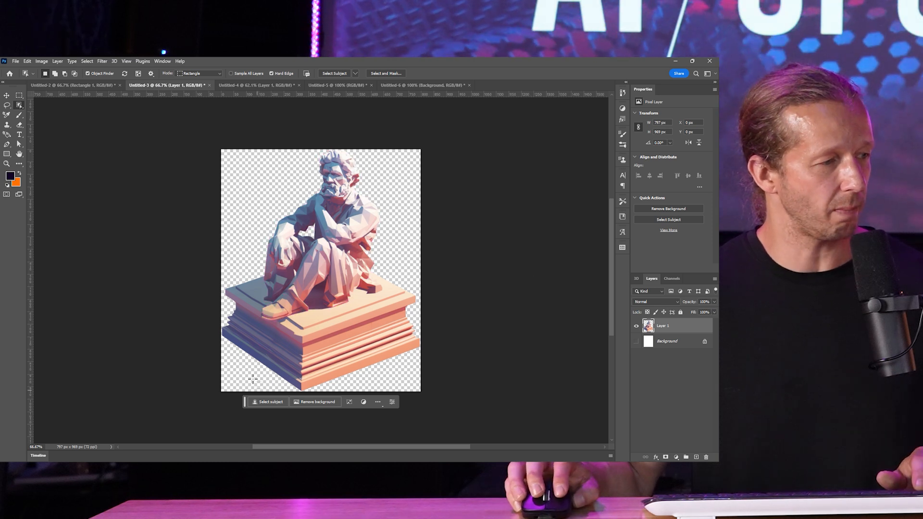
{"action": "mouse_move", "coordinate": [489, 200]}
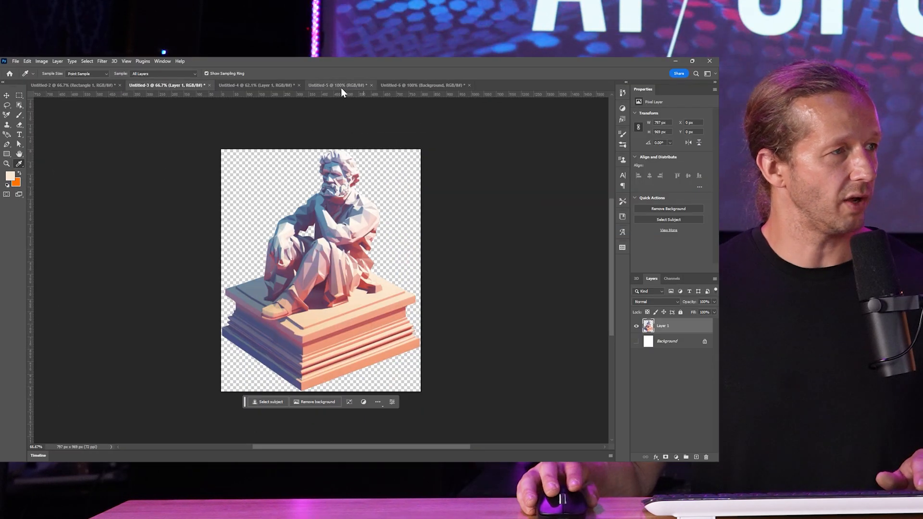
{"action": "left_click", "coordinate": [258, 85]}
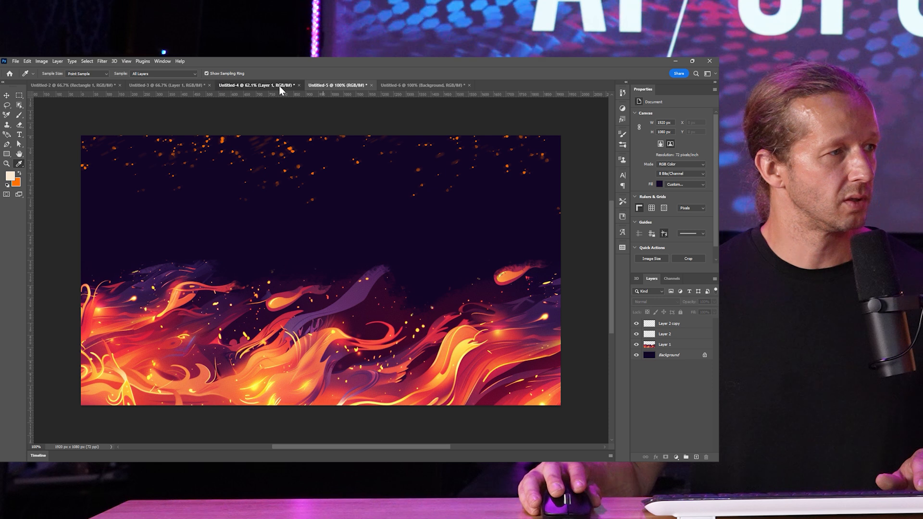
Fill the orange strip in the Untitled-6 document with the cream foreground colour using the Paint Bucket
{"action": "left_click", "coordinate": [424, 85]}
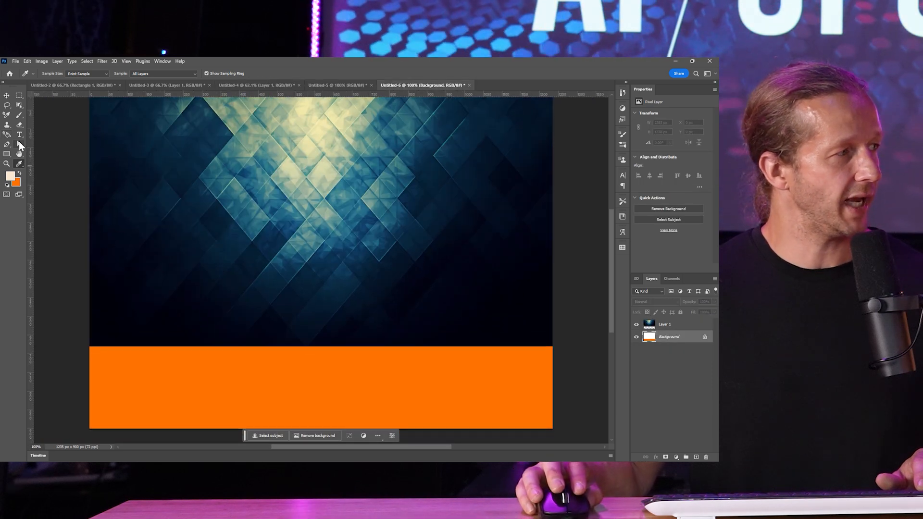
{"action": "left_click", "coordinate": [7, 164]}
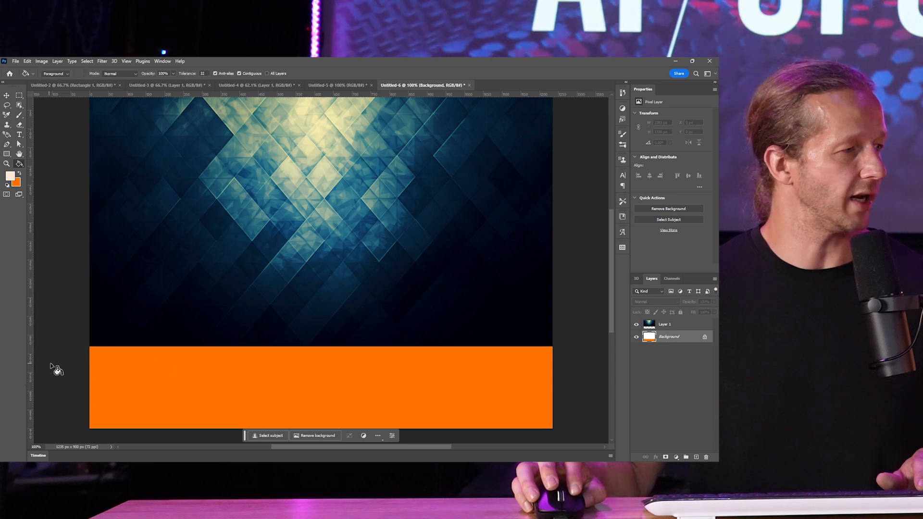
{"action": "left_click", "coordinate": [365, 386]}
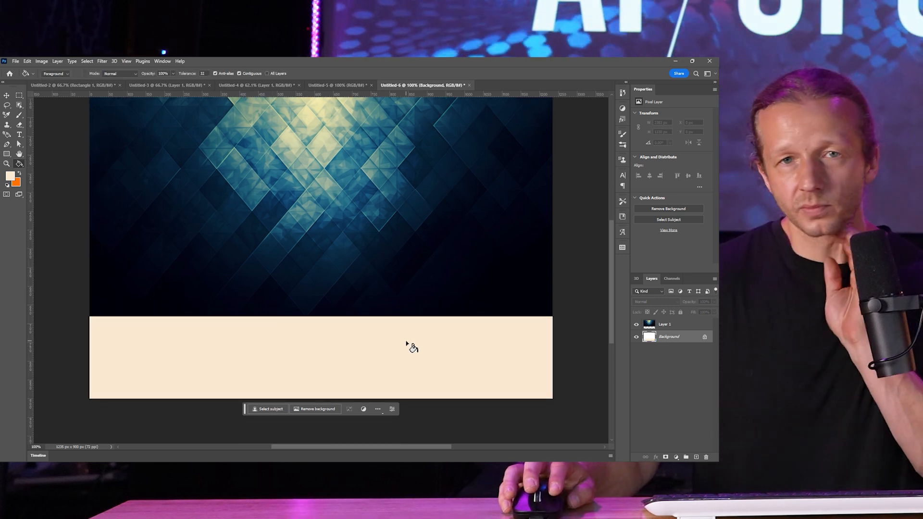
{"action": "mouse_move", "coordinate": [474, 301]}
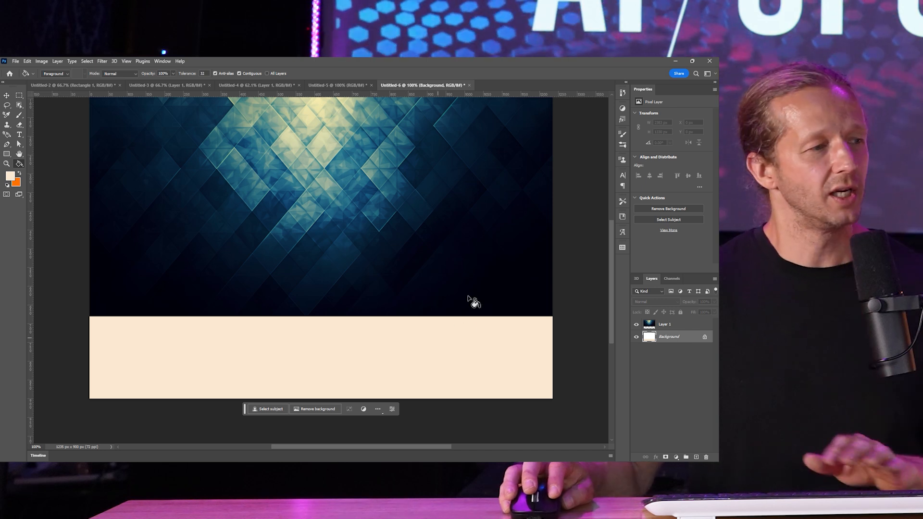
{"action": "mouse_move", "coordinate": [347, 311]}
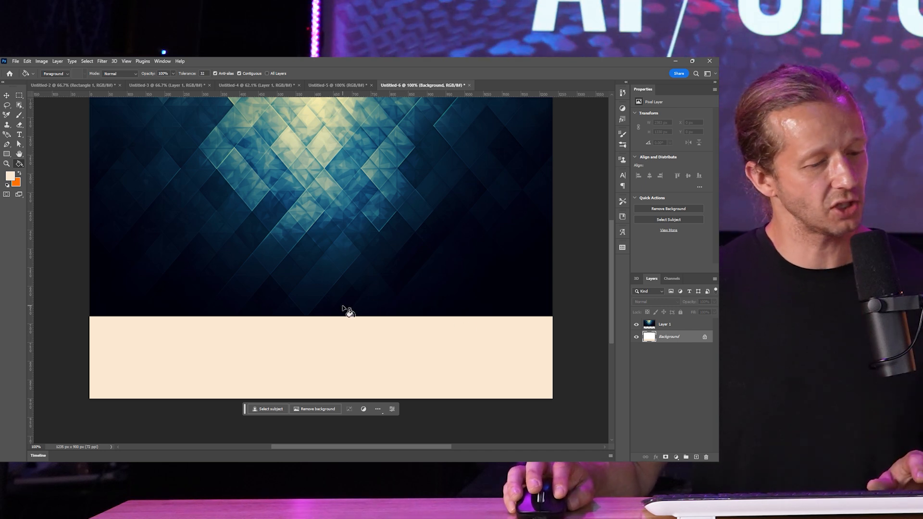
{"action": "mouse_move", "coordinate": [353, 334]}
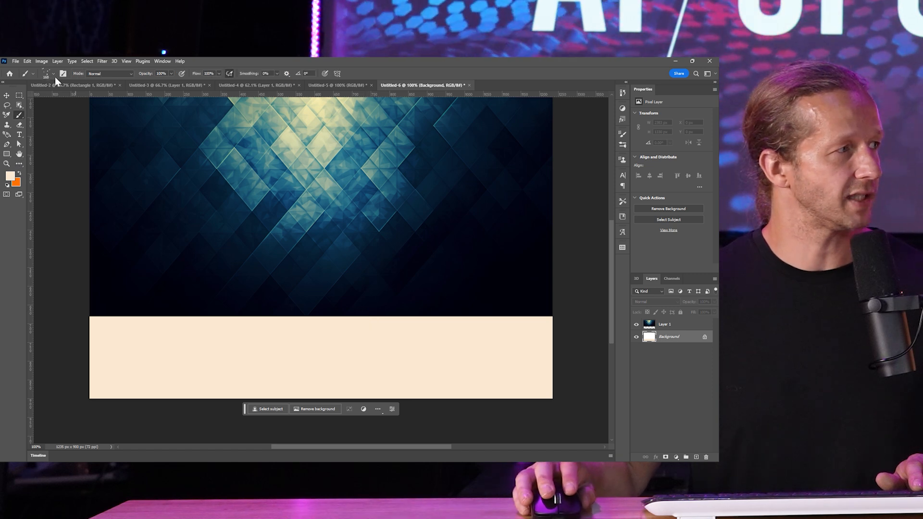
Paint Kyle's Screentones texture along the blue pattern's lower edge, then bring up the Untitled-4 pink-band document
{"action": "left_click", "coordinate": [666, 324]}
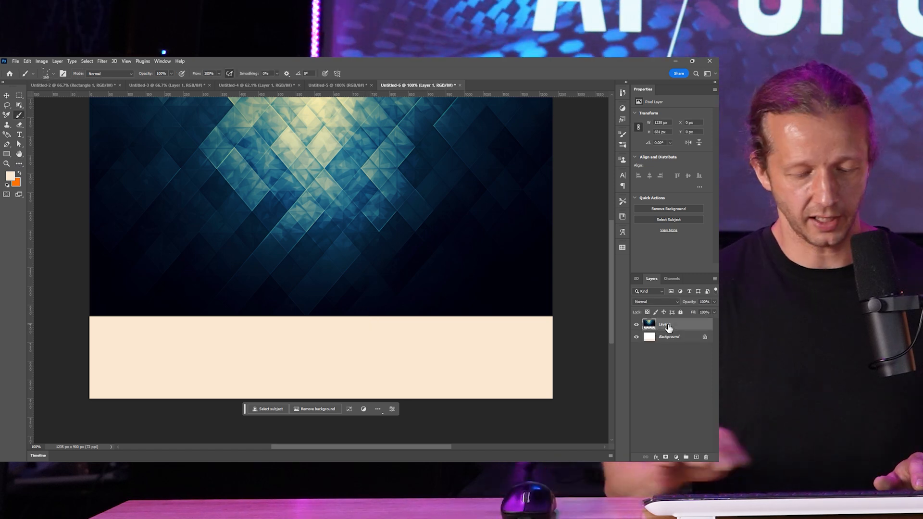
{"action": "left_click", "coordinate": [685, 457]}
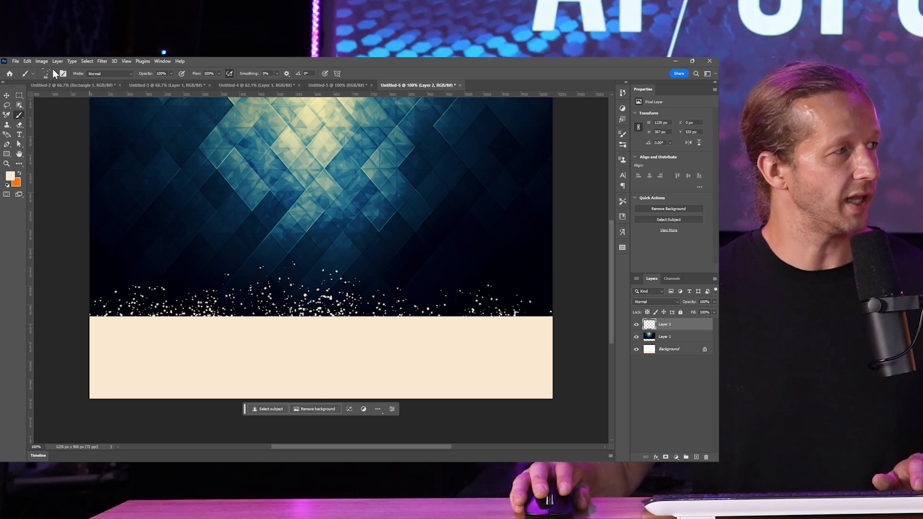
{"action": "left_click", "coordinate": [38, 73]}
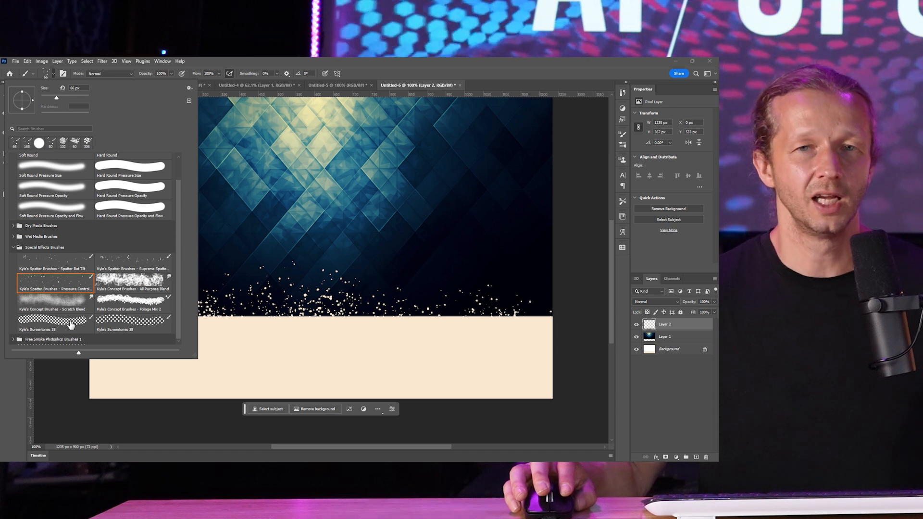
{"action": "mouse_move", "coordinate": [53, 321]}
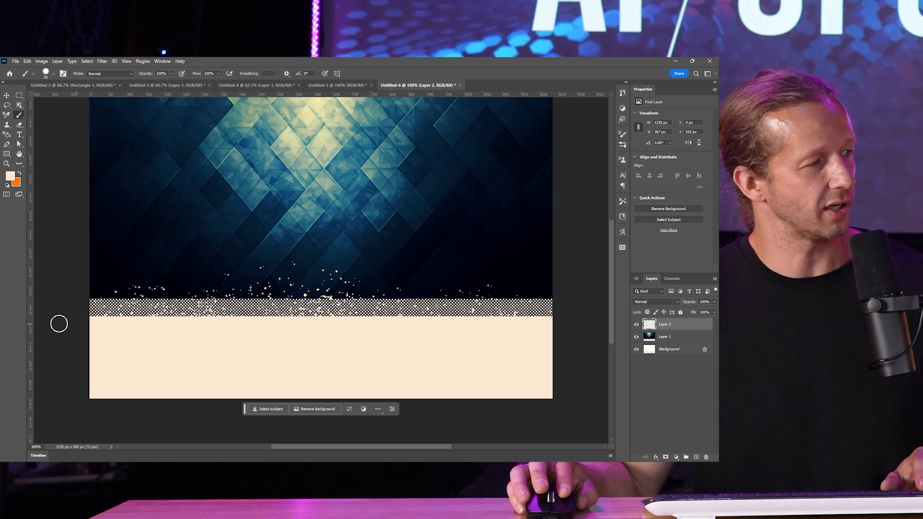
{"action": "mouse_move", "coordinate": [502, 235]}
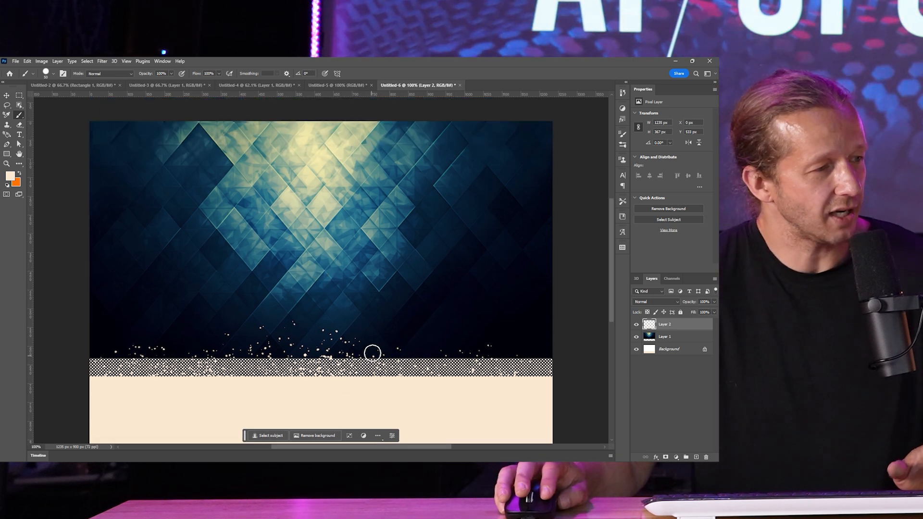
{"action": "mouse_move", "coordinate": [381, 352]}
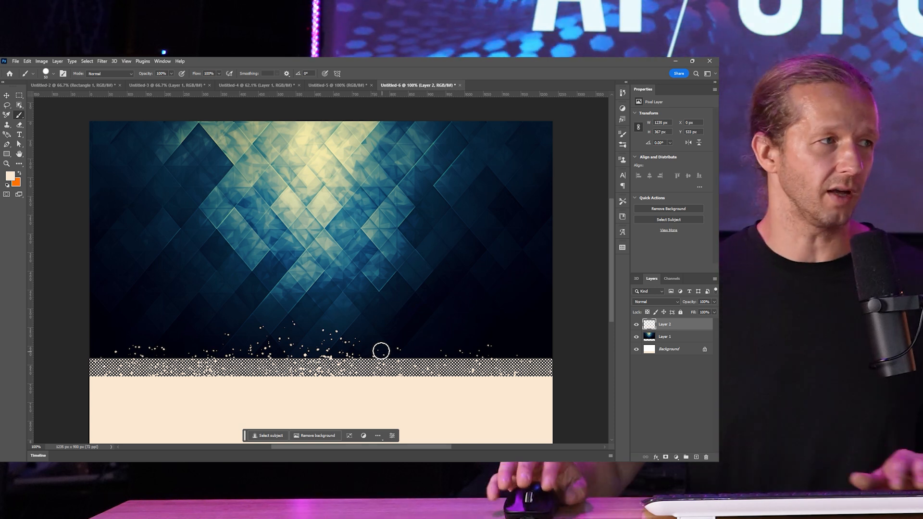
{"action": "left_click", "coordinate": [253, 85]}
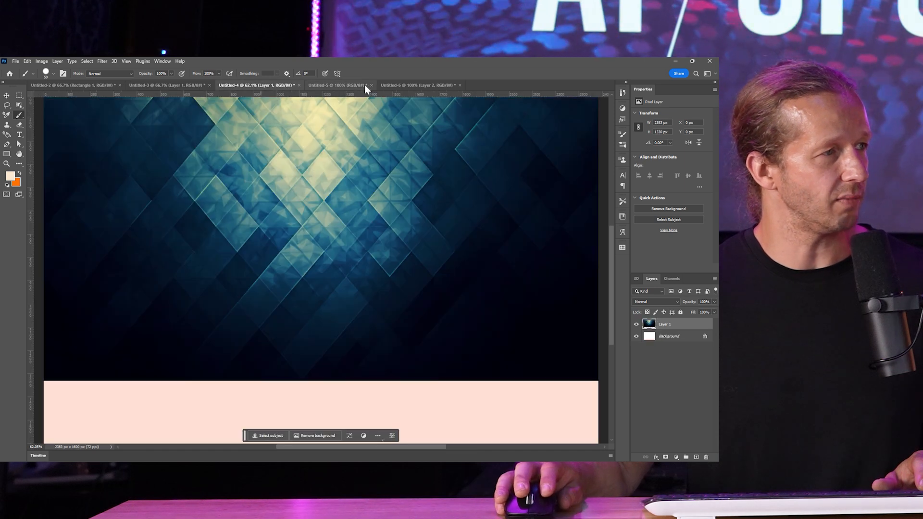
Return to the pink-band document and undo the Paint Bucket fill from the Edit menu
{"action": "left_click", "coordinate": [418, 84]}
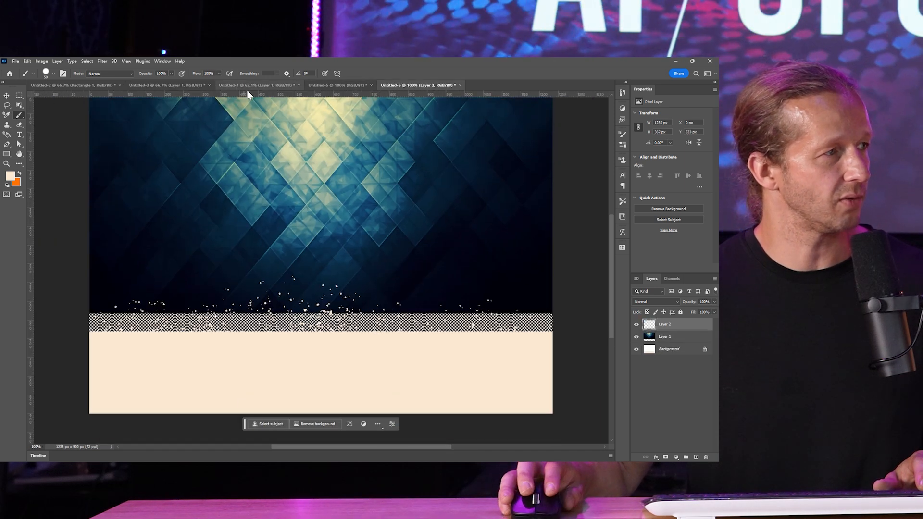
{"action": "left_click", "coordinate": [253, 85]}
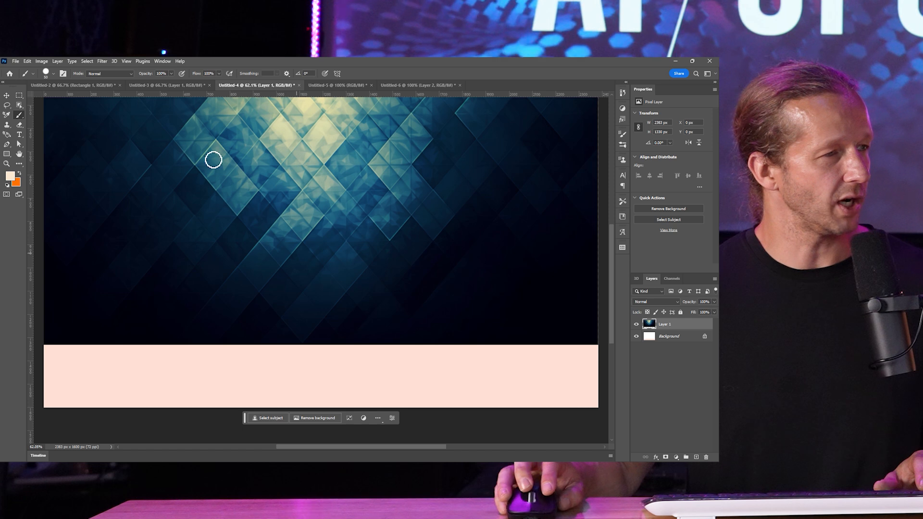
{"action": "left_click", "coordinate": [27, 60]}
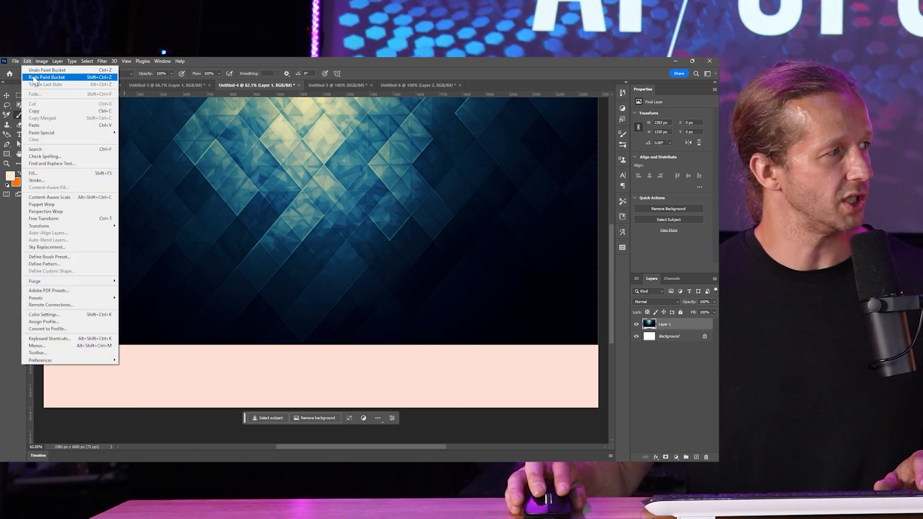
{"action": "mouse_move", "coordinate": [48, 70]}
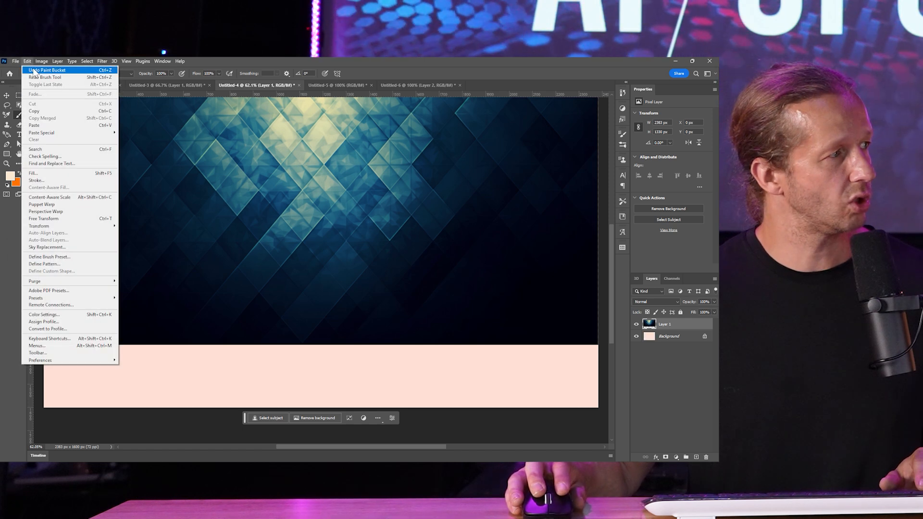
{"action": "mouse_move", "coordinate": [41, 77]}
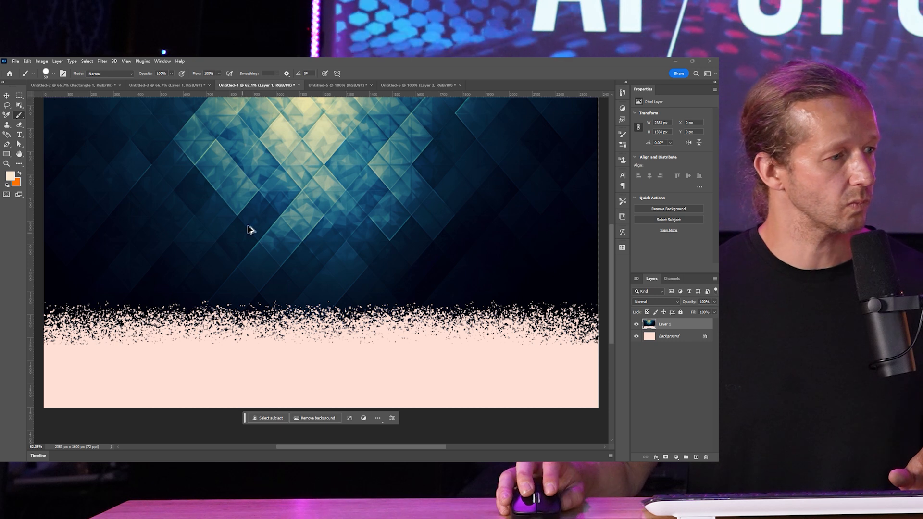
{"action": "mouse_move", "coordinate": [389, 150]}
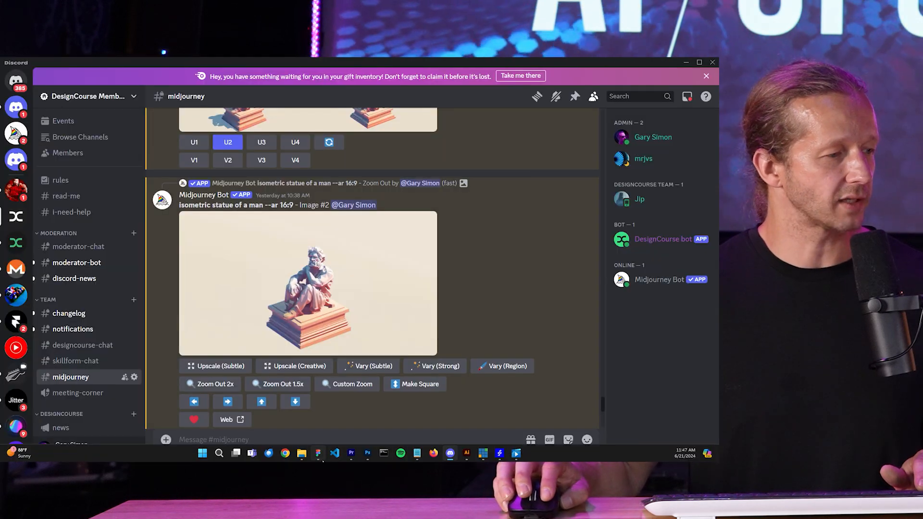
Paste the spatter-edged background into the Figma hero and remove the black Frame 5 strip
{"action": "left_click", "coordinate": [318, 453]}
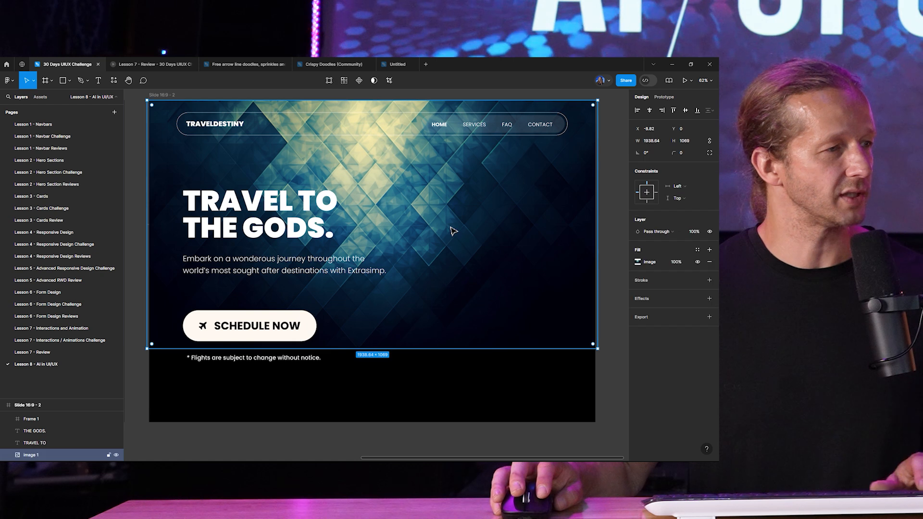
{"action": "left_click", "coordinate": [368, 453]}
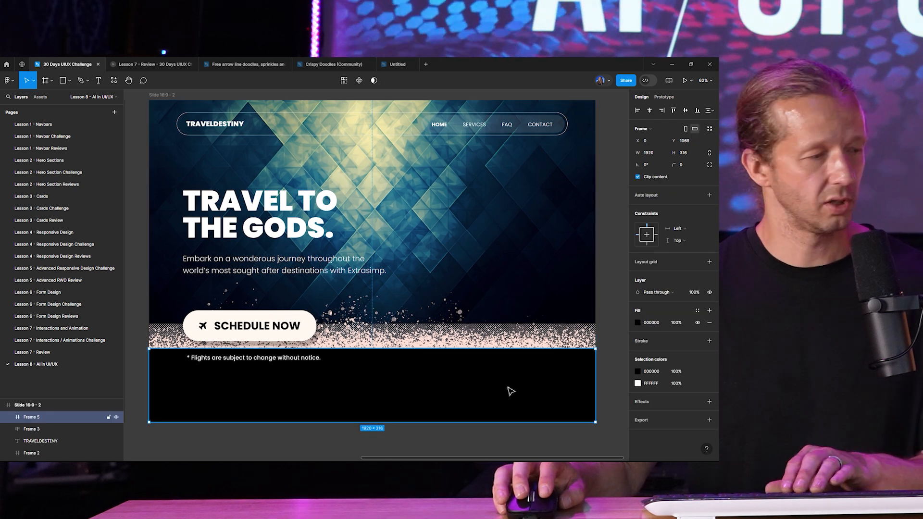
{"action": "left_click", "coordinate": [637, 322]}
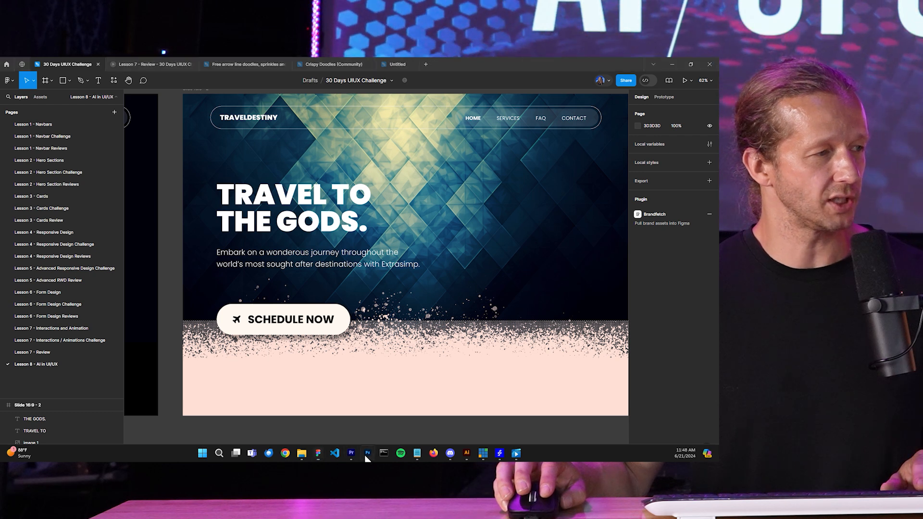
Bring up the Untitled-3 statue cut-out on its transparent background in Photoshop
{"action": "left_click", "coordinate": [351, 453]}
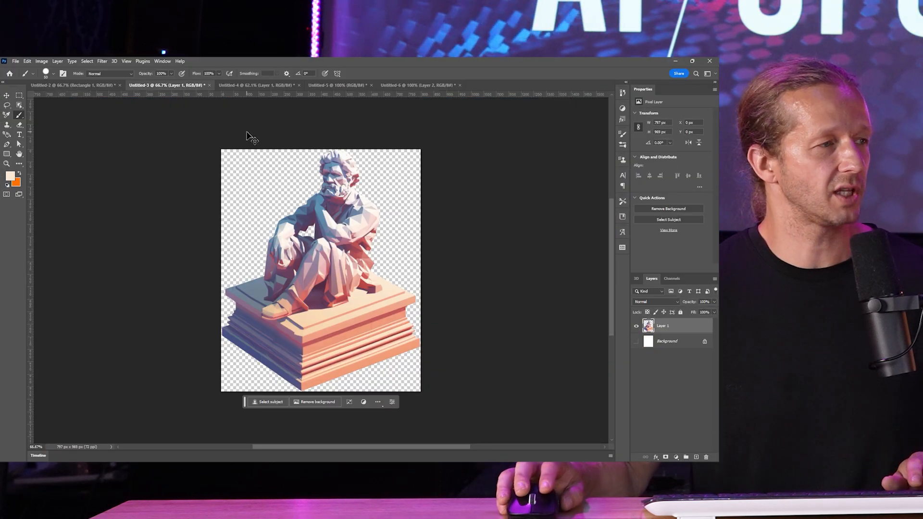
{"action": "mouse_move", "coordinate": [350, 196]}
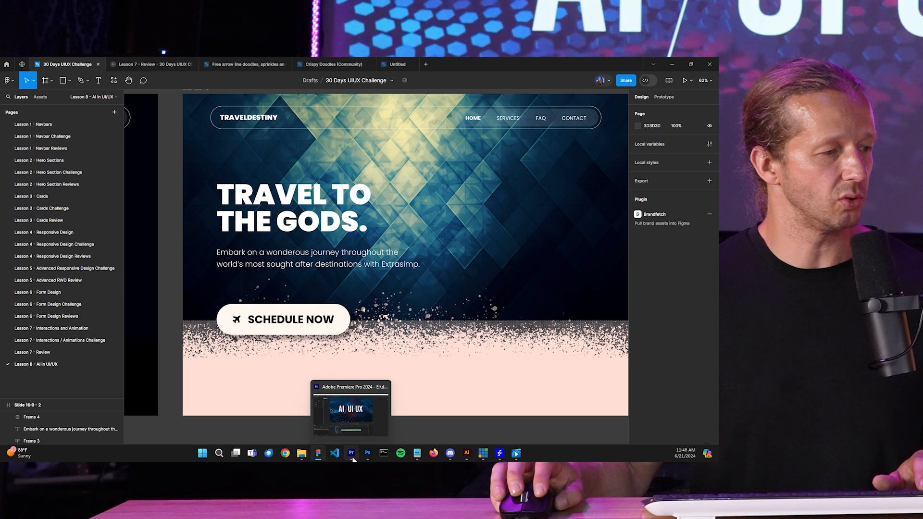
{"action": "left_click", "coordinate": [368, 453]}
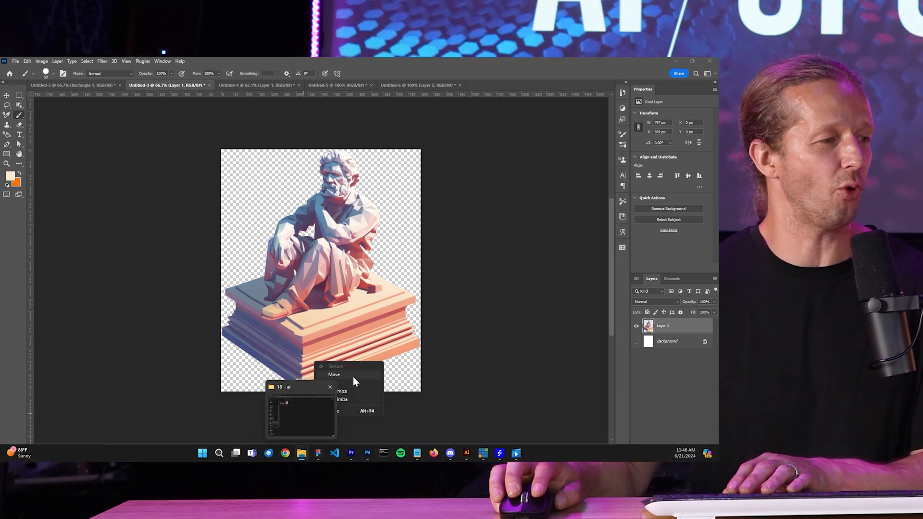
Paste the statue into the Figma hero and scale it up on the right over the spatter edge
{"action": "left_click", "coordinate": [336, 367]}
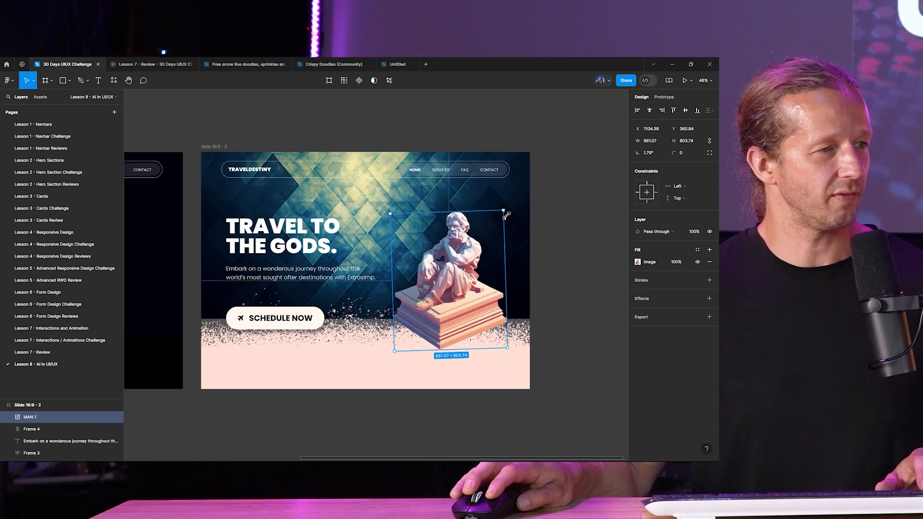
{"action": "left_click", "coordinate": [494, 368]}
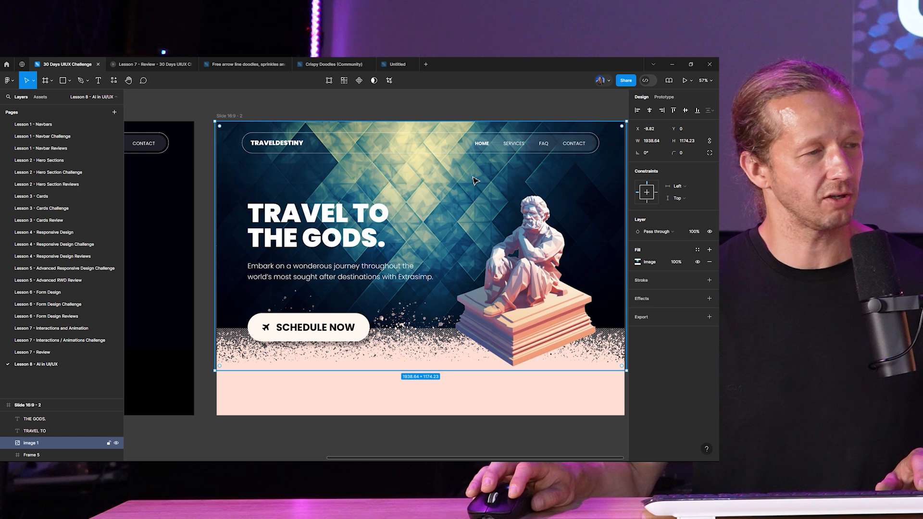
{"action": "mouse_move", "coordinate": [453, 188]}
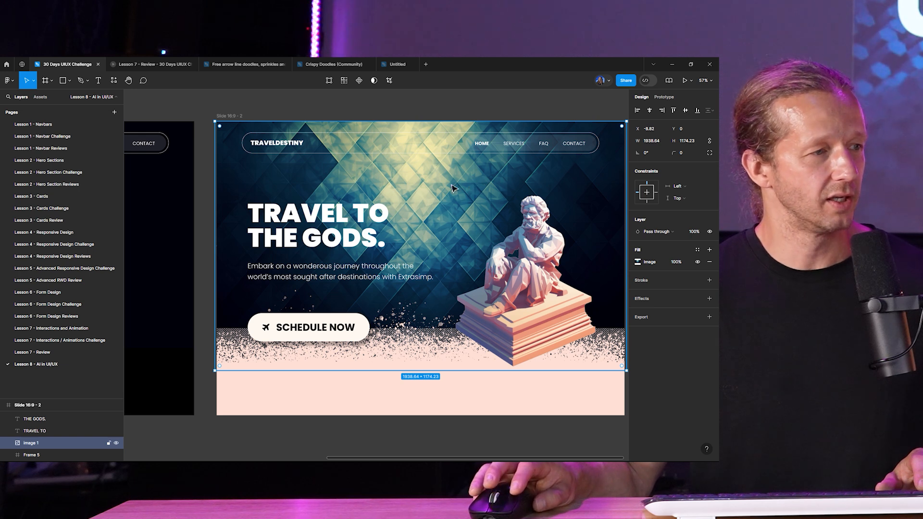
{"action": "mouse_move", "coordinate": [418, 356]}
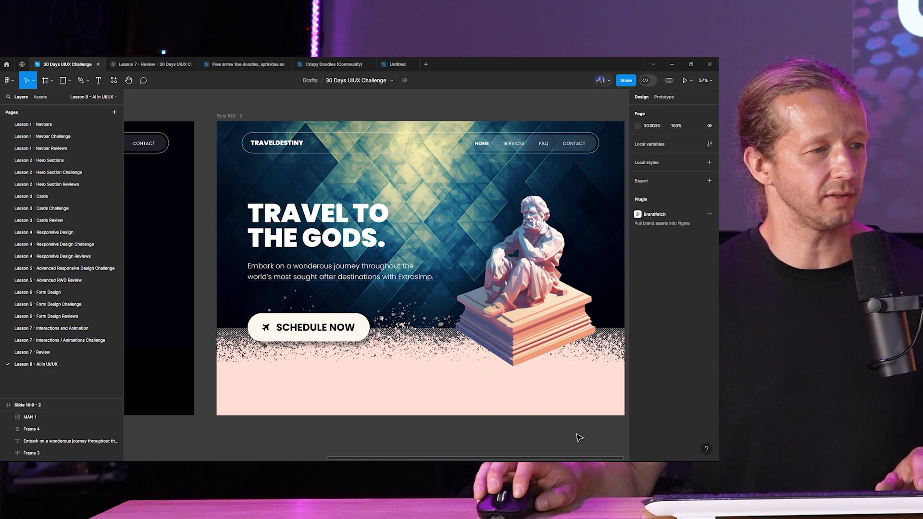
{"action": "scroll", "scroll_direction": "up", "scroll_amount": 3}
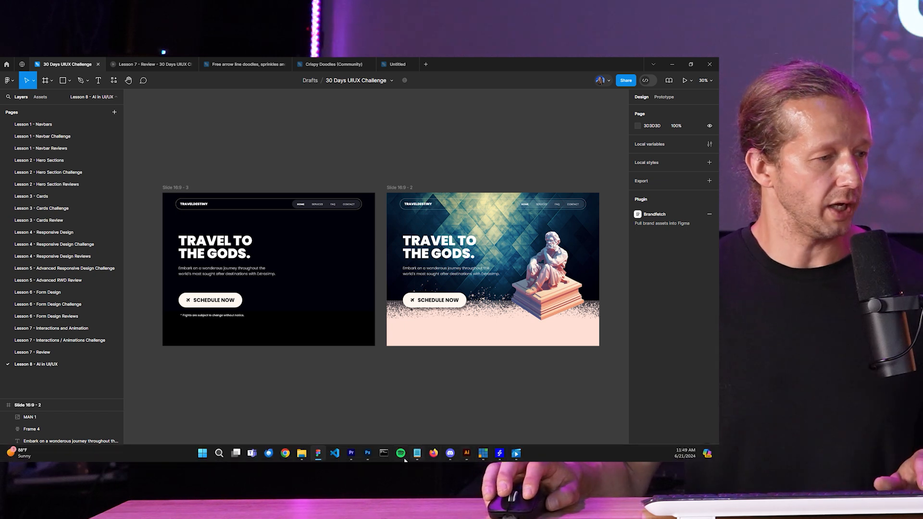
{"action": "mouse_move", "coordinate": [468, 456]}
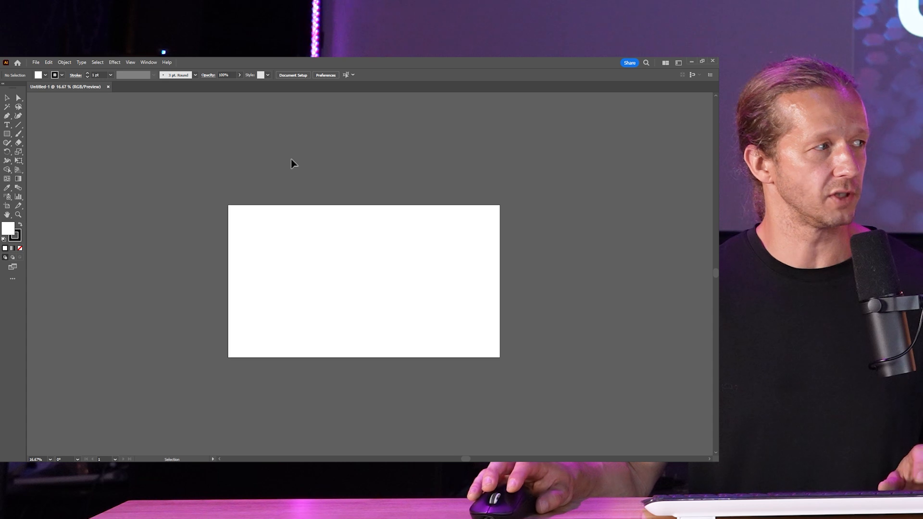
{"action": "mouse_move", "coordinate": [8, 99]}
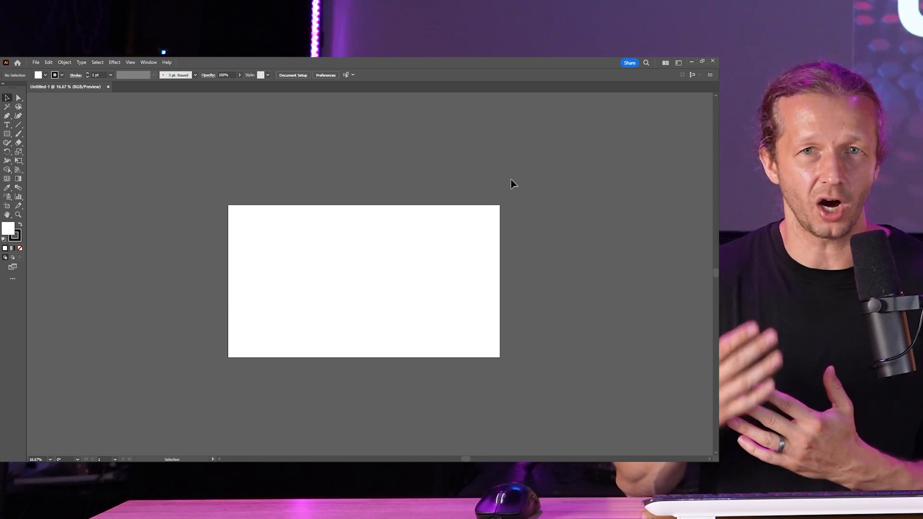
{"action": "mouse_move", "coordinate": [478, 216]}
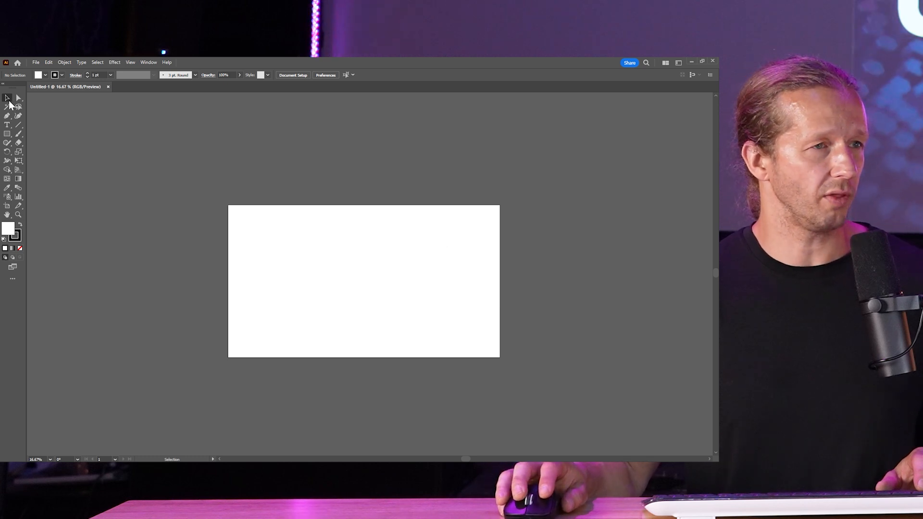
{"action": "mouse_move", "coordinate": [458, 165]}
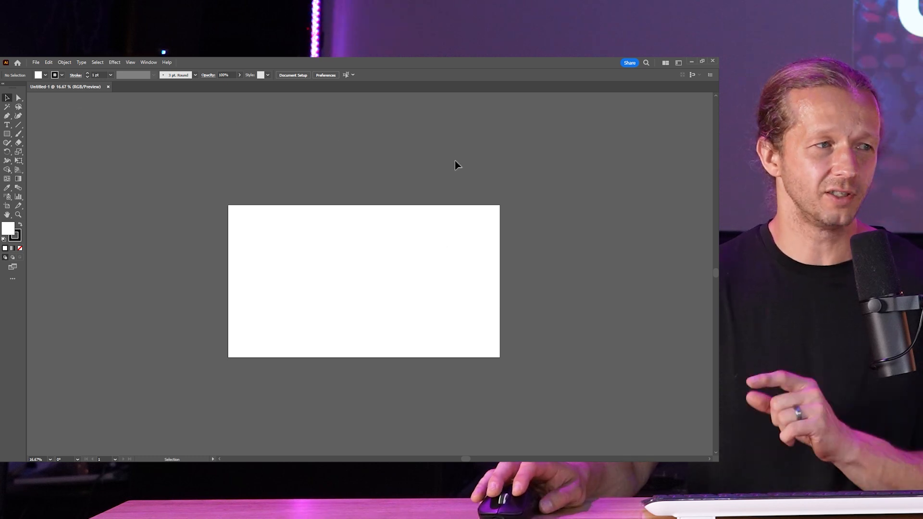
{"action": "mouse_move", "coordinate": [483, 175]}
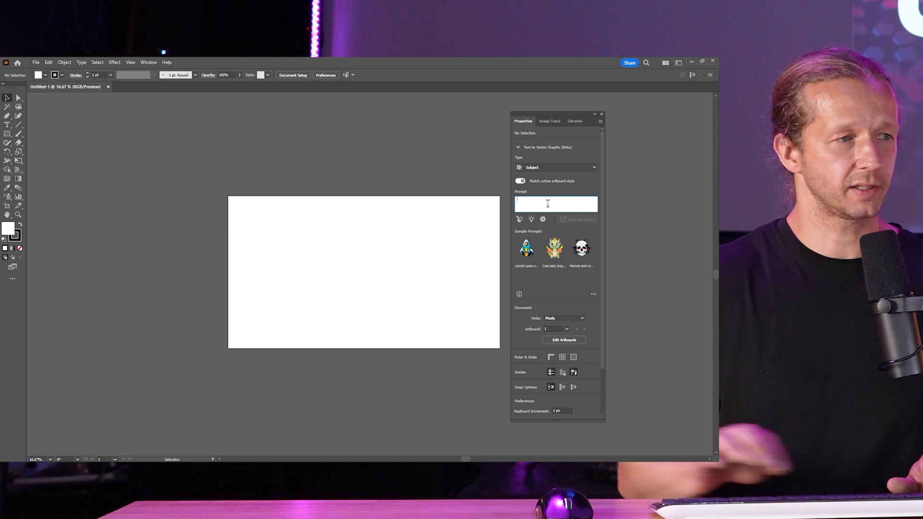
Generate vector graphics from the prompt 'airplane isometric' in Text to Vector Graphic (Beta)
{"action": "type", "text": "airp"}
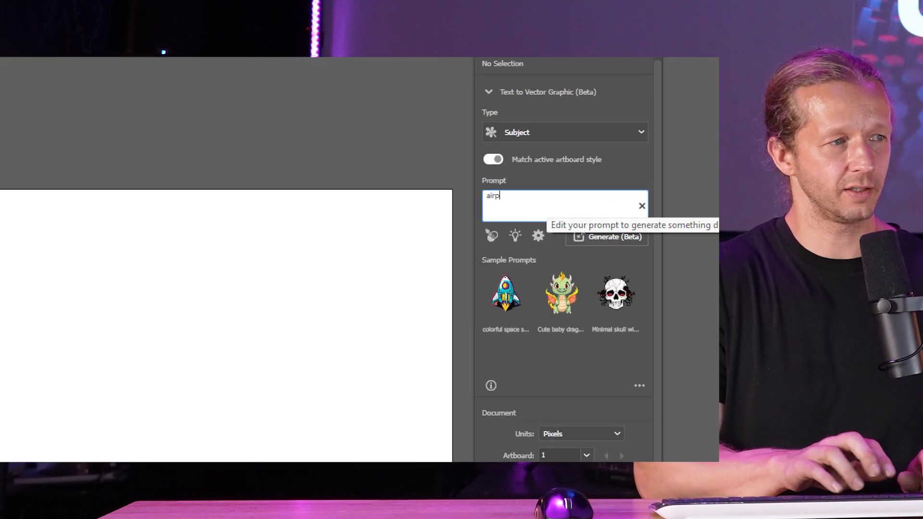
{"action": "type", "text": "lane"}
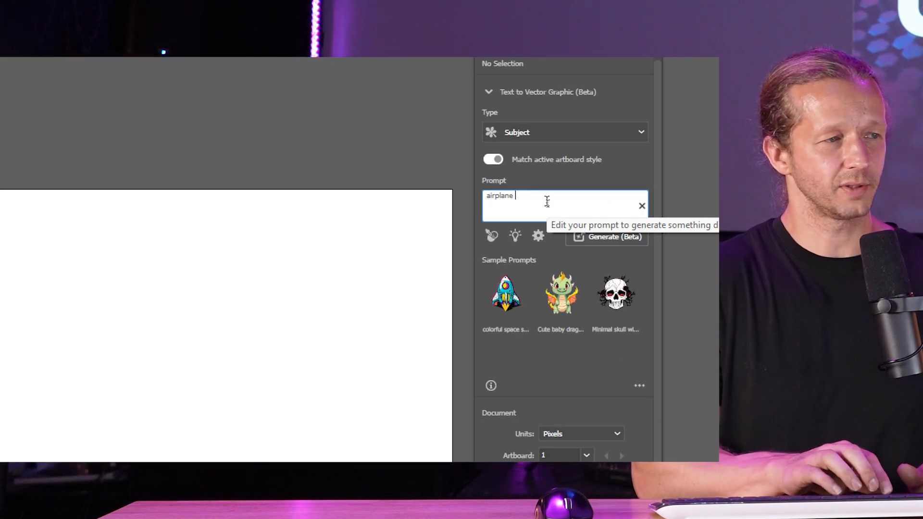
{"action": "type", "text": "isometric"}
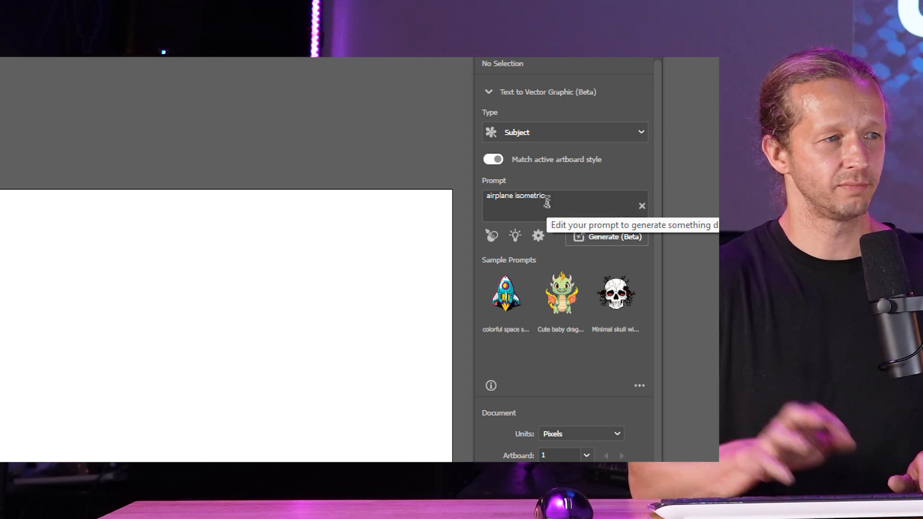
{"action": "left_click", "coordinate": [613, 236]}
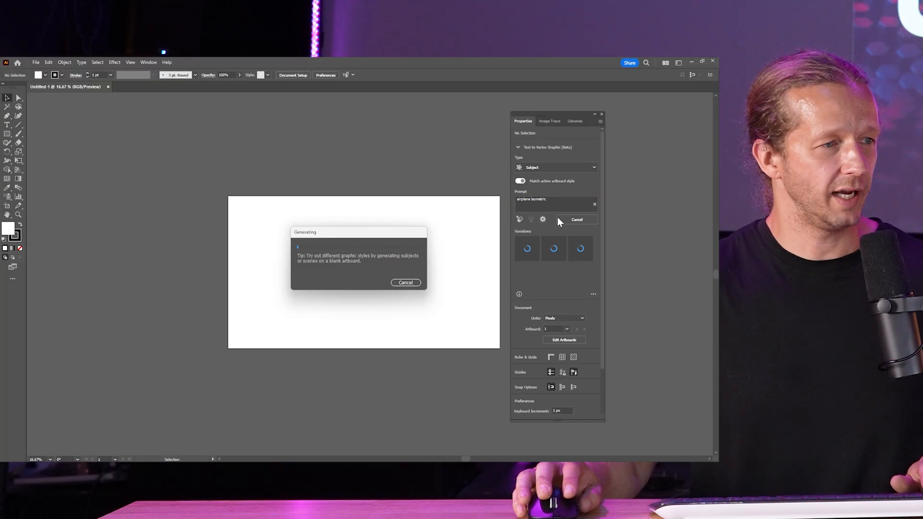
{"action": "mouse_move", "coordinate": [529, 258]}
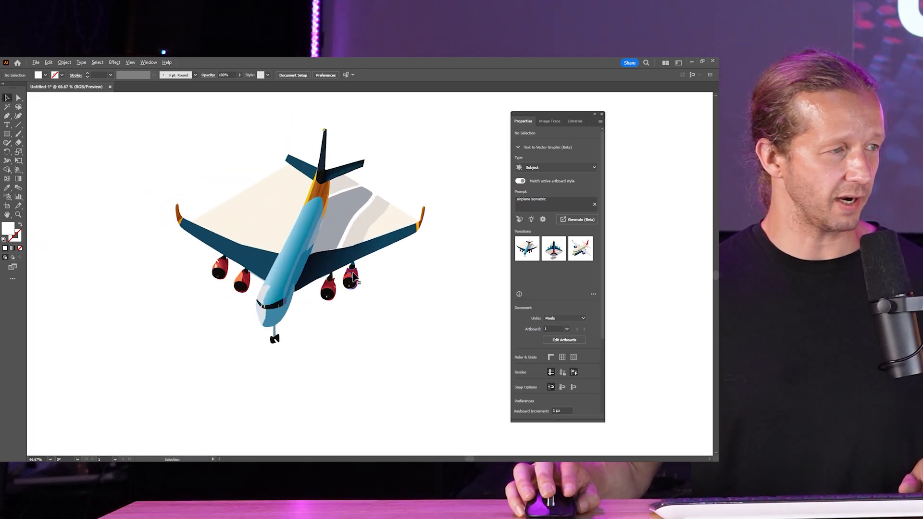
Preview the three airplane variations and select the top-down airliner with blue wings and red nose
{"action": "left_click", "coordinate": [294, 247]}
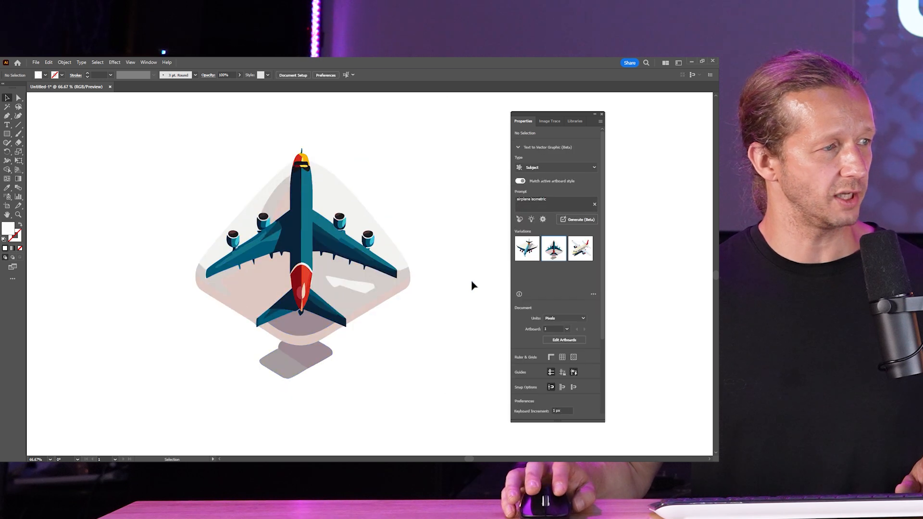
{"action": "left_click", "coordinate": [301, 265]}
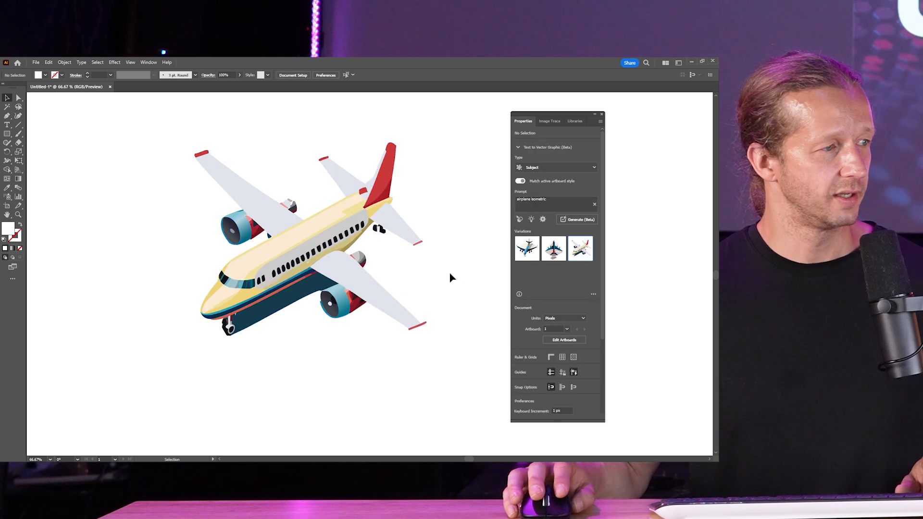
{"action": "mouse_move", "coordinate": [302, 297]}
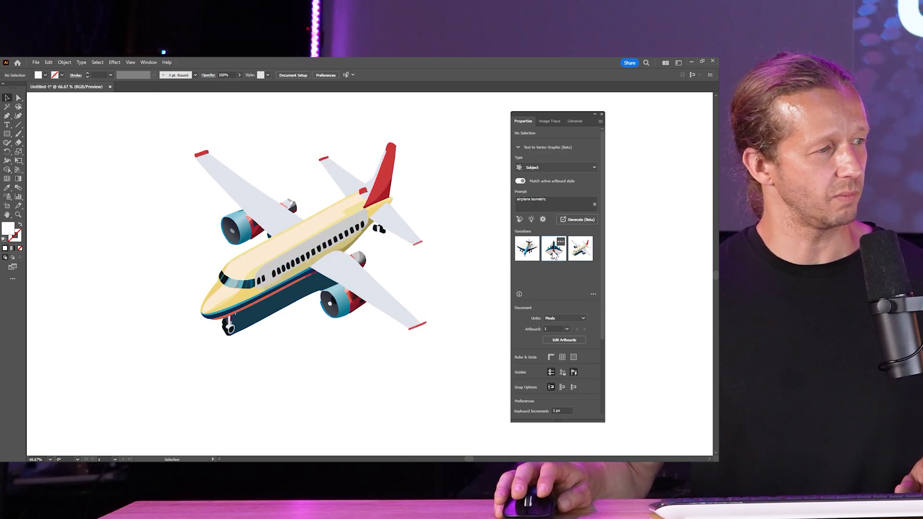
{"action": "left_click", "coordinate": [300, 241]}
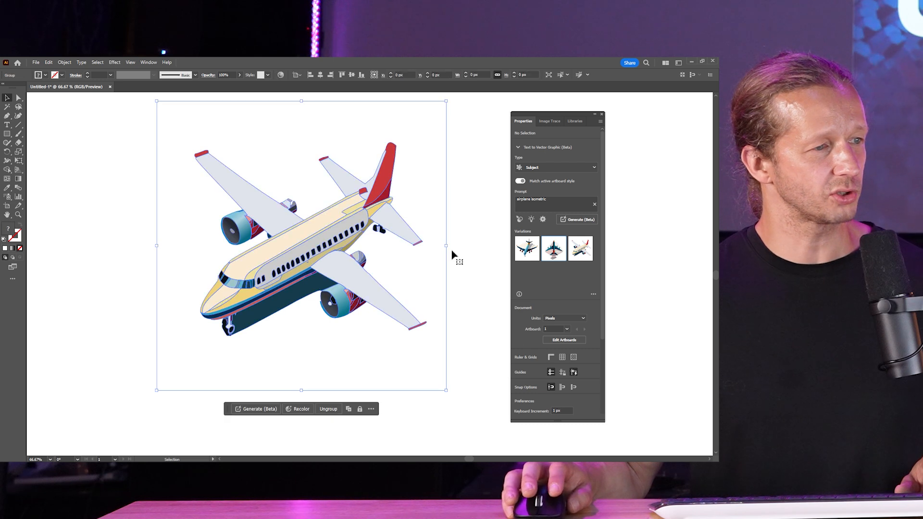
{"action": "left_click", "coordinate": [553, 248]}
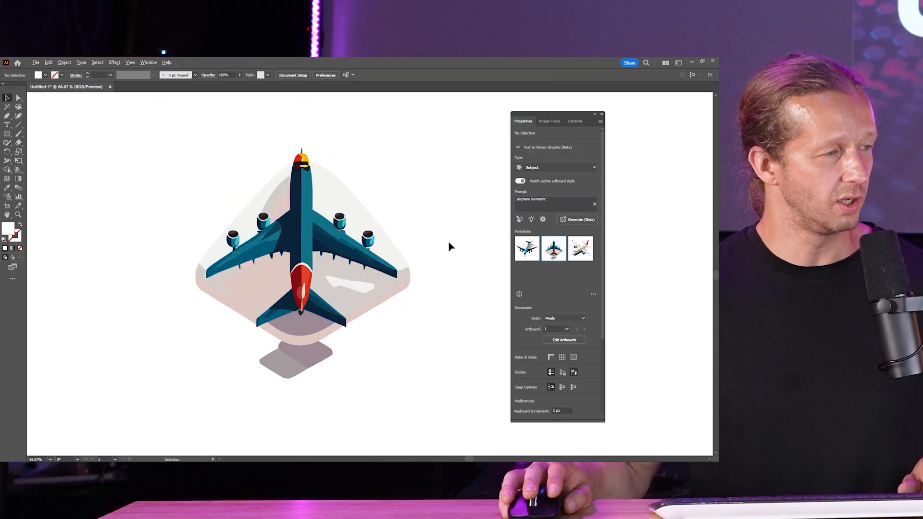
{"action": "left_click", "coordinate": [303, 258]}
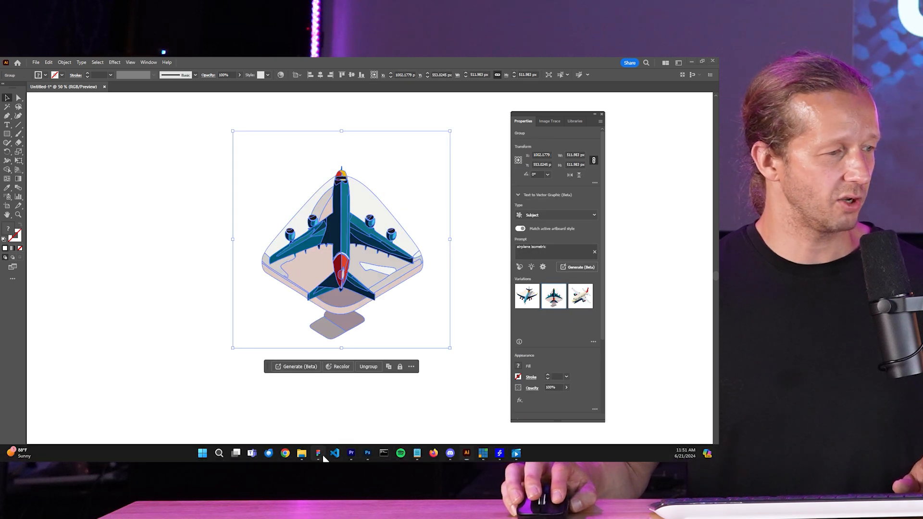
{"action": "left_click", "coordinate": [335, 453]}
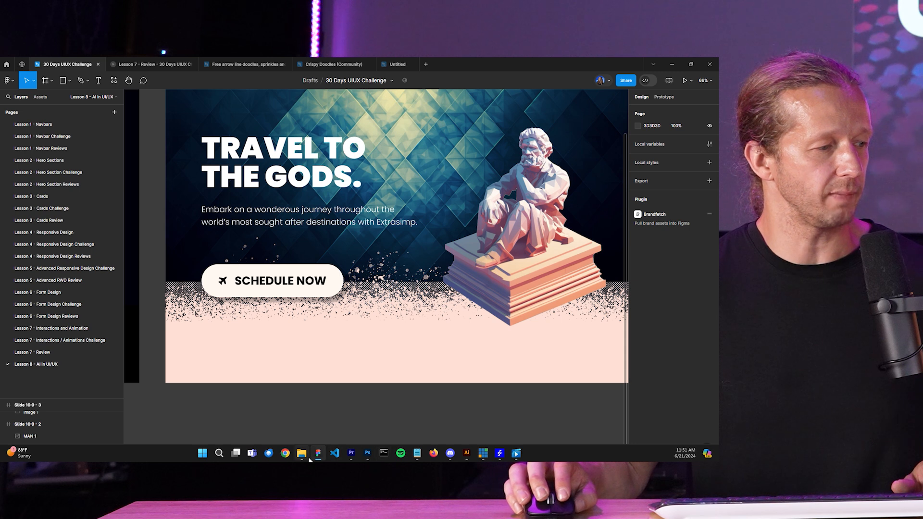
{"action": "mouse_move", "coordinate": [417, 453]}
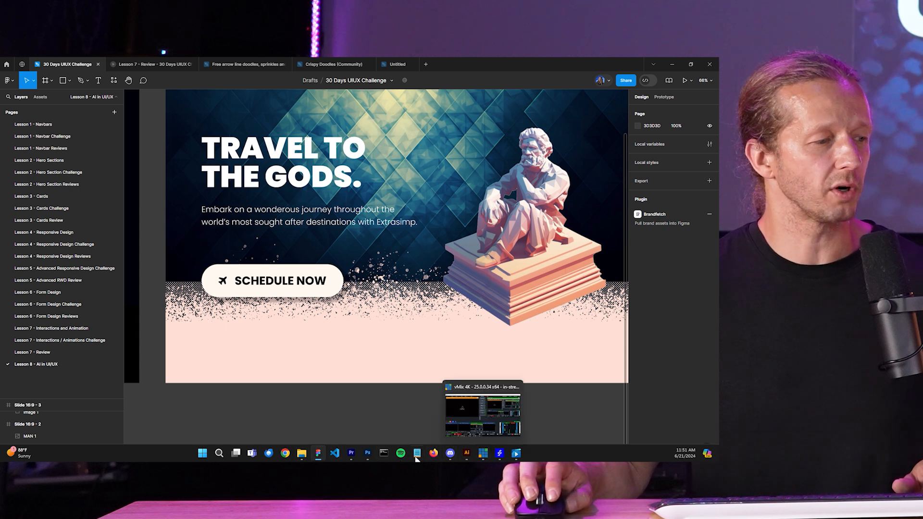
{"action": "left_click", "coordinate": [465, 453]}
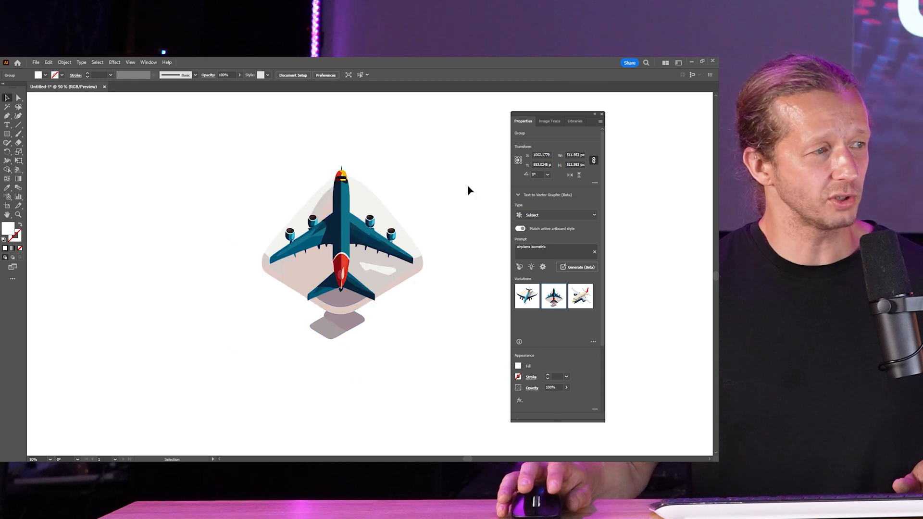
Recolor the airplane group green with a purple nose via the harmony wheel, then switch to Generative Recolor
{"action": "left_click", "coordinate": [341, 247]}
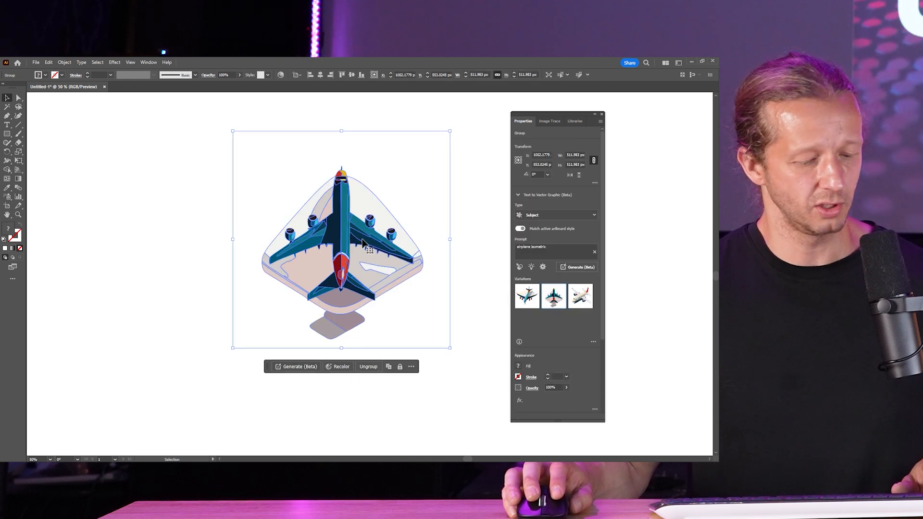
{"action": "mouse_move", "coordinate": [564, 352]}
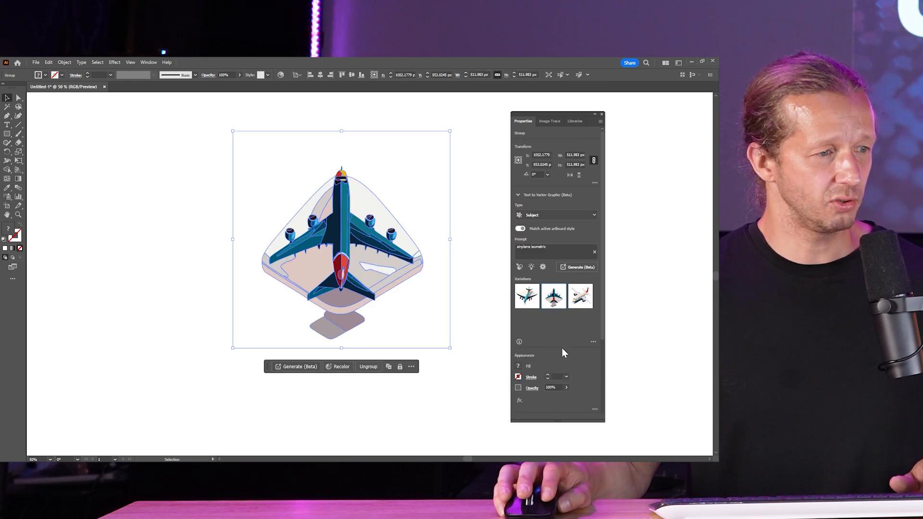
{"action": "scroll", "scroll_direction": "down", "scroll_amount": 3}
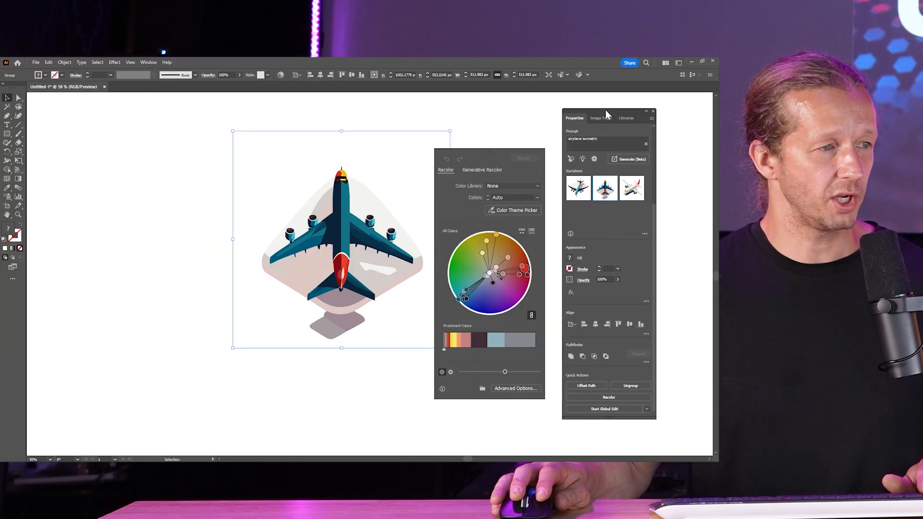
{"action": "mouse_move", "coordinate": [480, 302]}
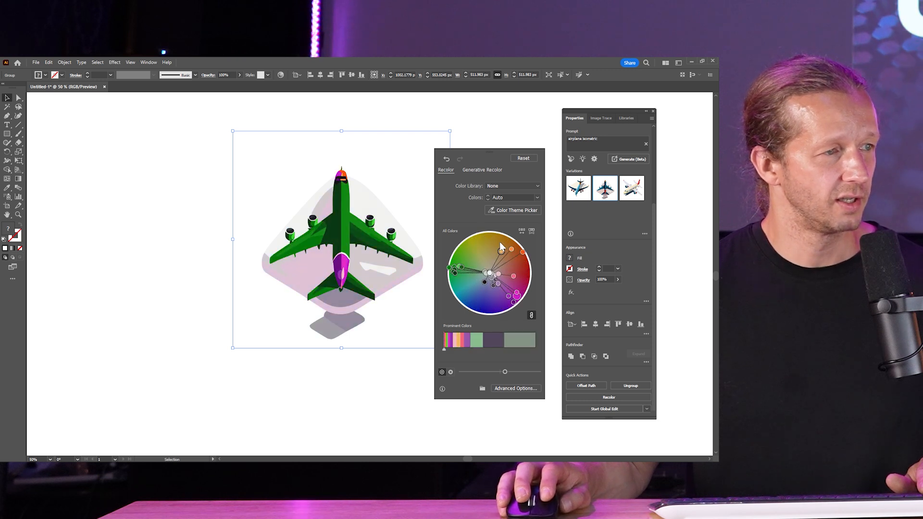
{"action": "left_click", "coordinate": [536, 186]}
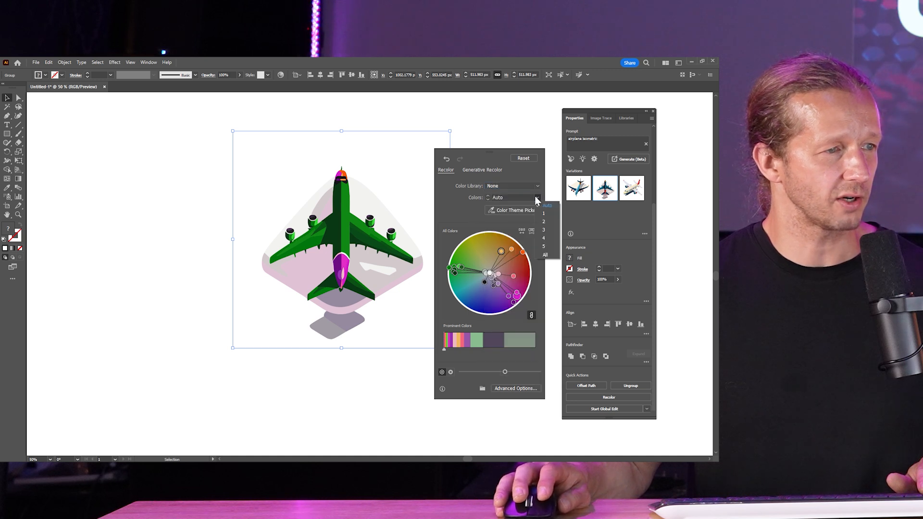
{"action": "mouse_move", "coordinate": [459, 214]}
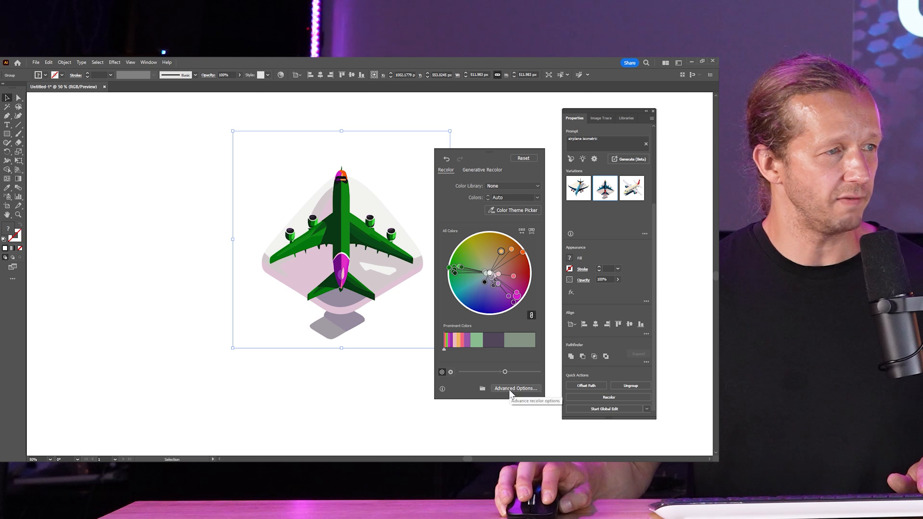
{"action": "left_click", "coordinate": [481, 169]}
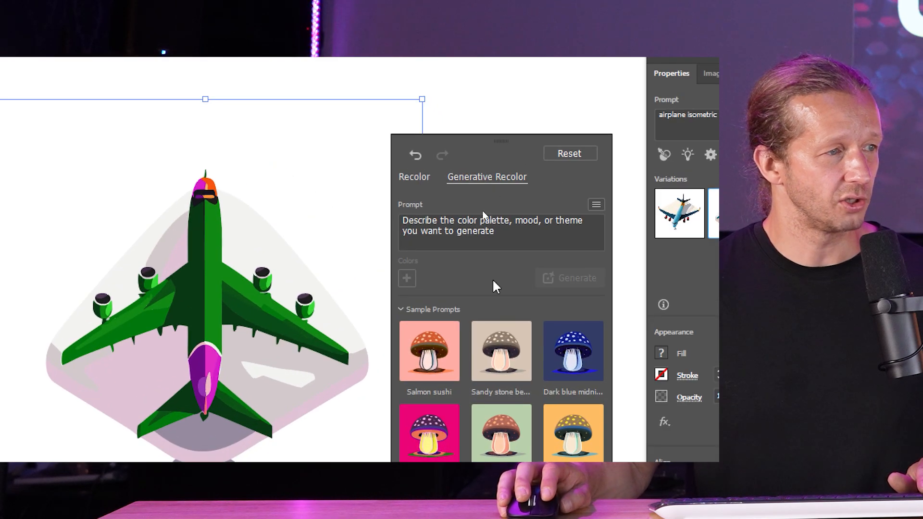
{"action": "mouse_move", "coordinate": [500, 232]}
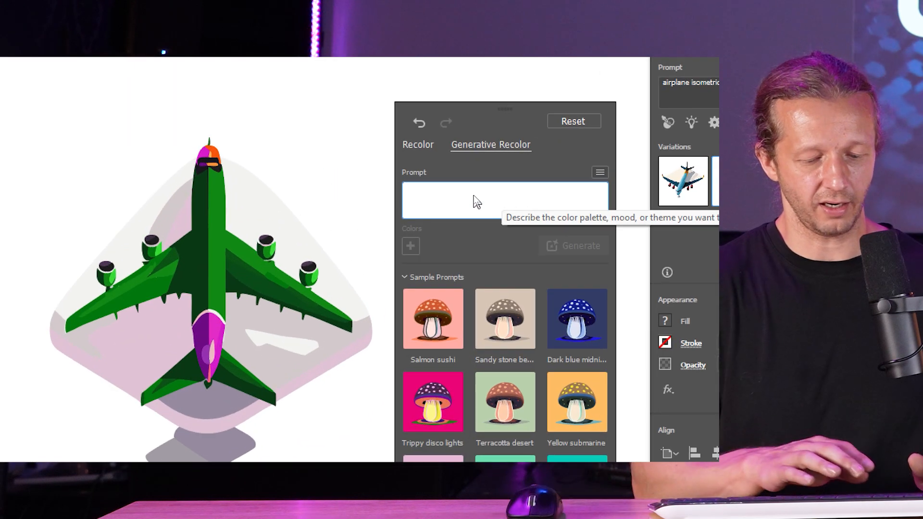
Generate 'blues and greens' recolor variations and apply the darker teal-and-mint one
{"action": "type", "text": "blues and greens"}
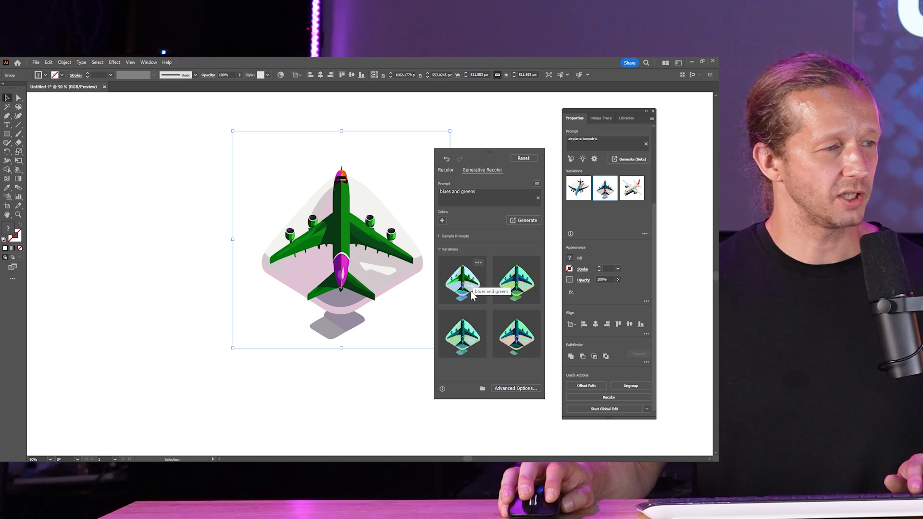
{"action": "left_click", "coordinate": [517, 279]}
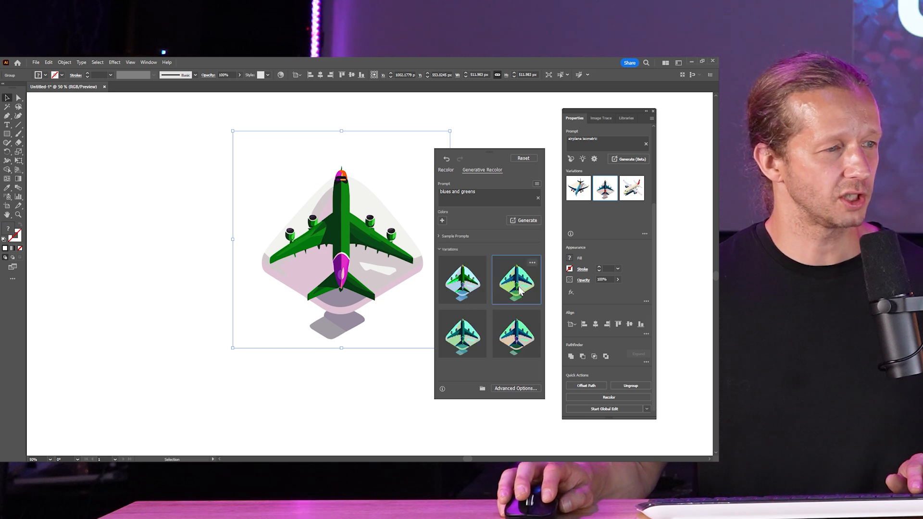
{"action": "left_click", "coordinate": [462, 279]}
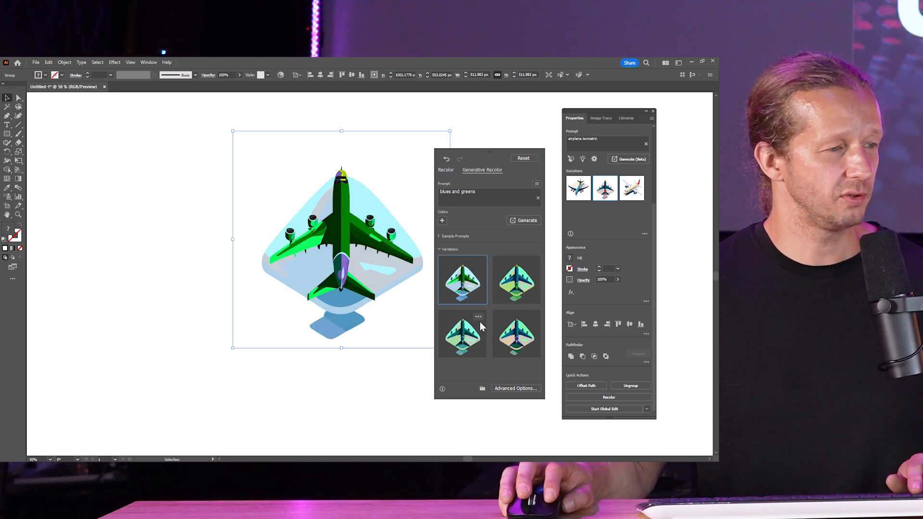
{"action": "left_click", "coordinate": [462, 334]}
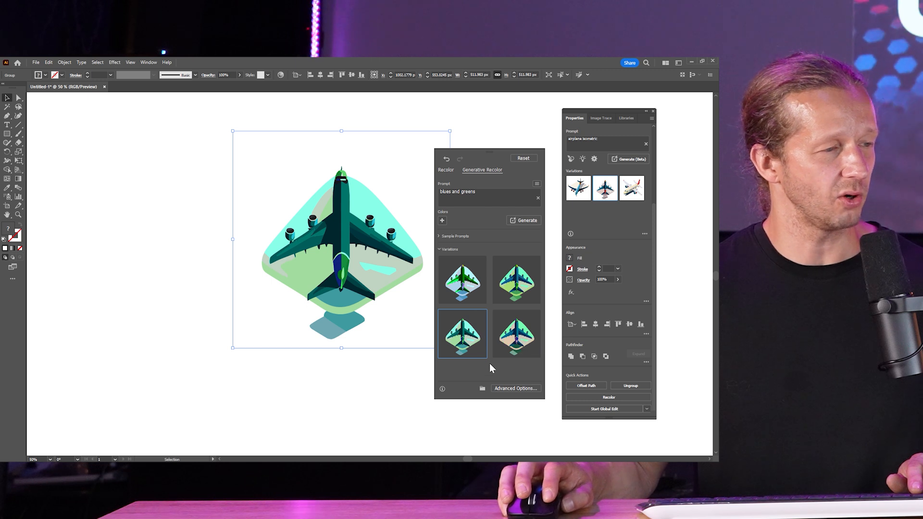
{"action": "mouse_move", "coordinate": [489, 135]}
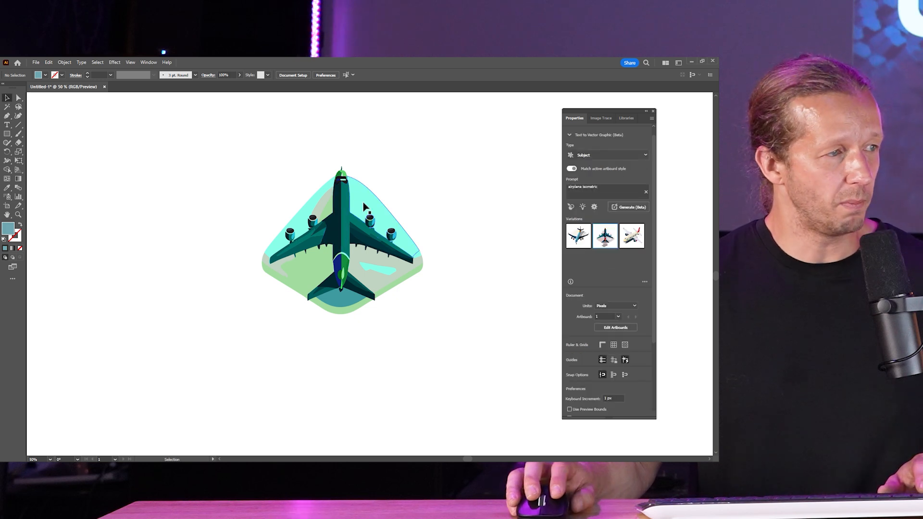
Zoom out to view the finished dark teal and mint airplane on the artboard
{"action": "scroll", "scroll_direction": "down", "scroll_amount": 3}
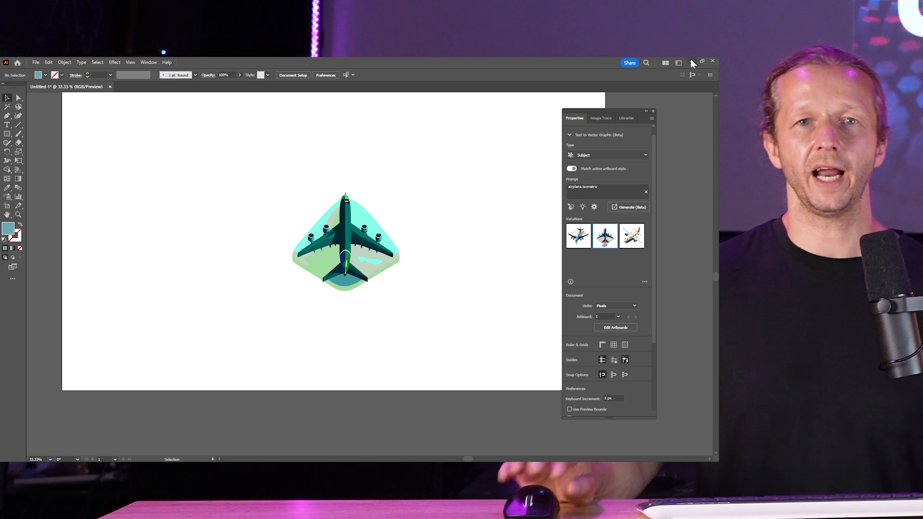
{"action": "mouse_move", "coordinate": [693, 63]}
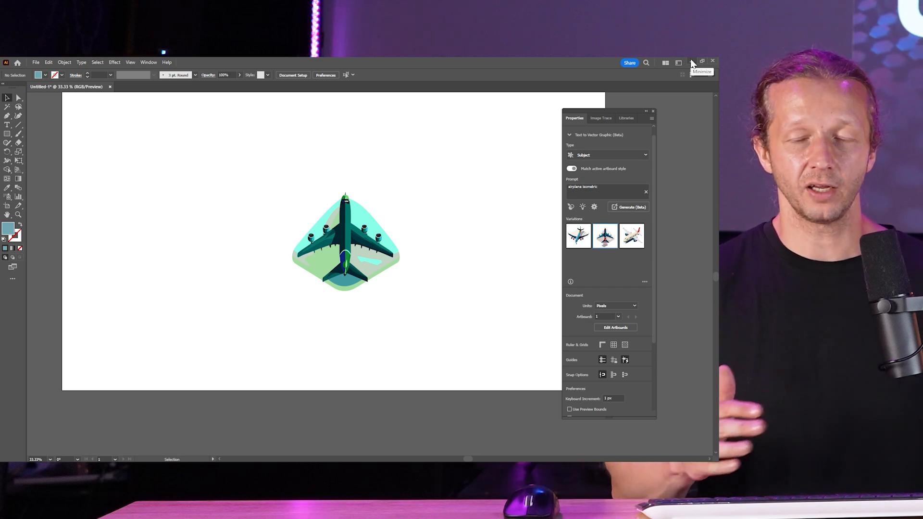